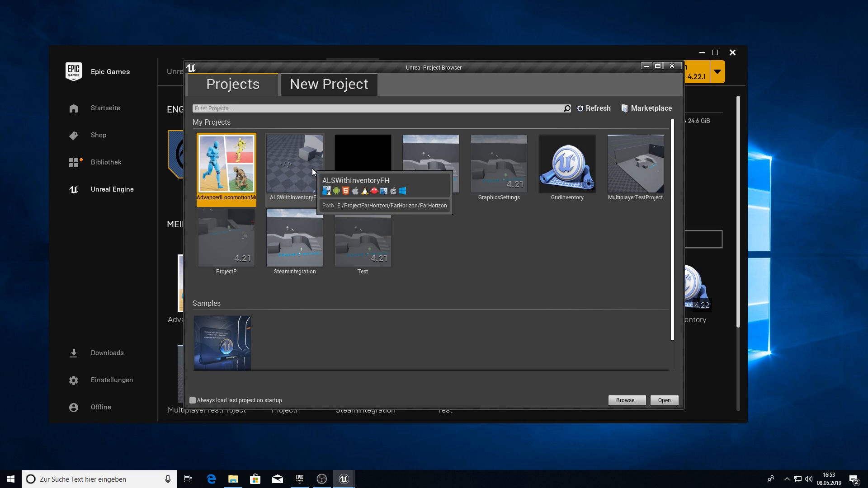
Create a new Third Person Blueprint project named InventoryTutorial.
click(328, 84)
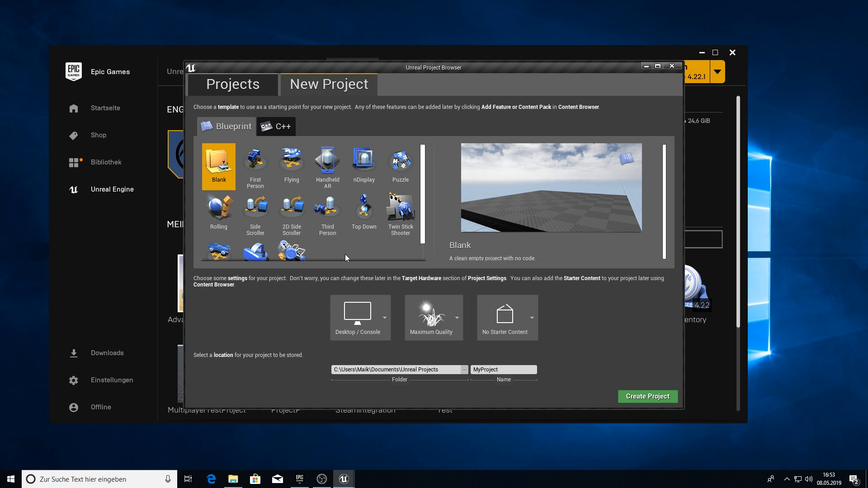
click(327, 210)
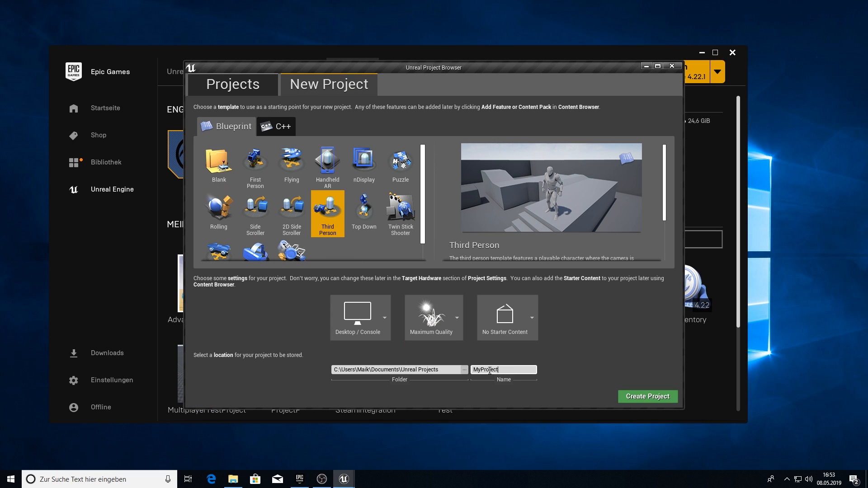
text(InventoryTutorial)
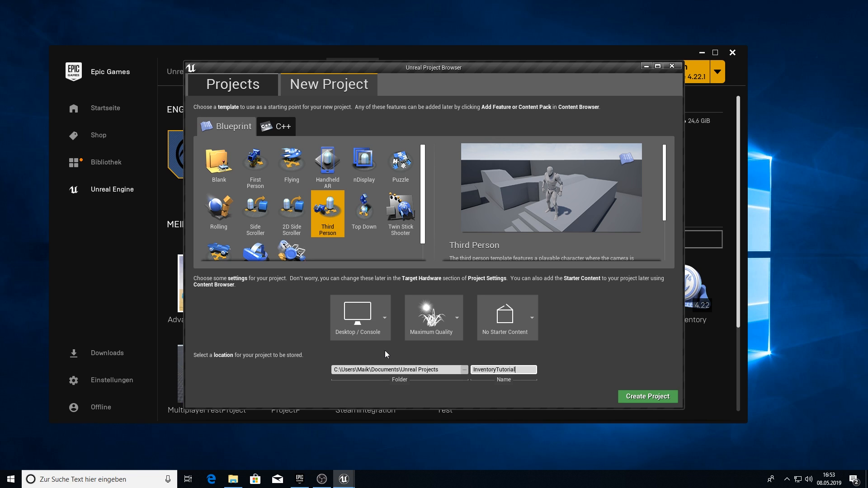
mouse_move(653, 402)
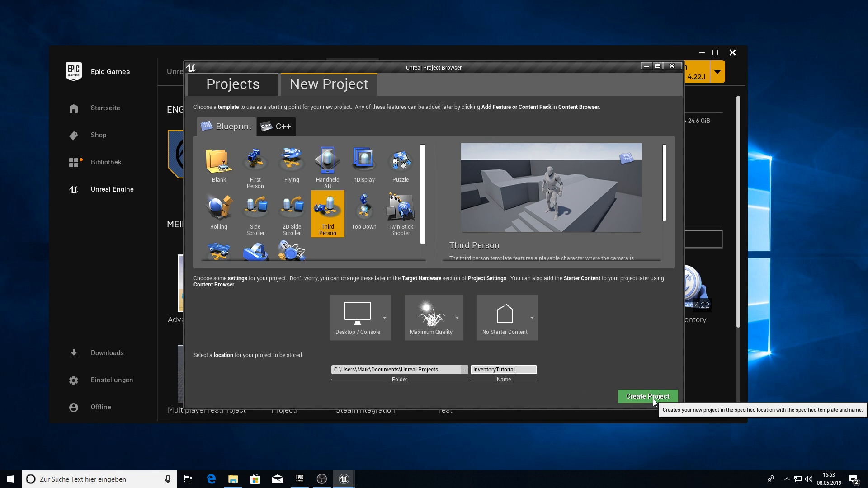
click(646, 396)
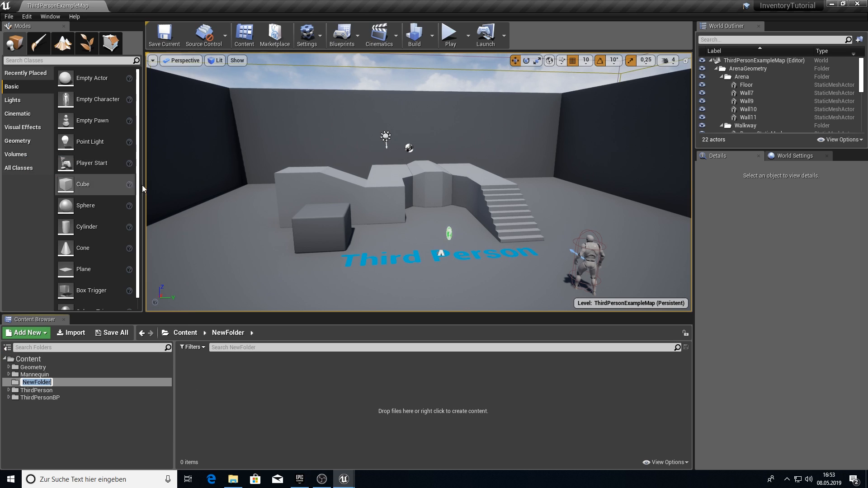
Name the folder Inventory, open ItemData, and add Name, Weight and Amount members.
text(Inventory)
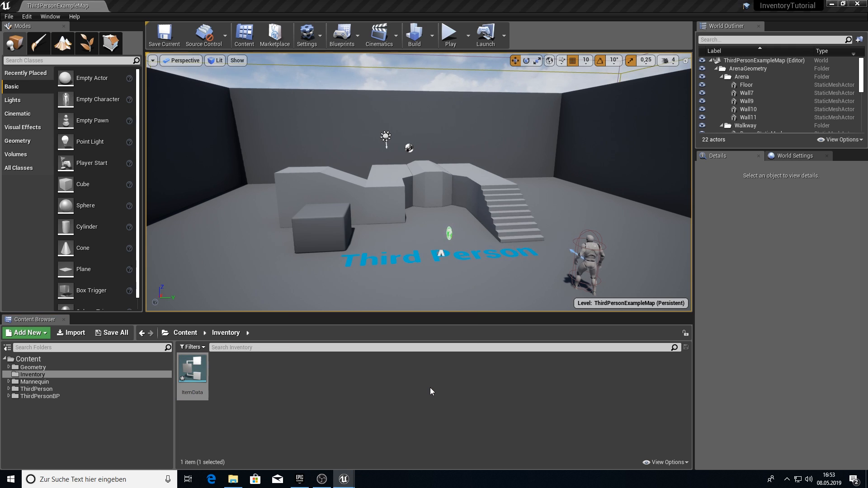
double_click(192, 370)
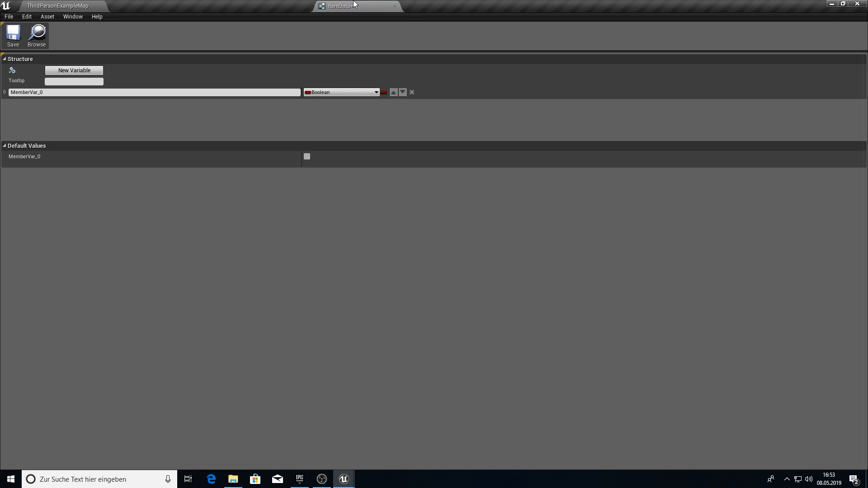
click(74, 70)
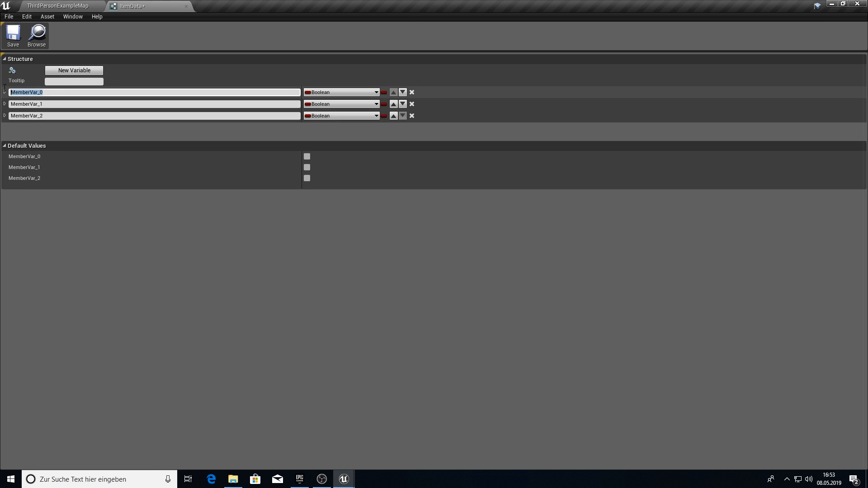
text(Name)
click(154, 104)
text(We)
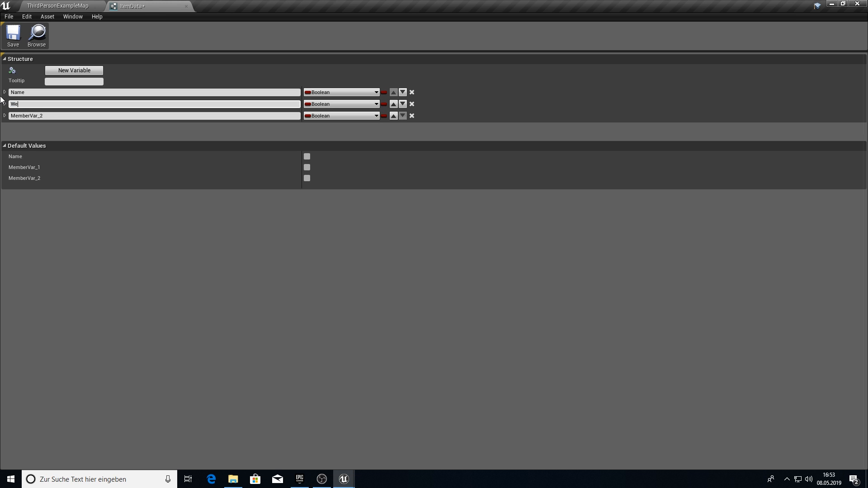
text(ight)
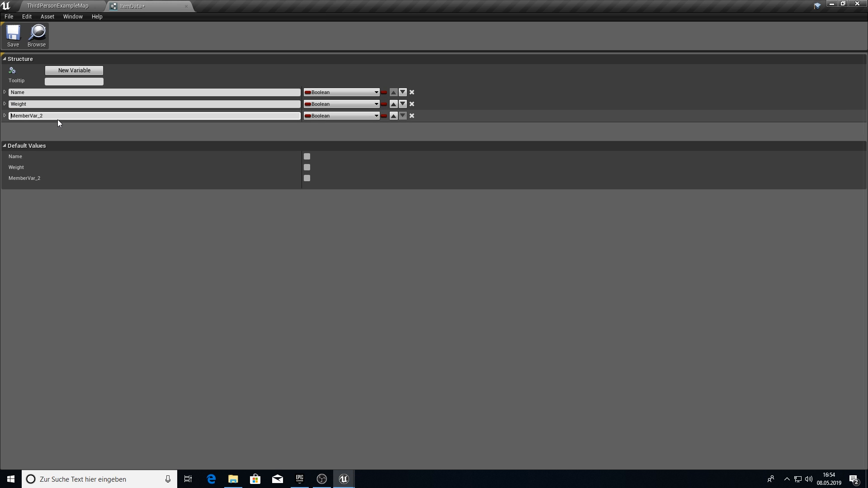
text(Amount)
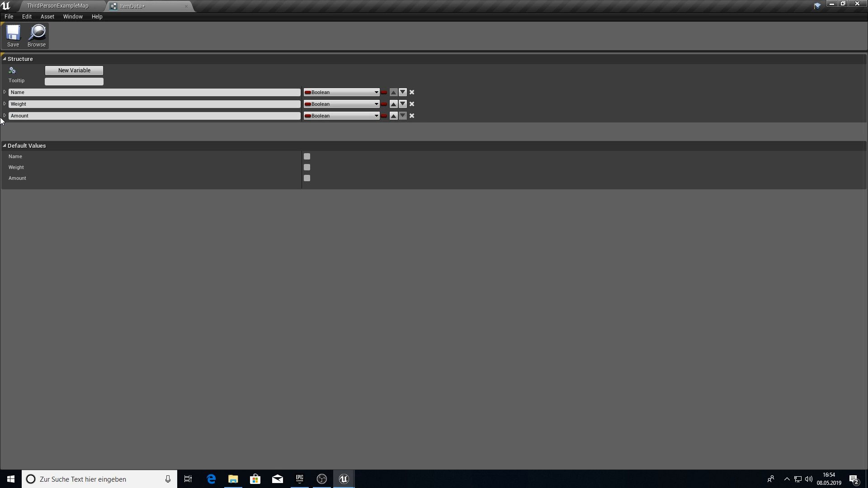
Add the IsStackable member, set the field types, and close the ItemData editor.
click(74, 70)
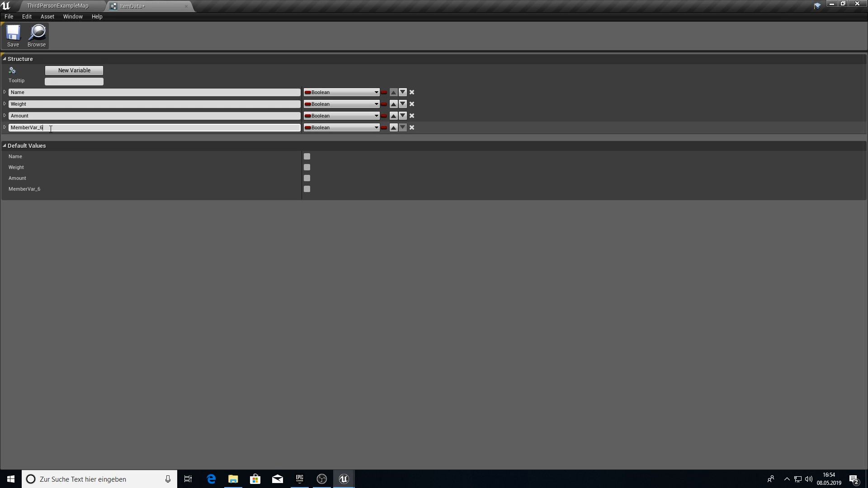
text(IsStackable)
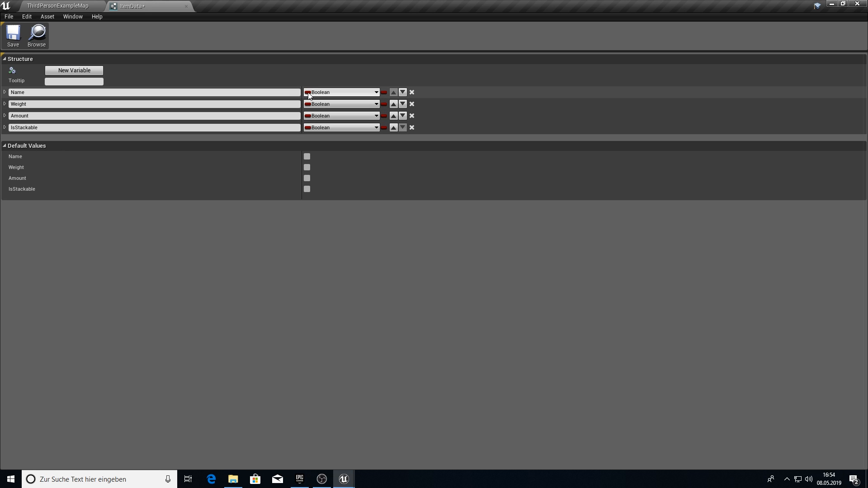
click(340, 92)
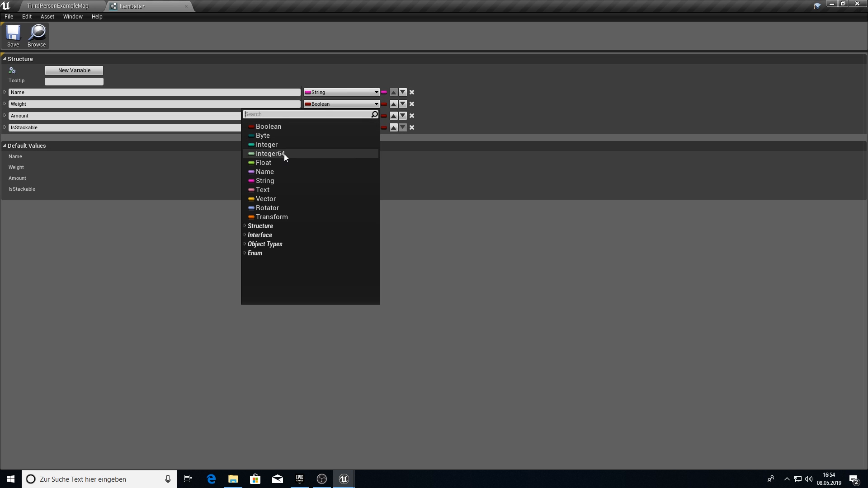
click(267, 145)
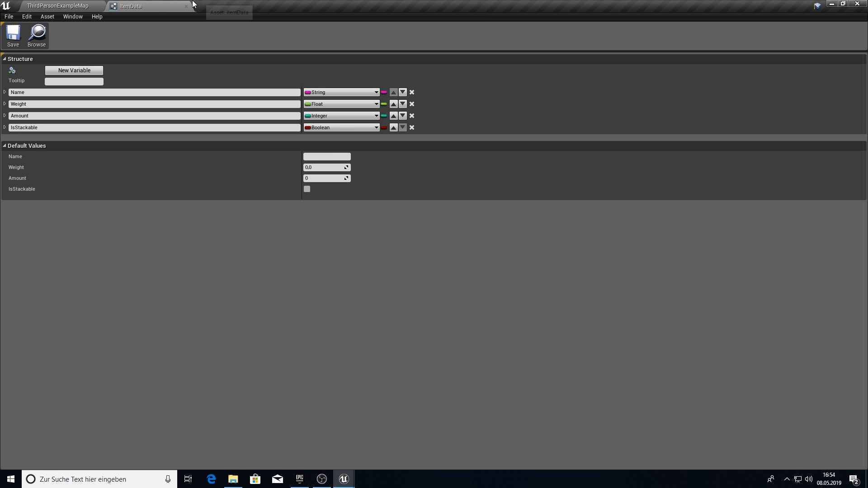
click(55, 5)
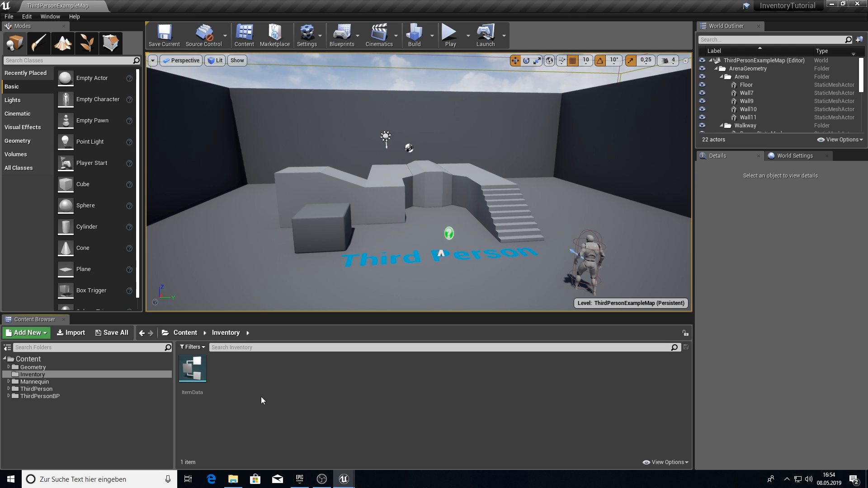
Create the MasterItem Actor blueprint class and open it.
click(26, 333)
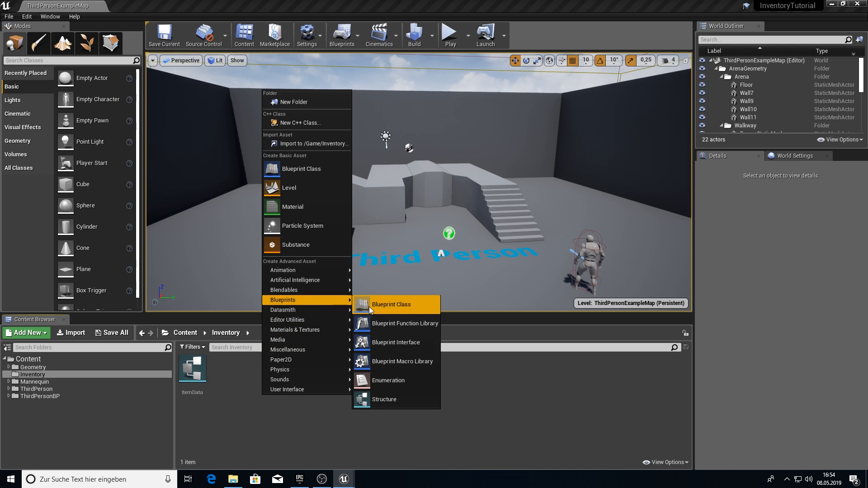
click(390, 304)
text(MasterItem)
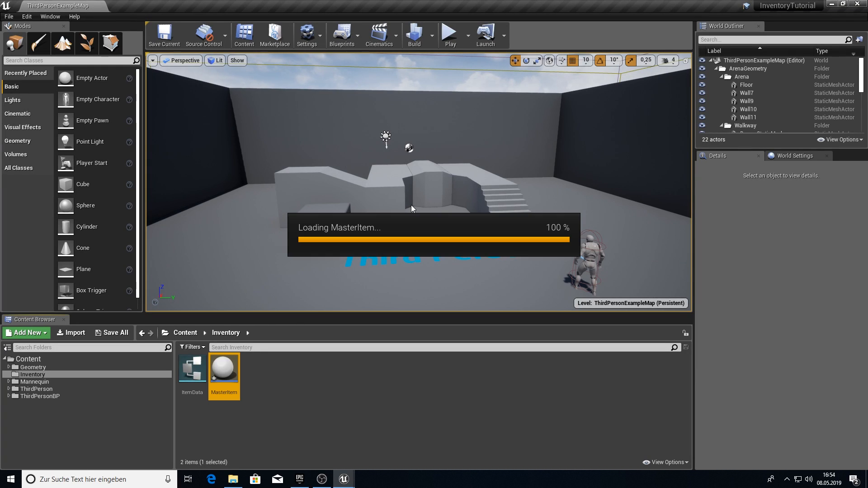
double_click(224, 368)
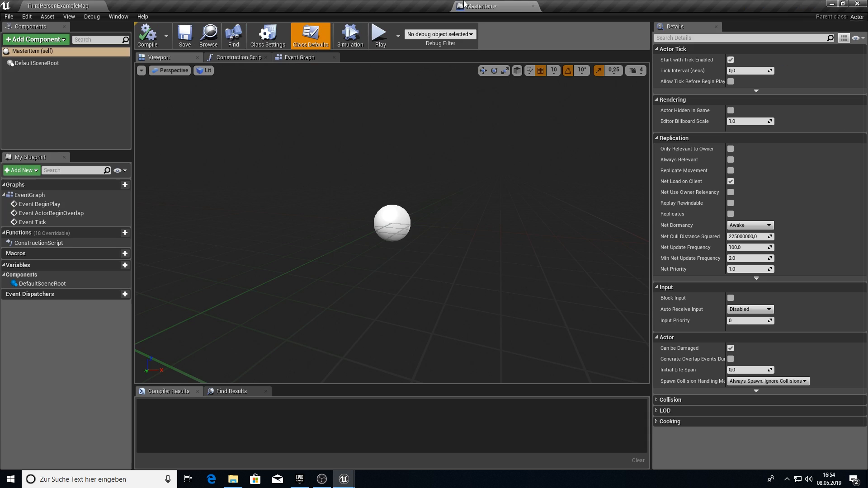
Add a Scene component and an instance-editable ItemData variable of type Item Data.
click(33, 40)
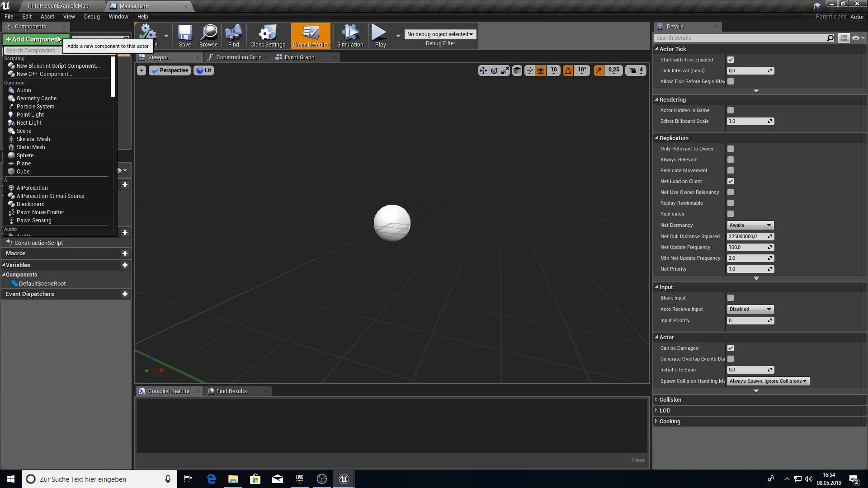
text(sce)
text(itemd)
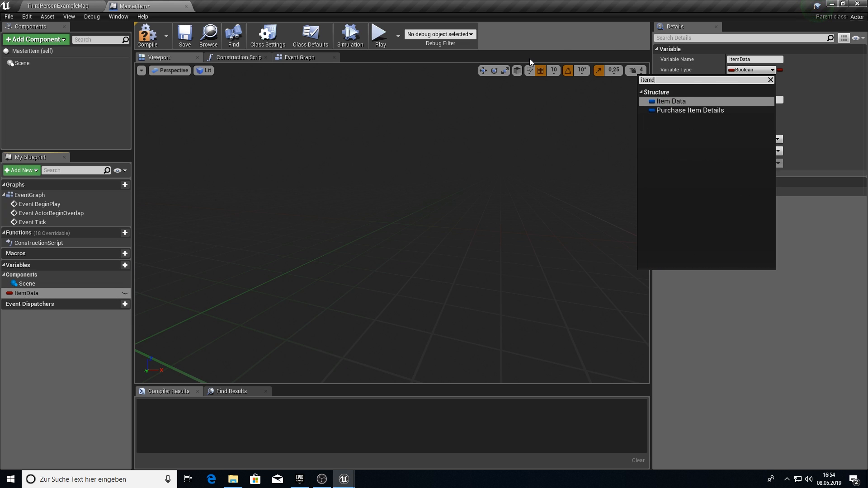
click(671, 101)
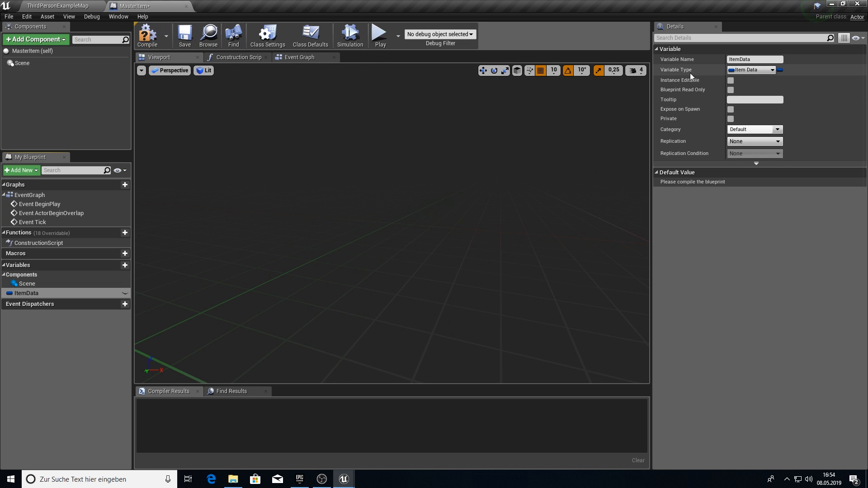
click(146, 35)
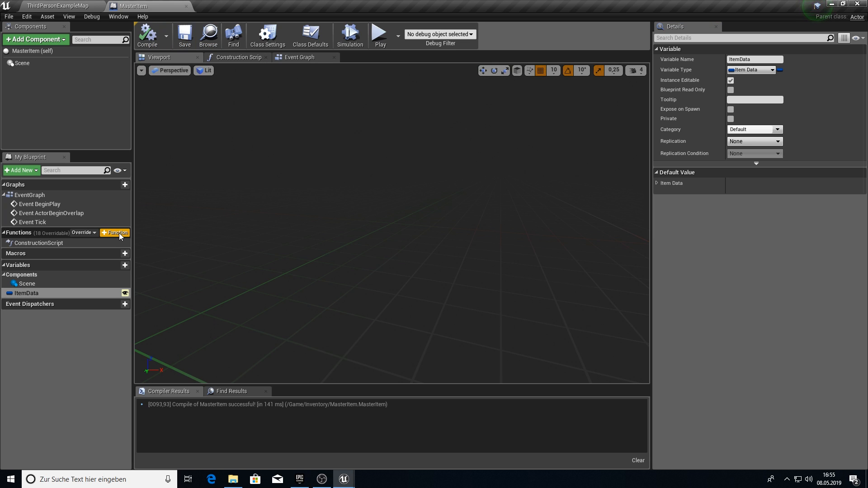
Build pure GetItemName returning the Break ItemData Name, then GetItemAmount returning Amount.
click(116, 232)
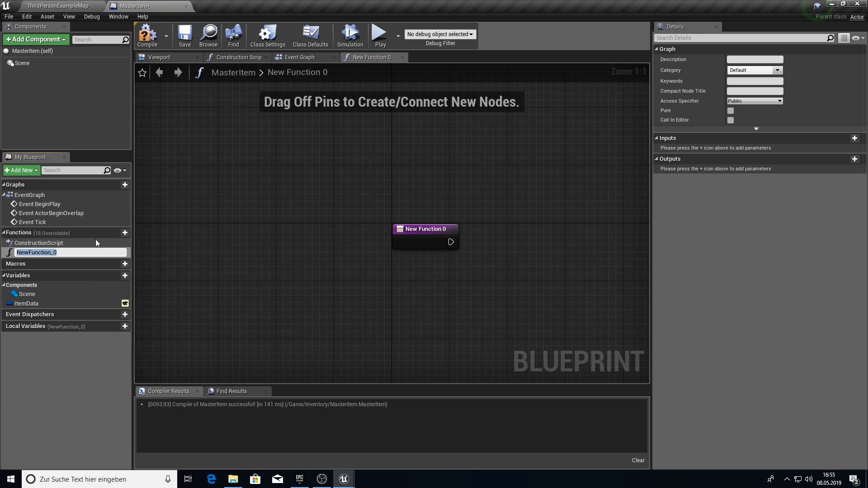
text(GetItemName)
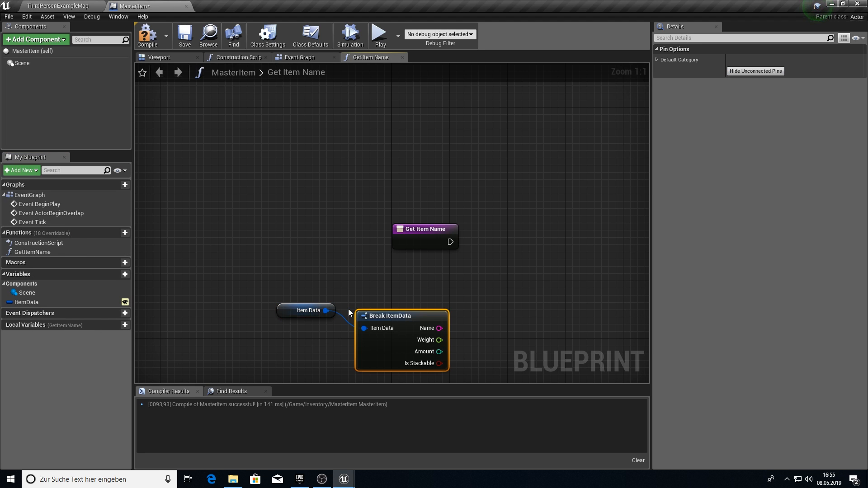
text(ret)
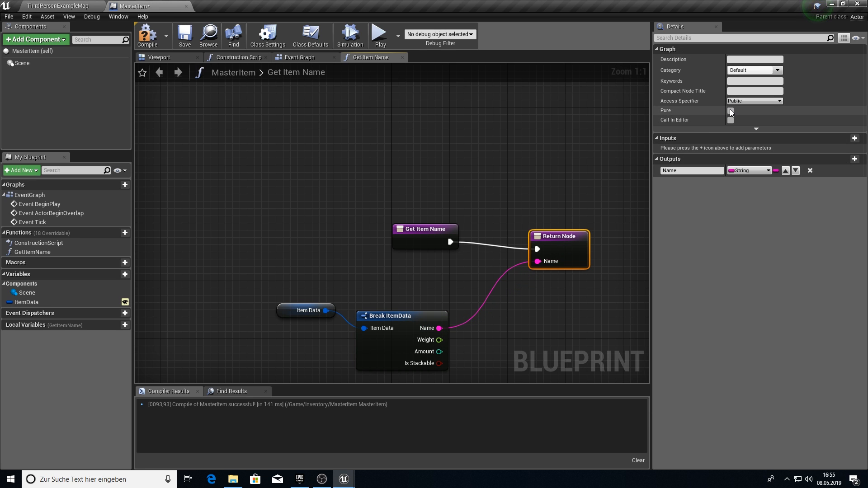
click(730, 110)
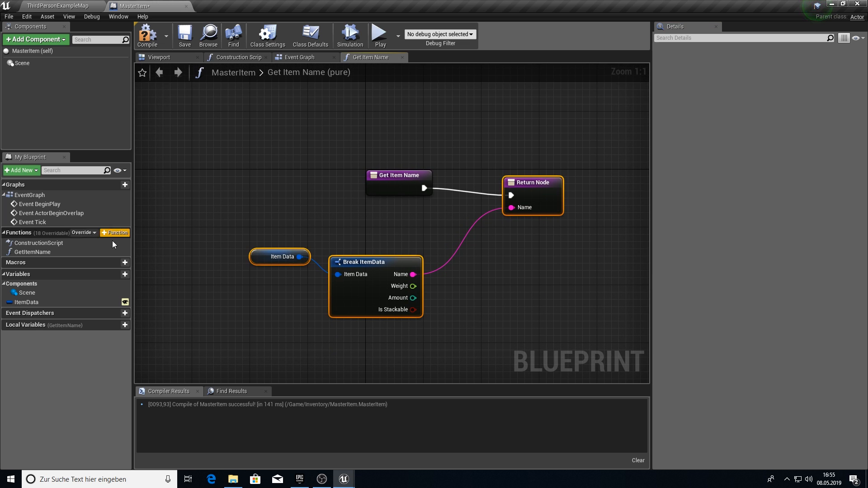
click(114, 232)
text(GetItemAmount)
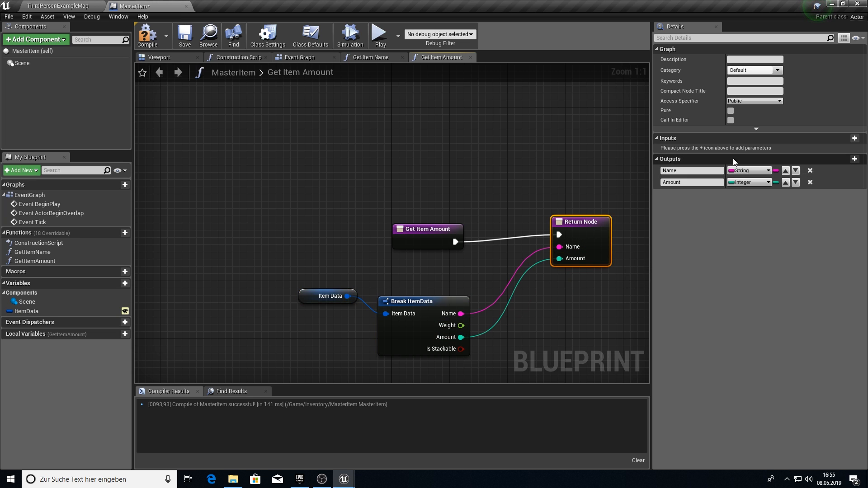
click(810, 170)
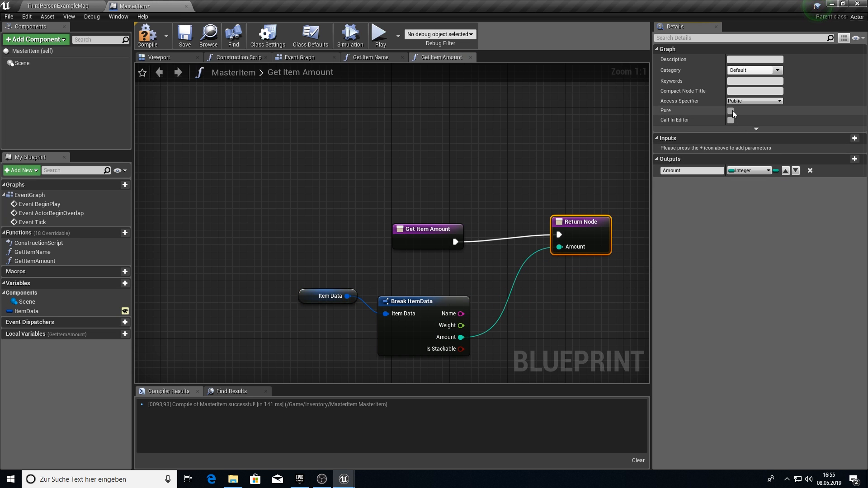
Add GetItemWeight, GetIsStackable and GetItemData functions wired from Break ItemData outputs.
click(125, 233)
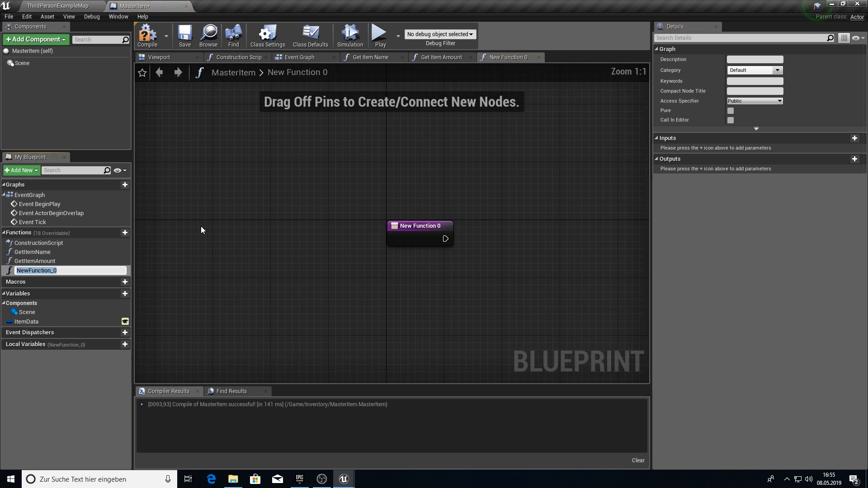
text(GetItemWeight)
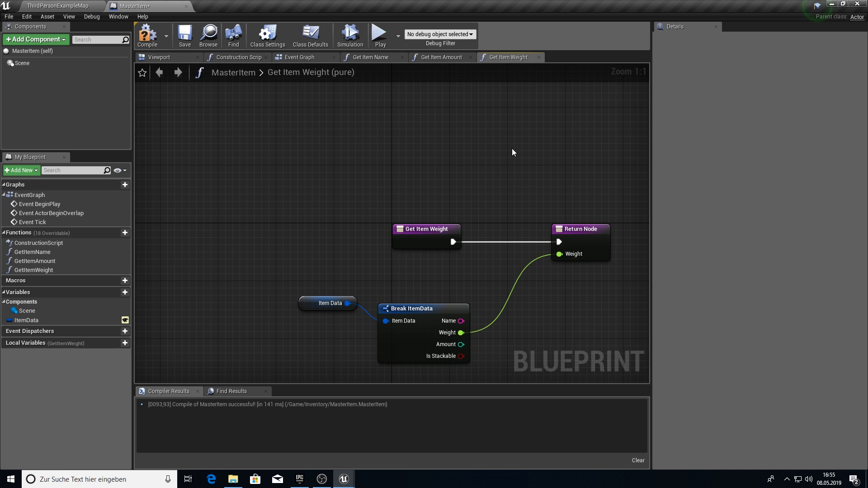
click(124, 232)
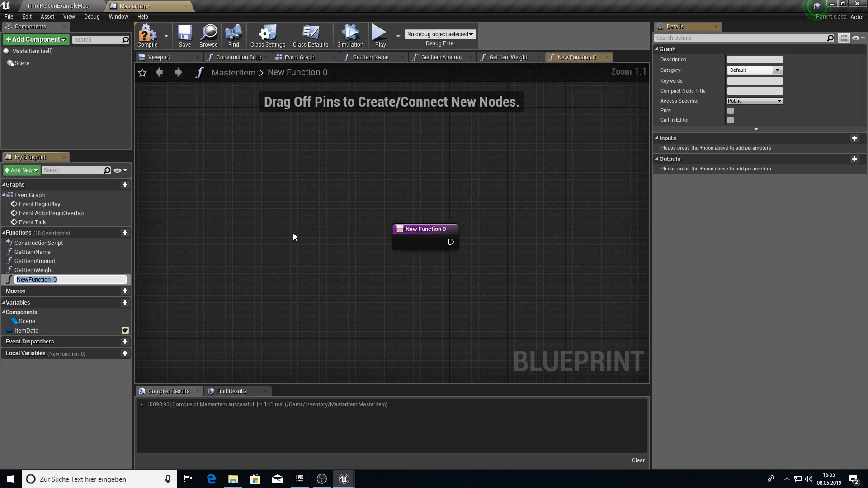
text(GetIsStackable)
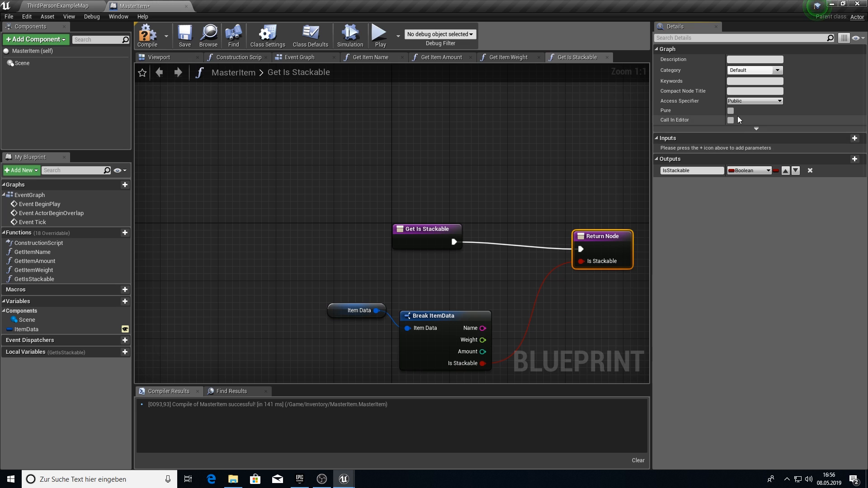
click(730, 111)
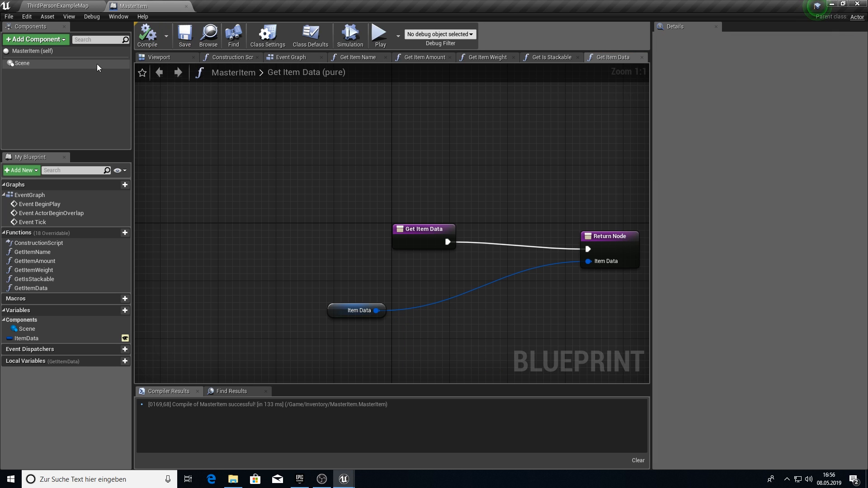
click(35, 40)
text(W)
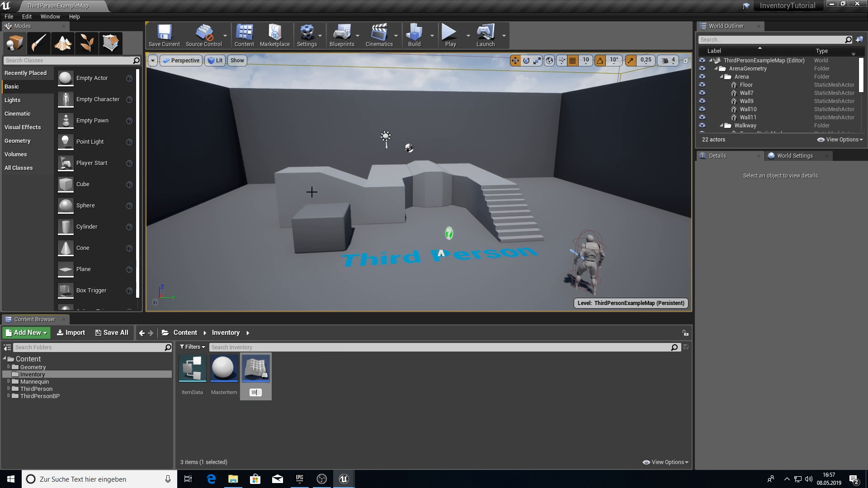
Name the child blueprints WoodItem and StoneItem, then derive another child from MasterItem.
click(255, 367)
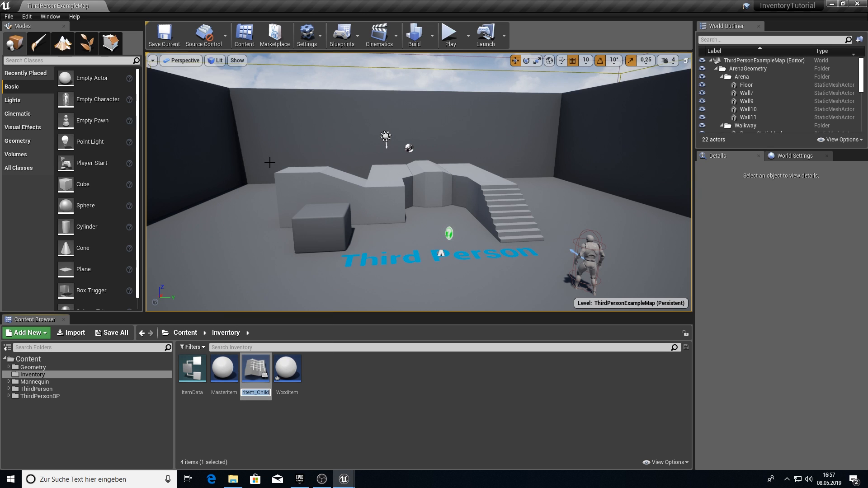
text(StoneItem)
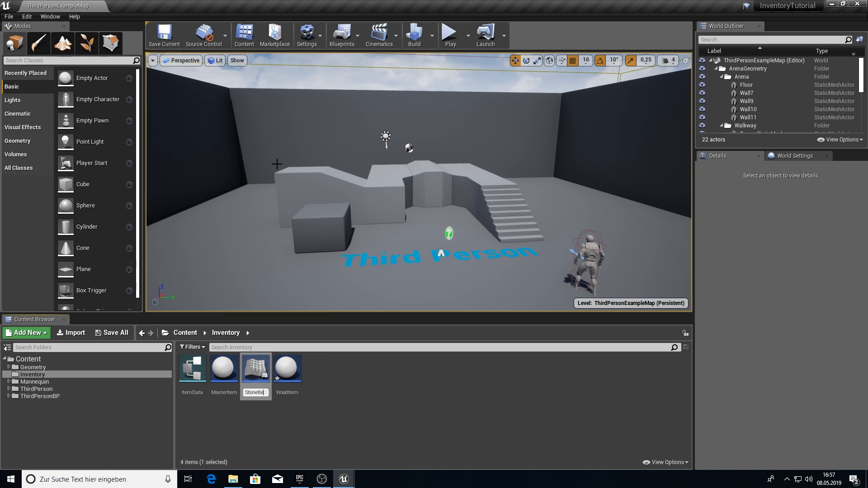
right_click(224, 367)
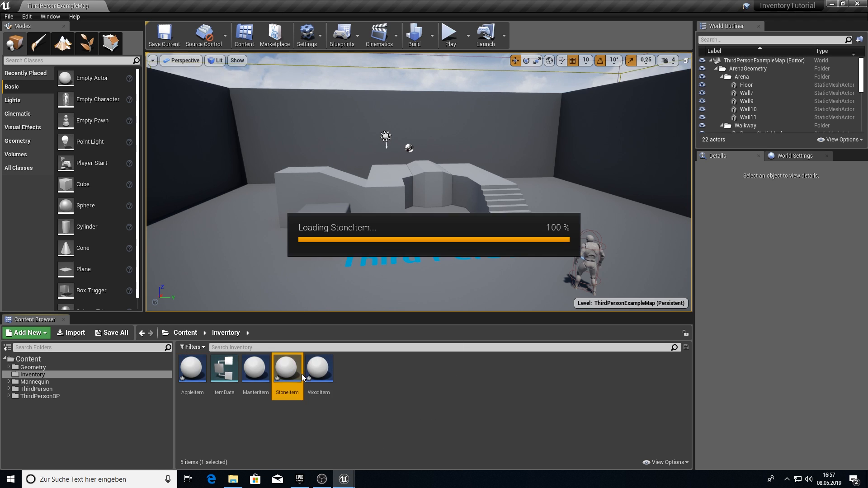
Set StoneItem's defaults to Stone, weight 2.0, amount 1, stackable, and return to the level.
double_click(286, 367)
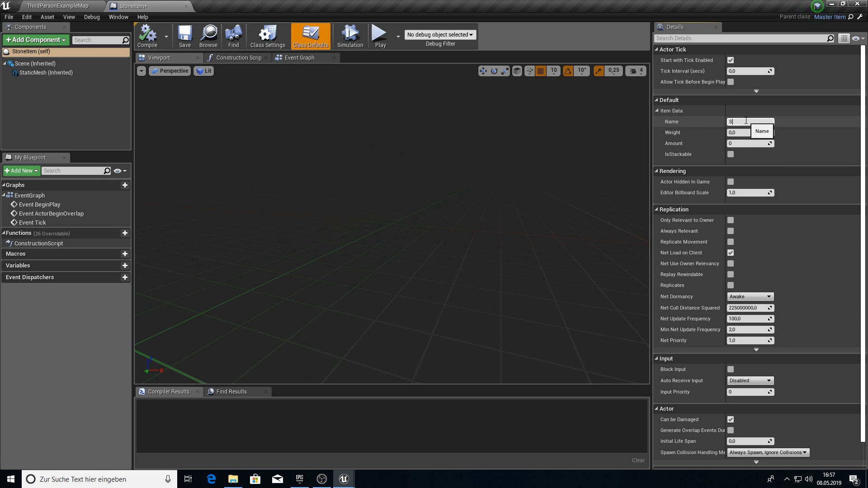
text(tone)
click(750, 132)
text(2)
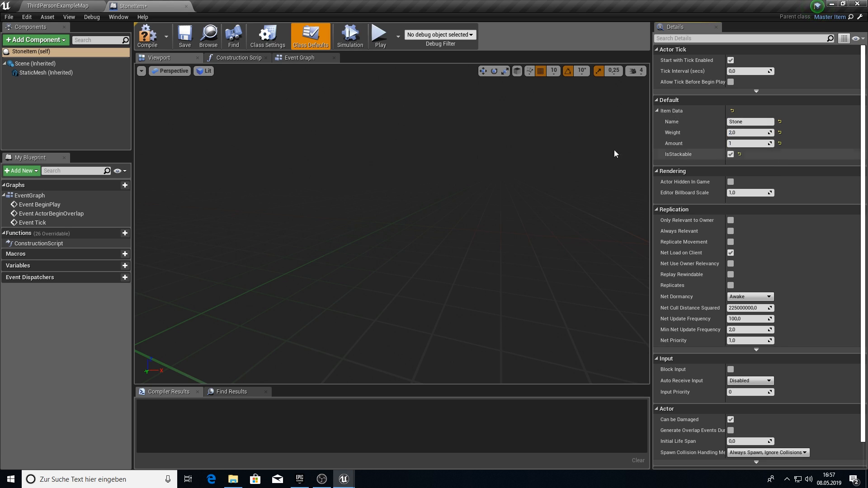
click(57, 5)
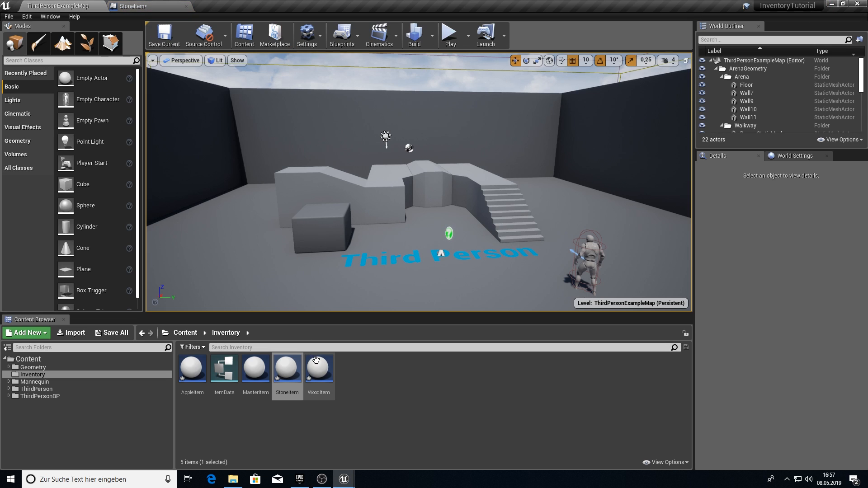
Set WoodItem's defaults to Wood, weight 1.5, amount 1, stackable, and save it.
double_click(319, 367)
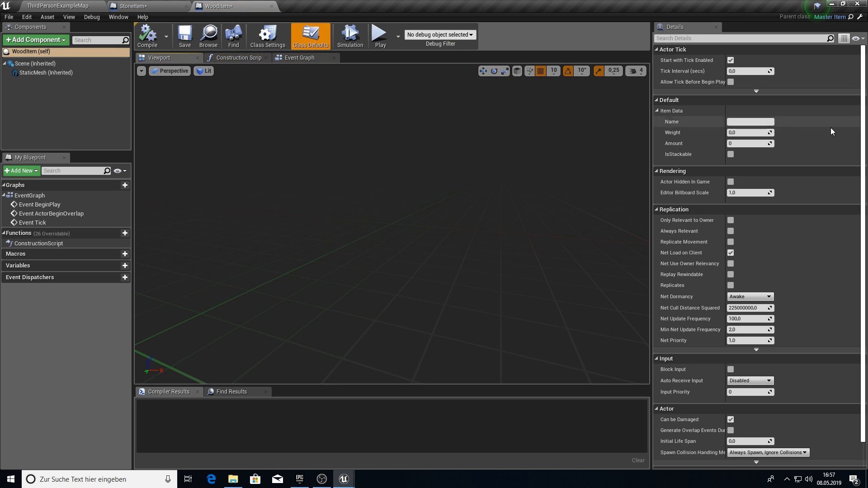
text(Wood)
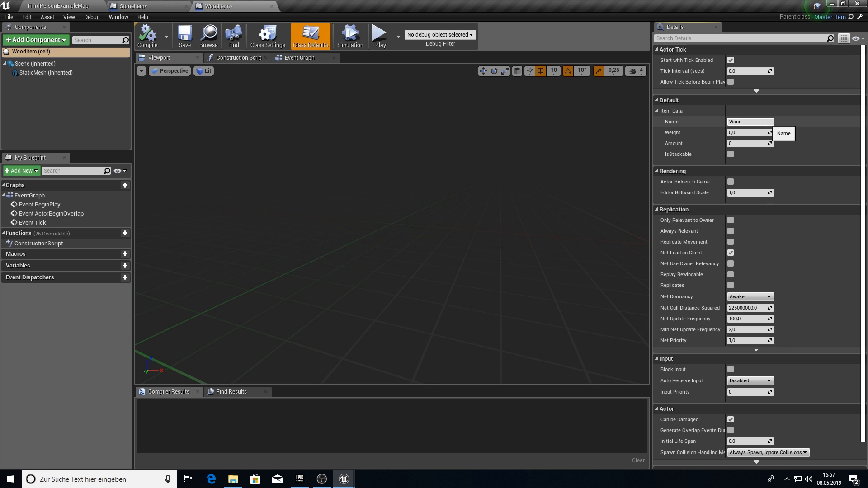
text(1,5)
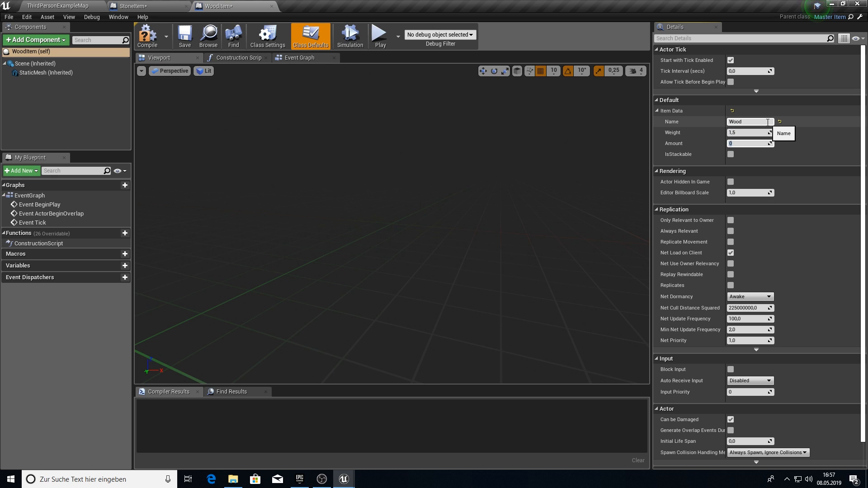
text(1)
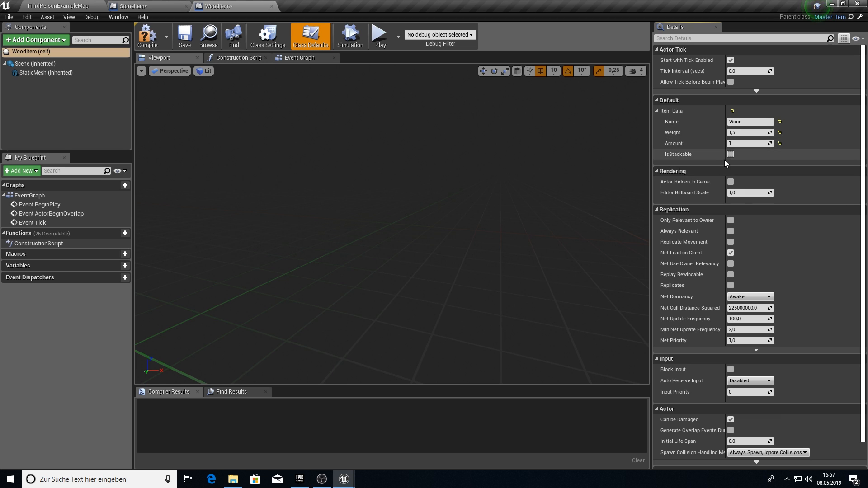
click(730, 154)
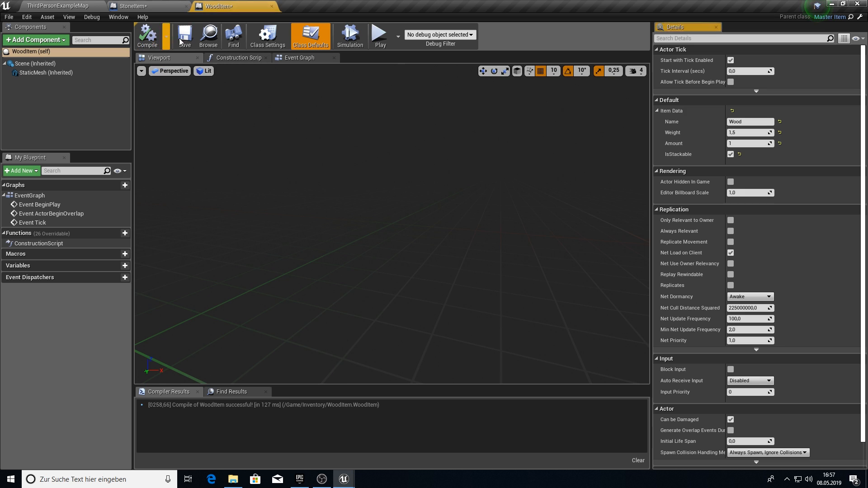
click(133, 6)
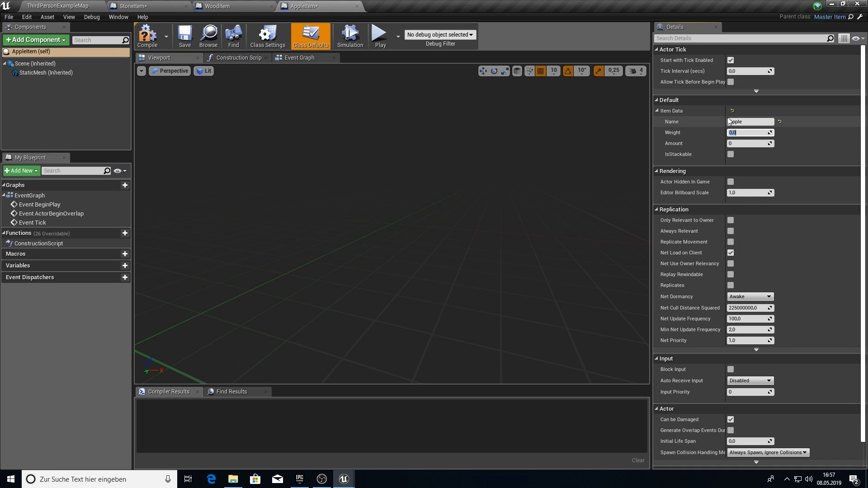
Set AppleItem's weight to 0.5 and amount to 1, compile, and close its editor.
text(.5)
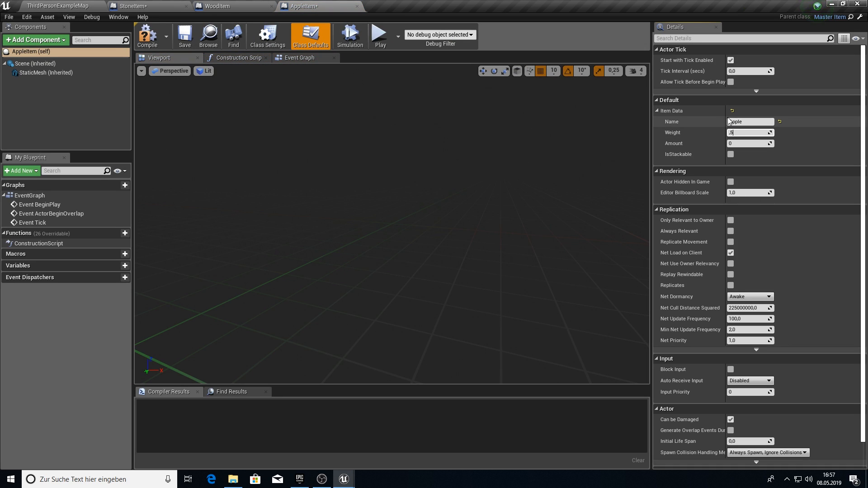
click(147, 36)
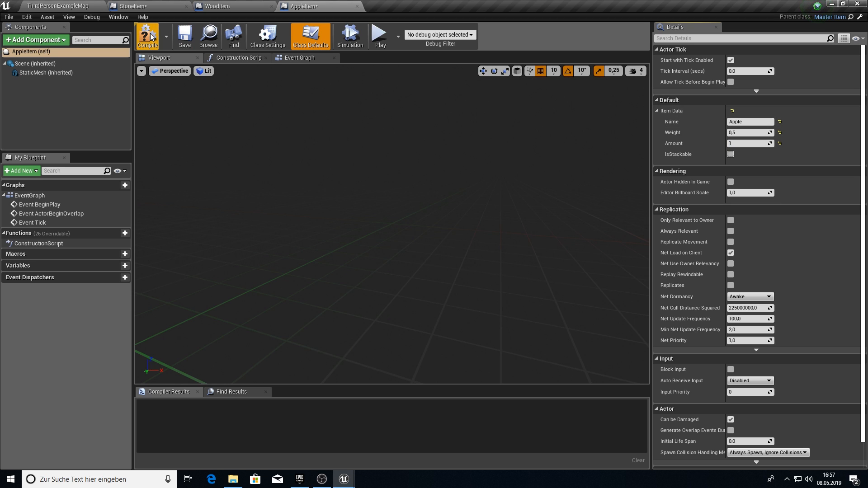
click(146, 36)
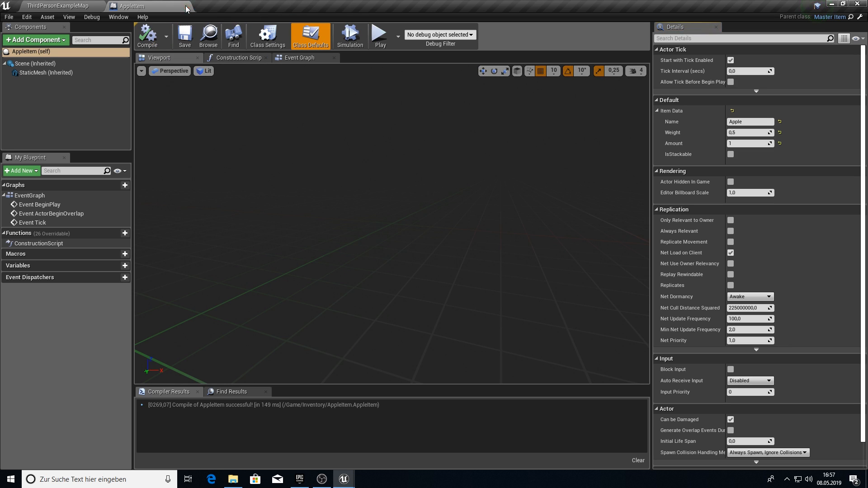
click(55, 6)
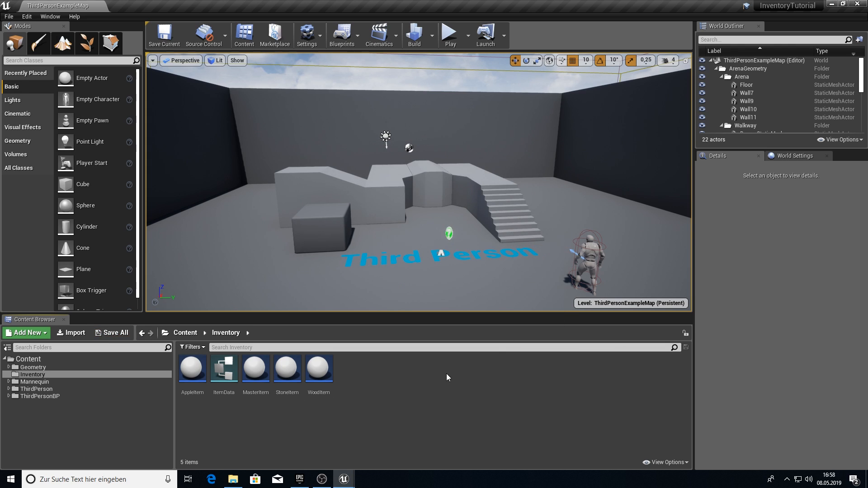
Give StoneItem's StaticMesh the TM_Cube mesh at scale 0.3, then compile.
click(287, 367)
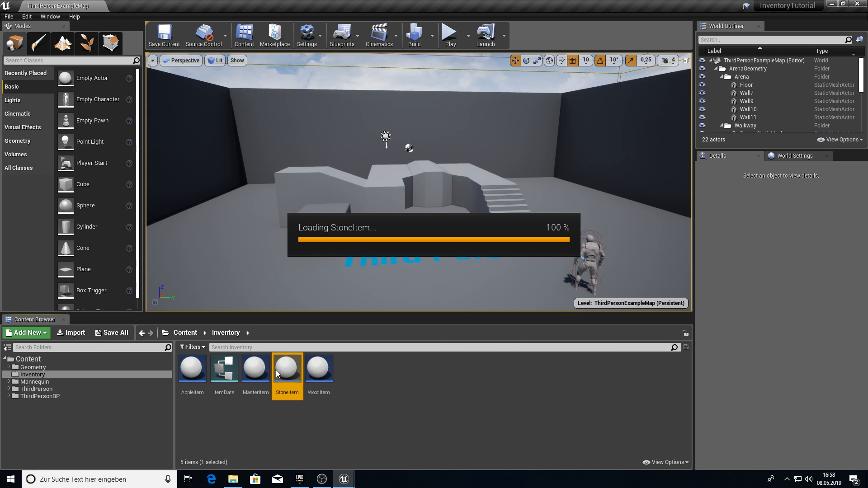
double_click(286, 367)
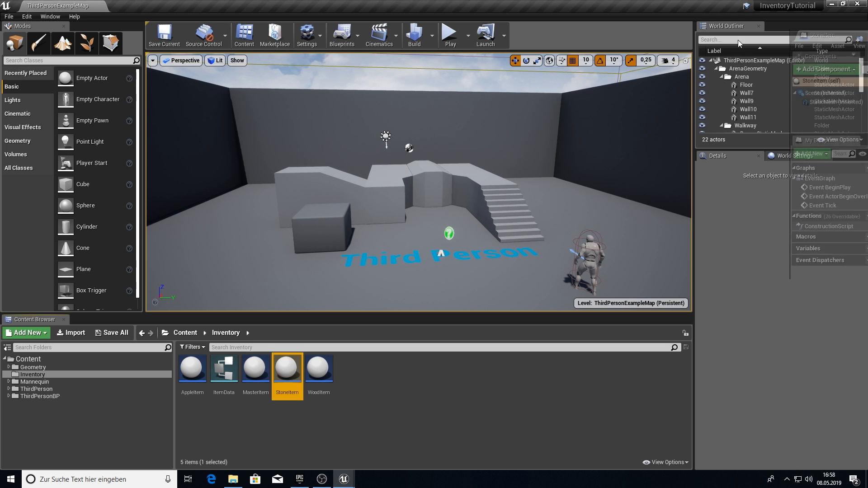
double_click(287, 367)
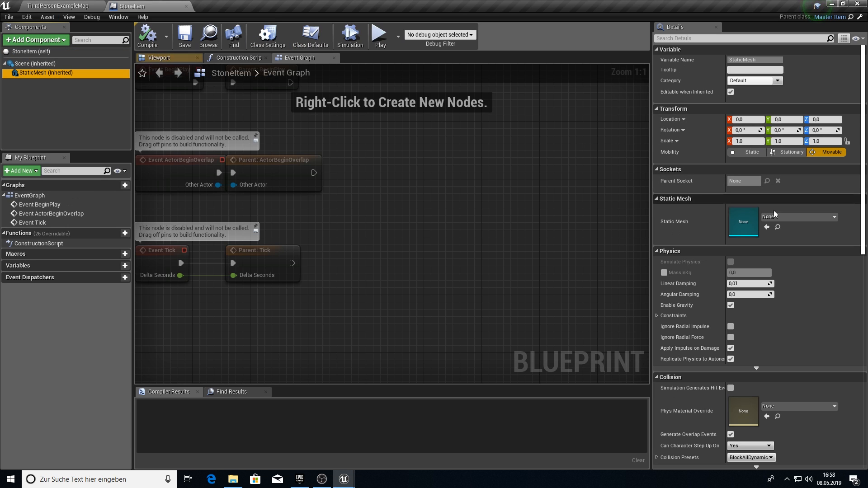
click(796, 216)
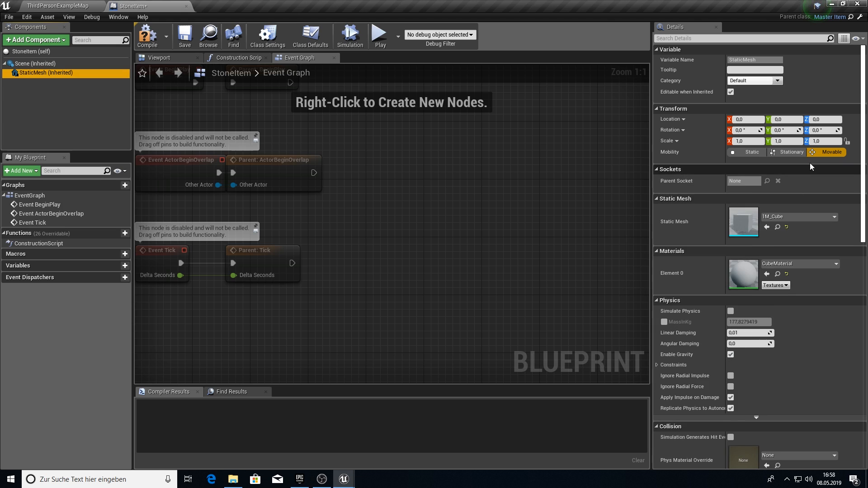
click(159, 57)
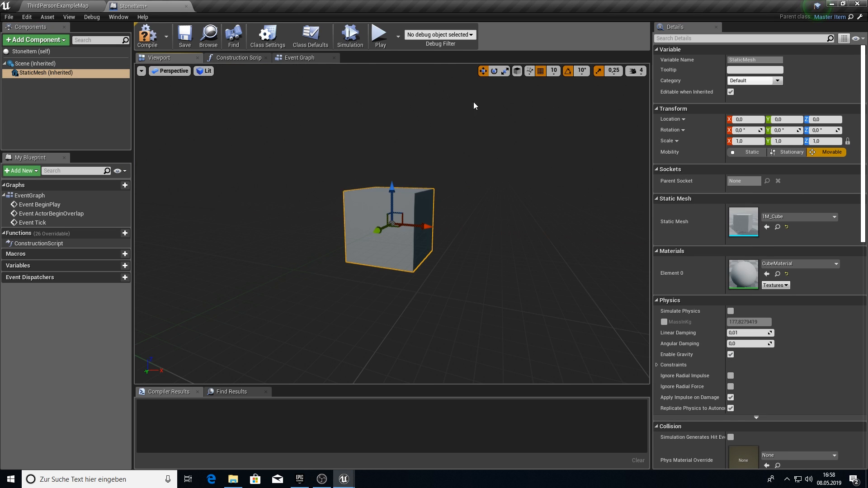
click(824, 141)
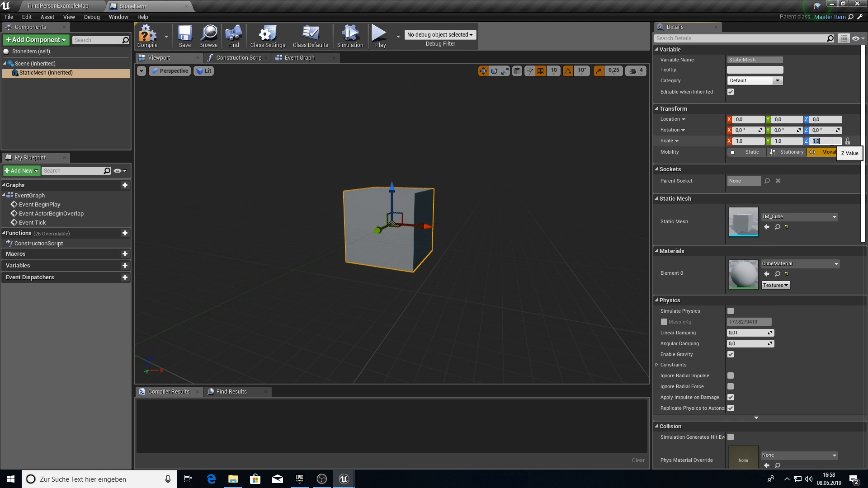
text(0.3)
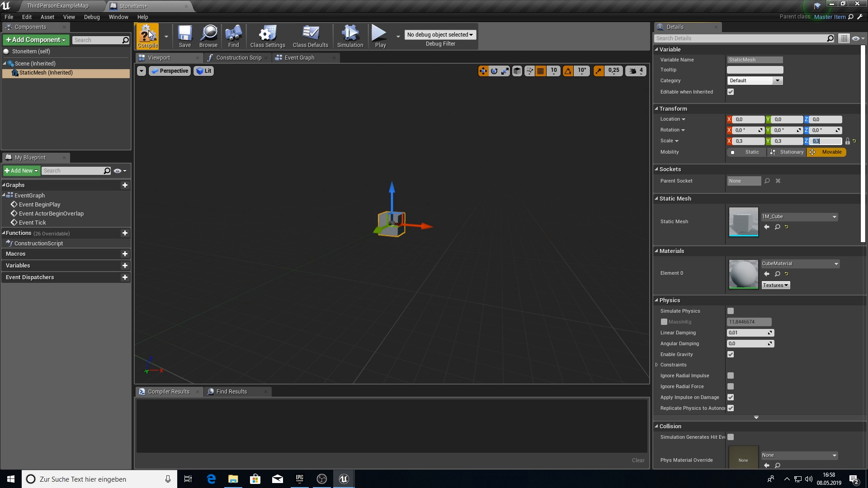
click(57, 6)
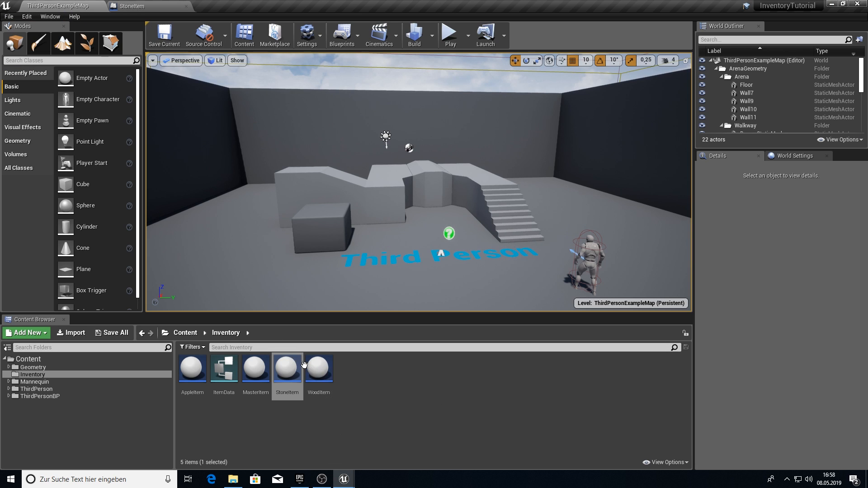
Give WoodItem's StaticMesh the 1M_Cube mesh at scale 0.6/0.3/0.3, then return to ThirdPersonExampleMap.
double_click(318, 367)
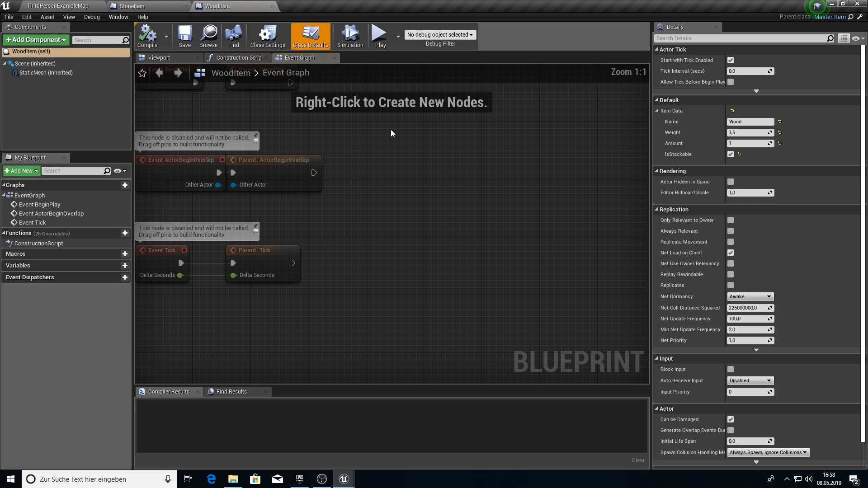
click(159, 58)
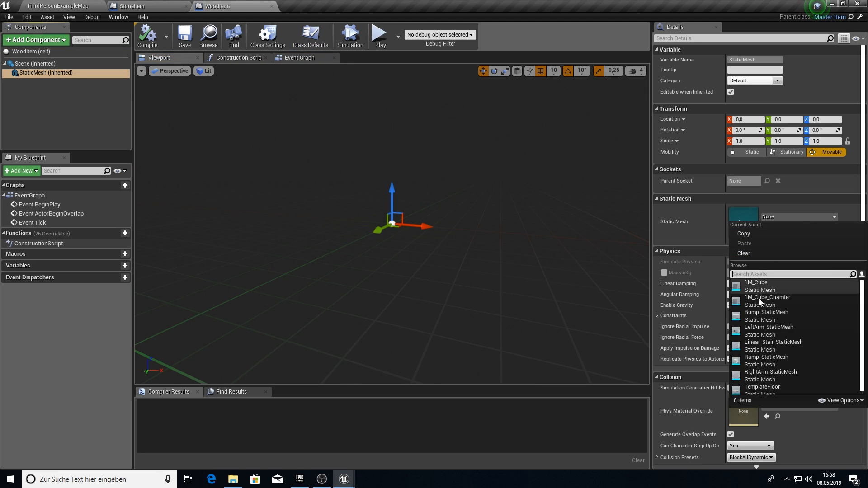
click(755, 282)
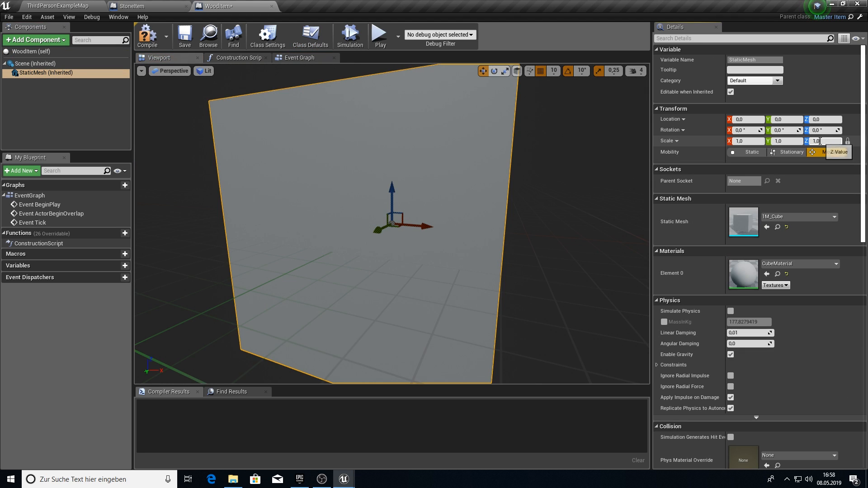
text(0.3)
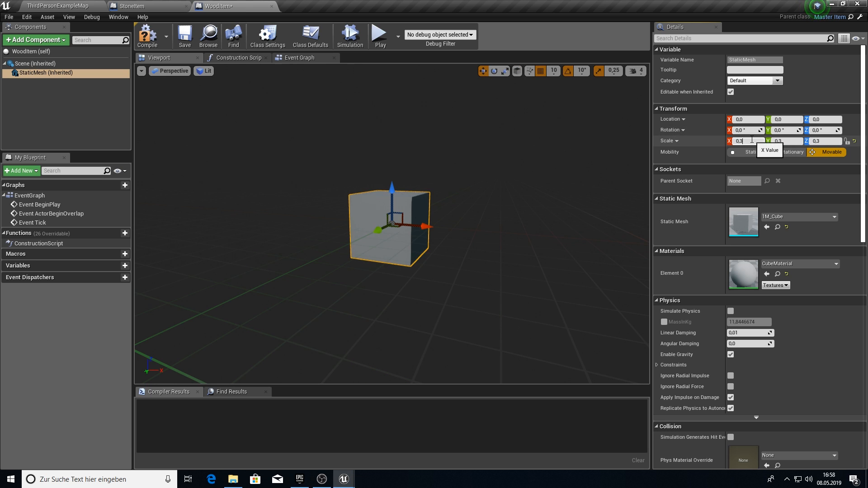
text(0,6)
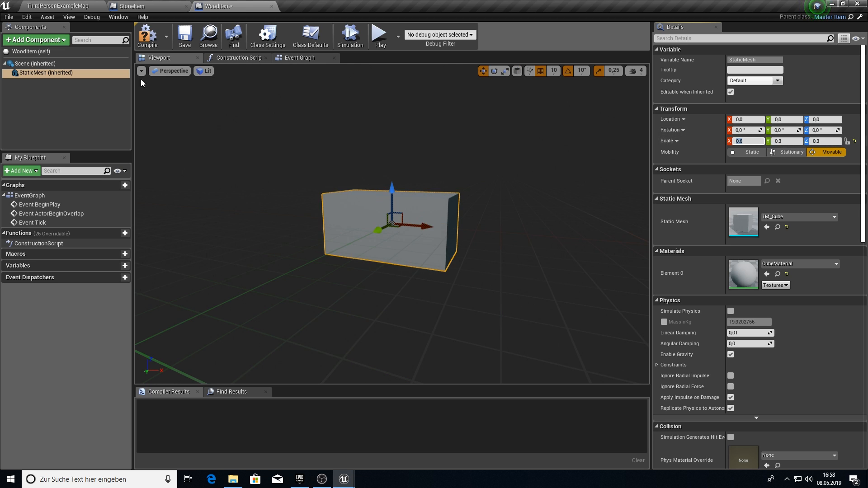
click(55, 6)
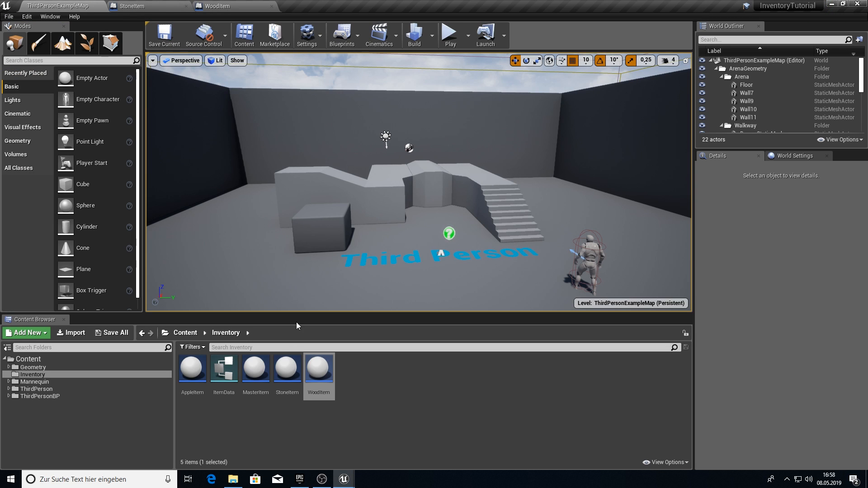
In AppleItem's full blueprint editor, set StaticMesh to 1M_Cube with scale 0.2.
double_click(192, 368)
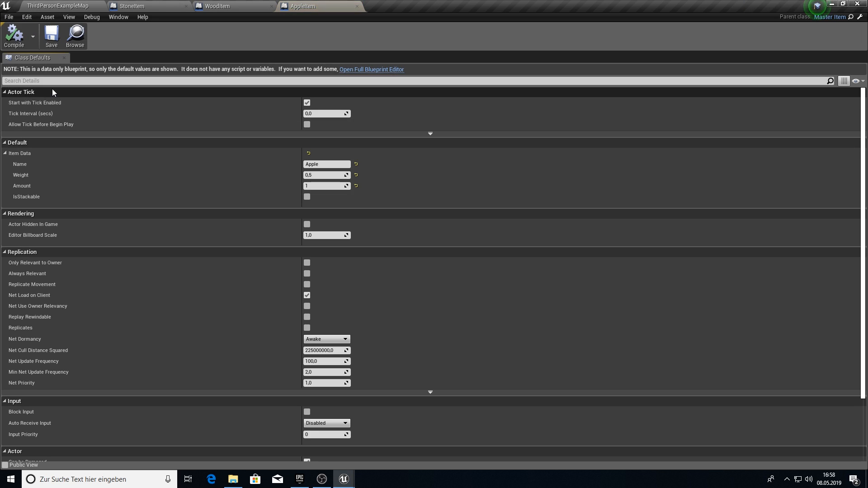
click(371, 69)
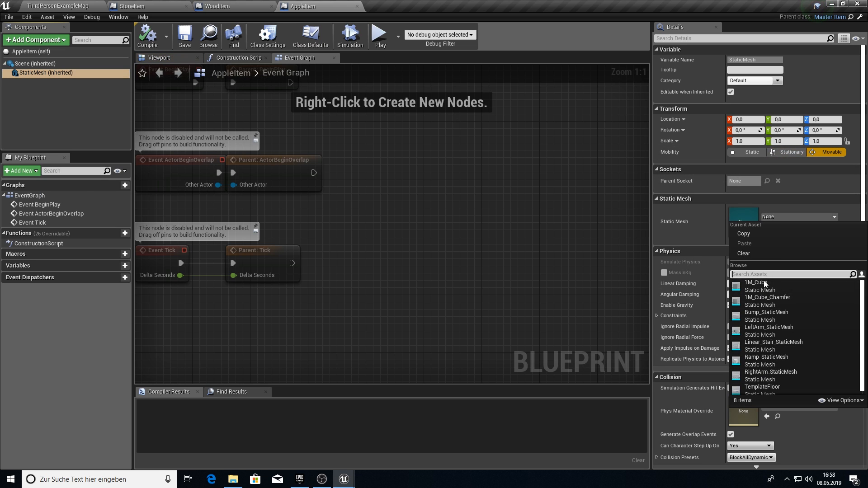
click(760, 282)
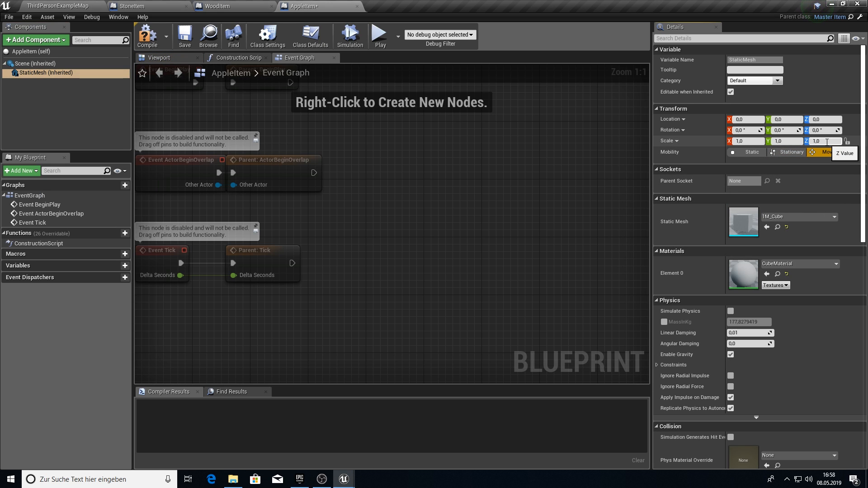
text(0.2)
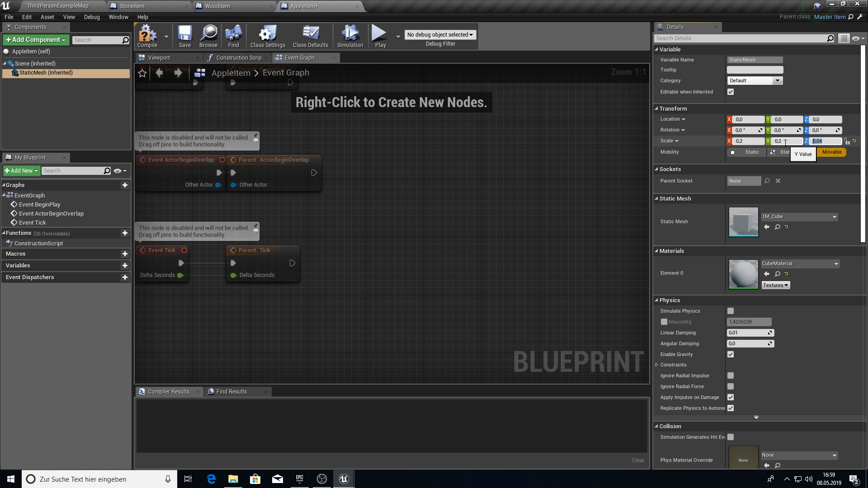
text(0.2)
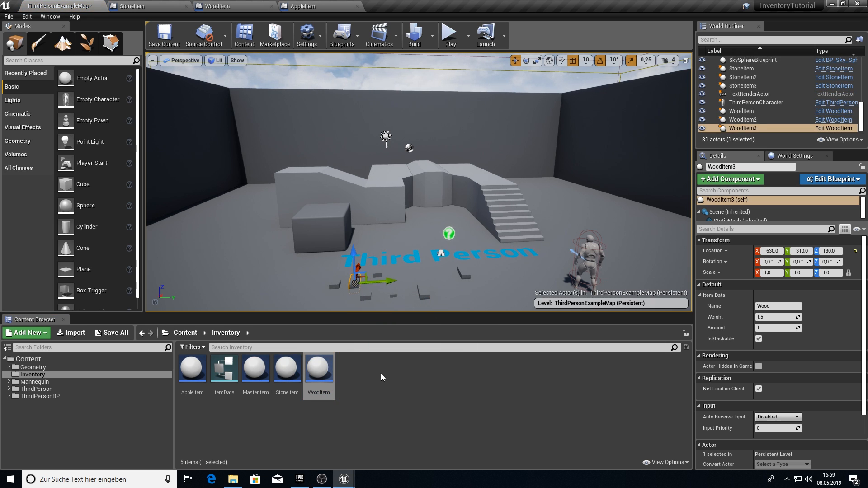
Open the ThirdPersonCharacter blueprint from the World Outliner.
click(39, 396)
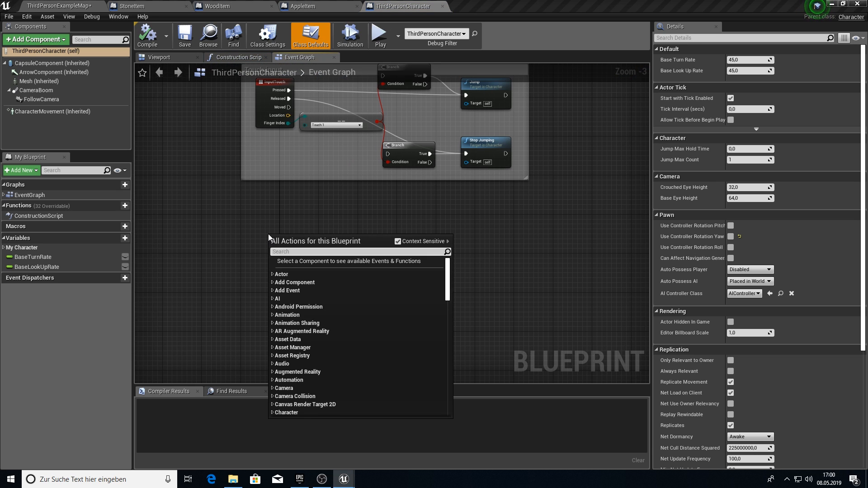
Add an E key event, SphereTraceByChannel, and FollowCamera GetWorldLocation and GetForwardVector nodes.
text(e key)
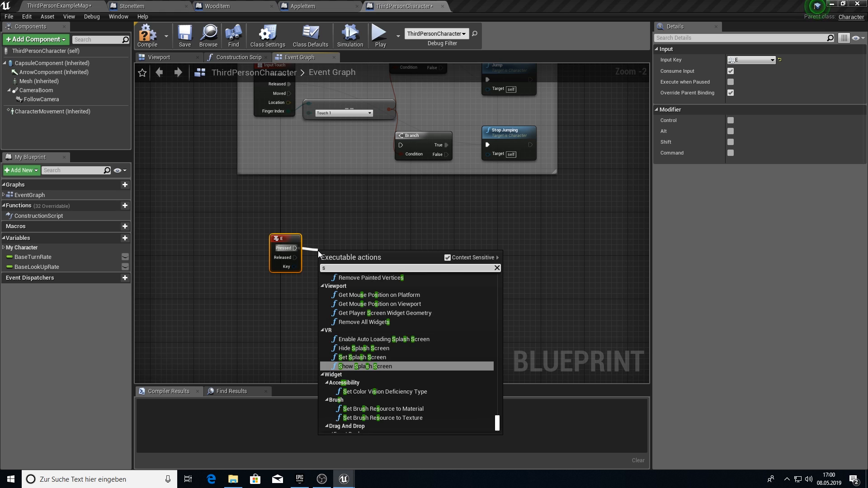
text(sphere trac)
text(g)
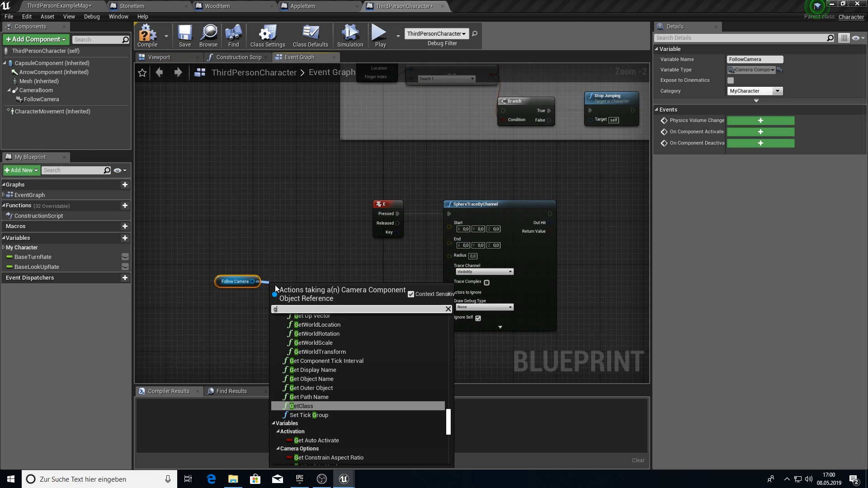
click(317, 325)
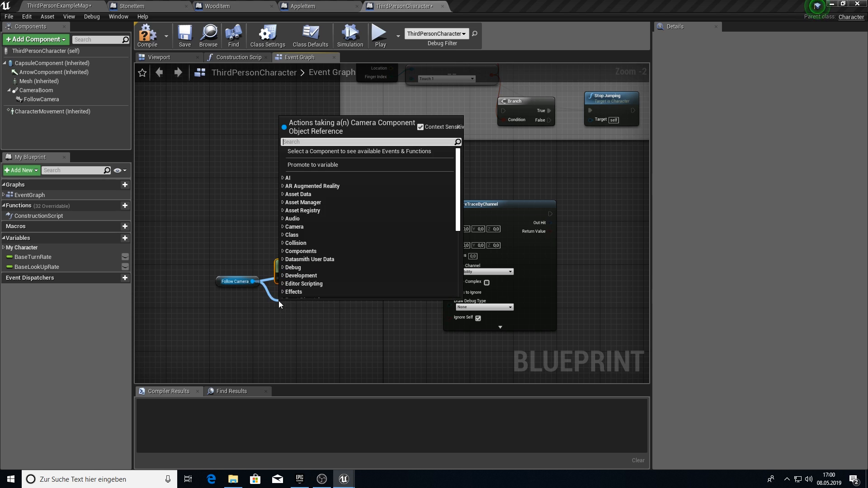
text(get world for)
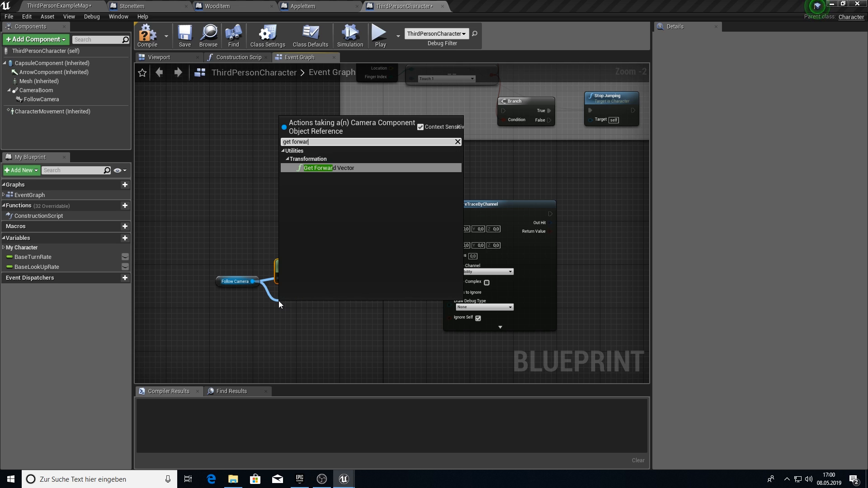
click(319, 168)
text(*flo)
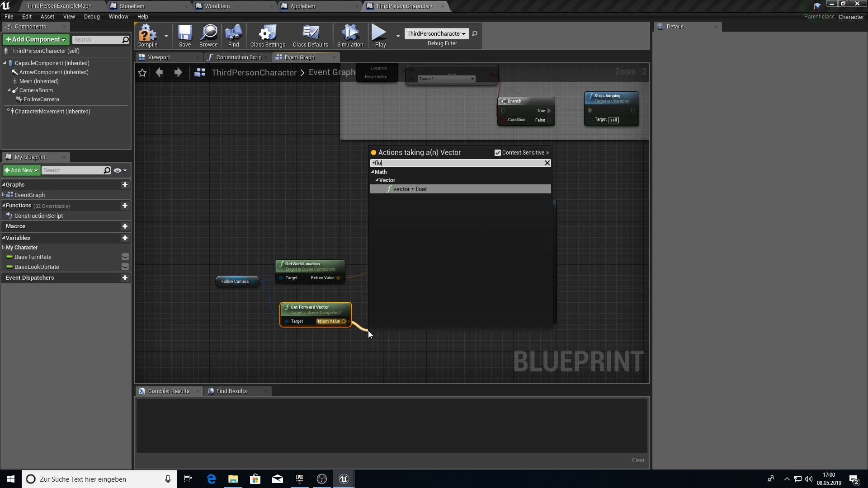
End the trace at camera location plus forward vector × 1000, radius 20, debug For Duration.
click(412, 189)
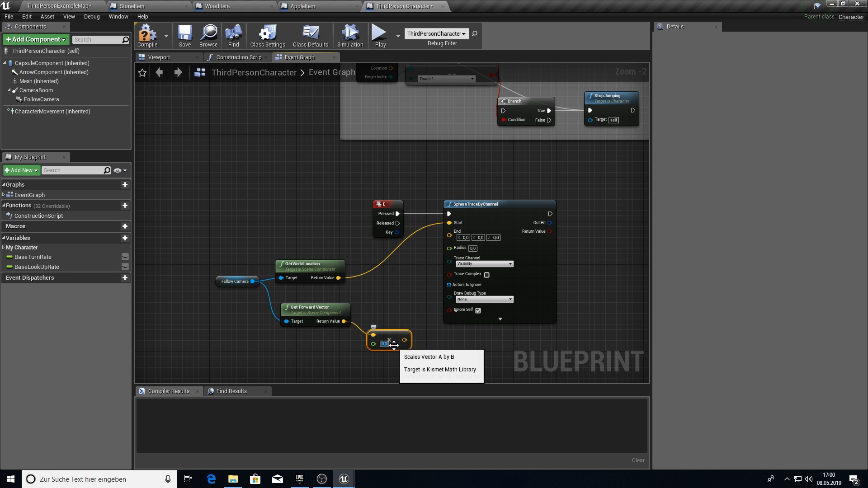
text(1000.0)
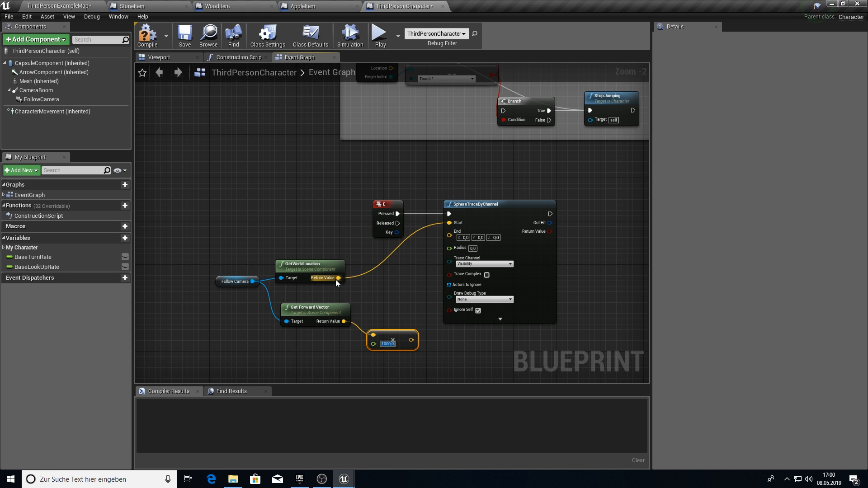
drag(340, 277, 365, 292)
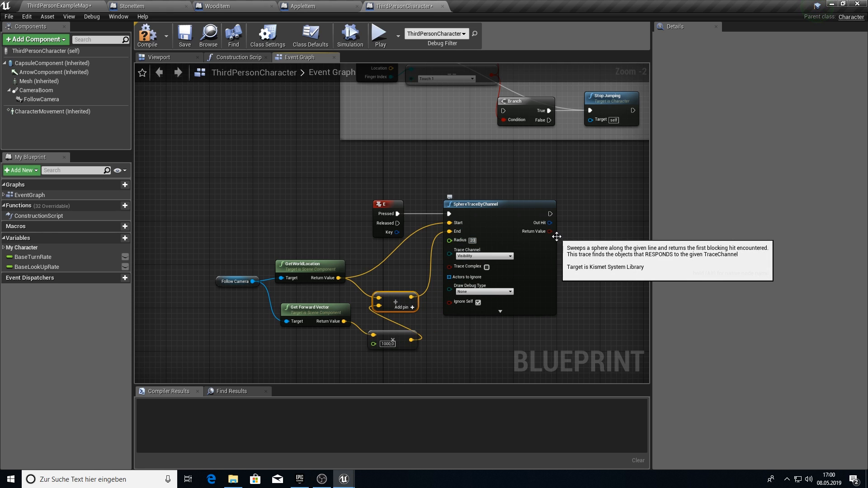
click(482, 291)
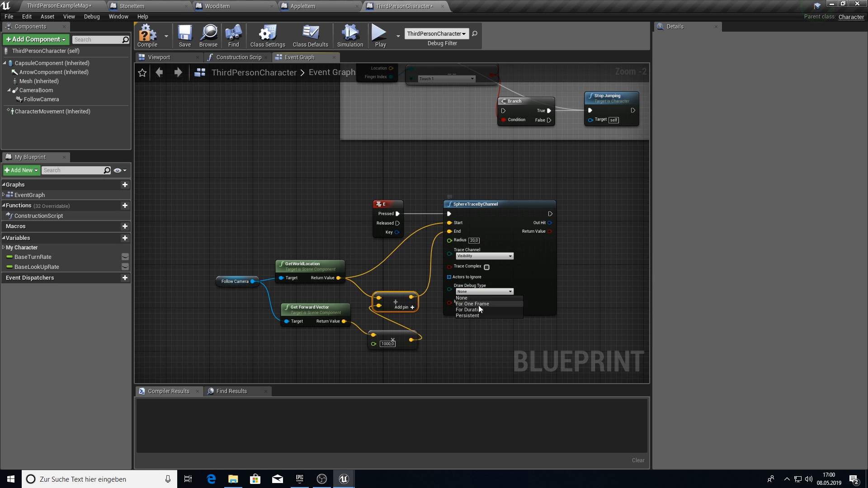
click(475, 309)
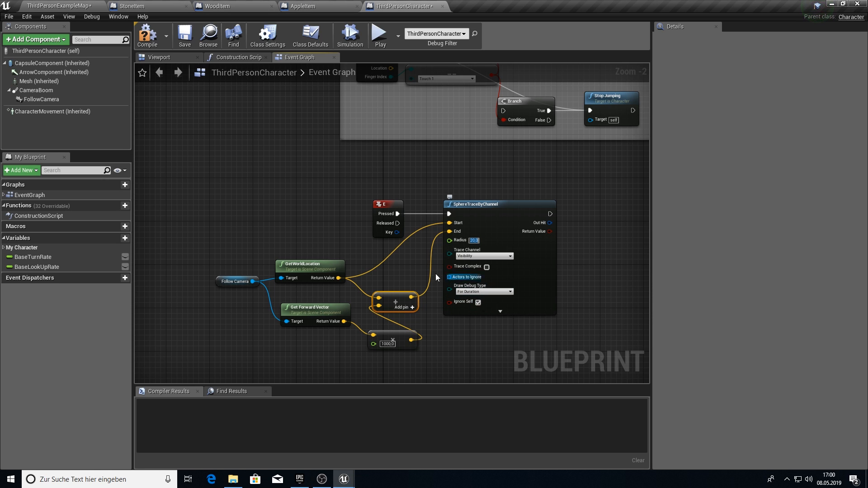
click(148, 33)
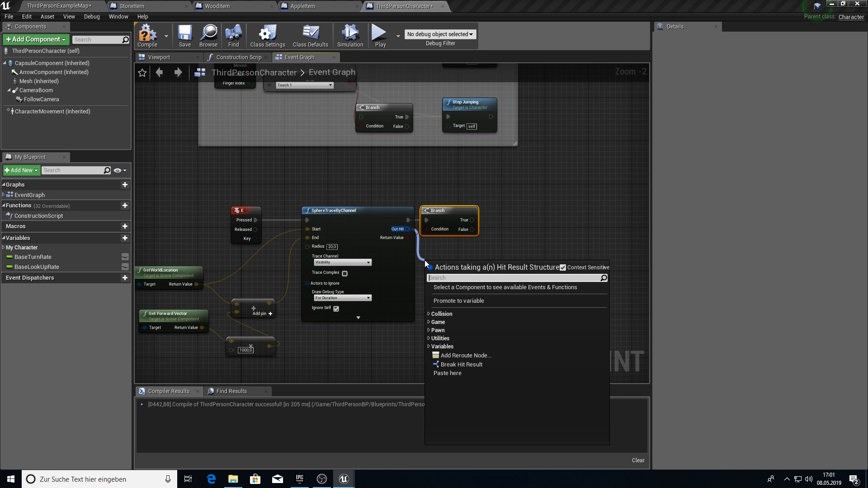
Break the hit result, cast Hit Actor to MasterItem, promote it to HitItem, and compile.
click(459, 364)
text(cast to m)
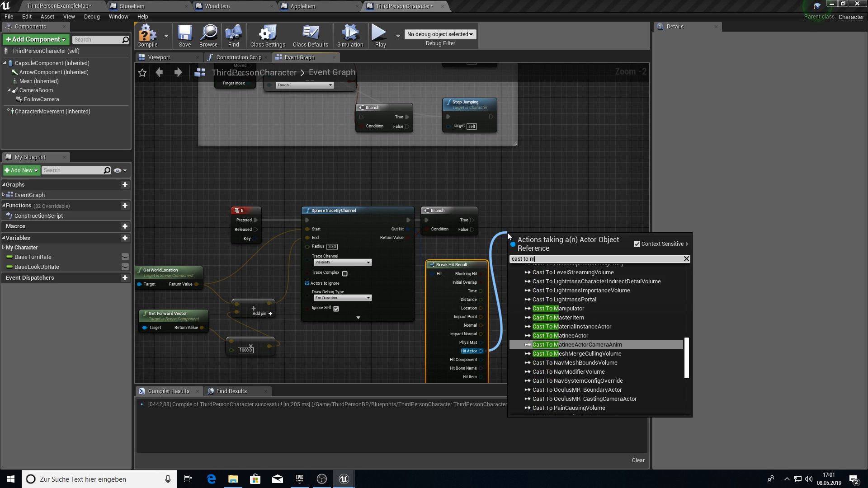
click(558, 317)
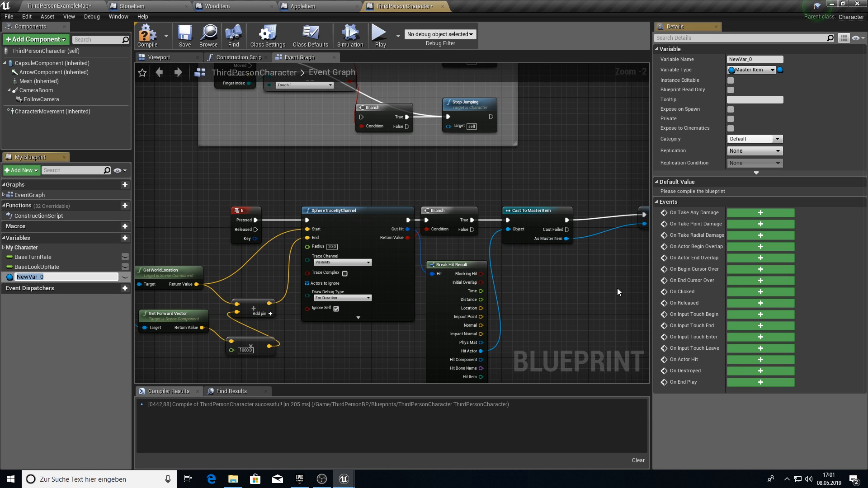
text(HitItem)
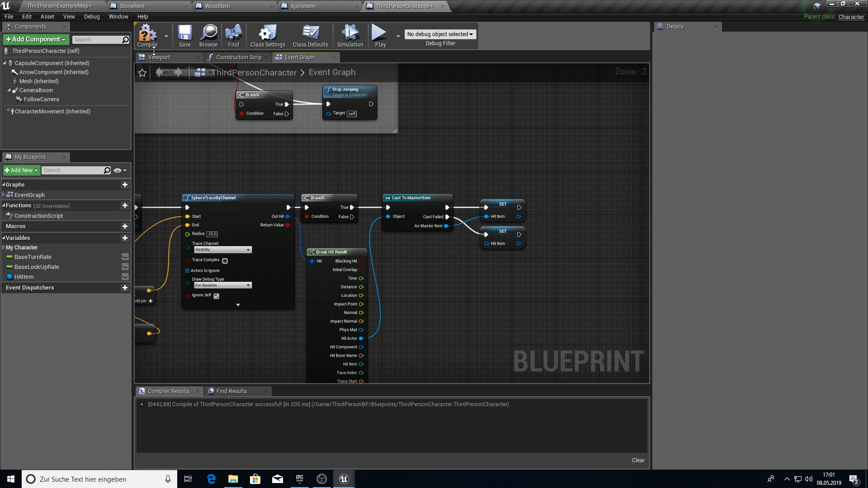
click(147, 34)
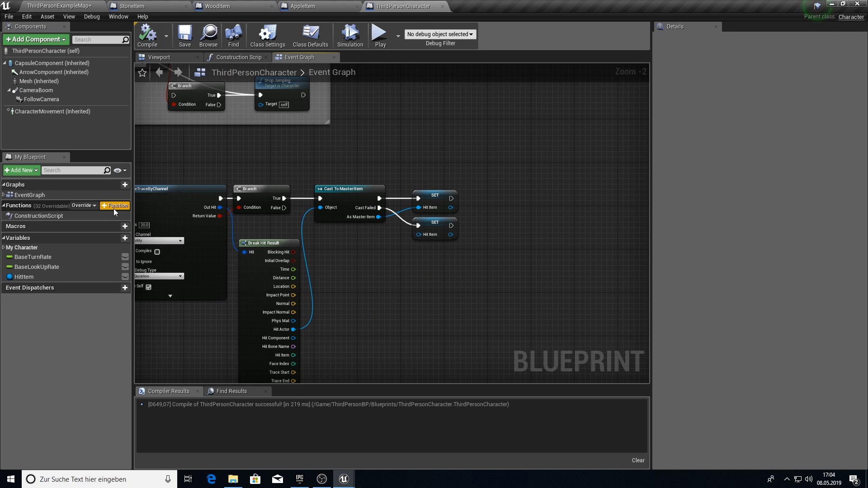
Create an AddItemToInventory function with an ItemIn input.
click(114, 206)
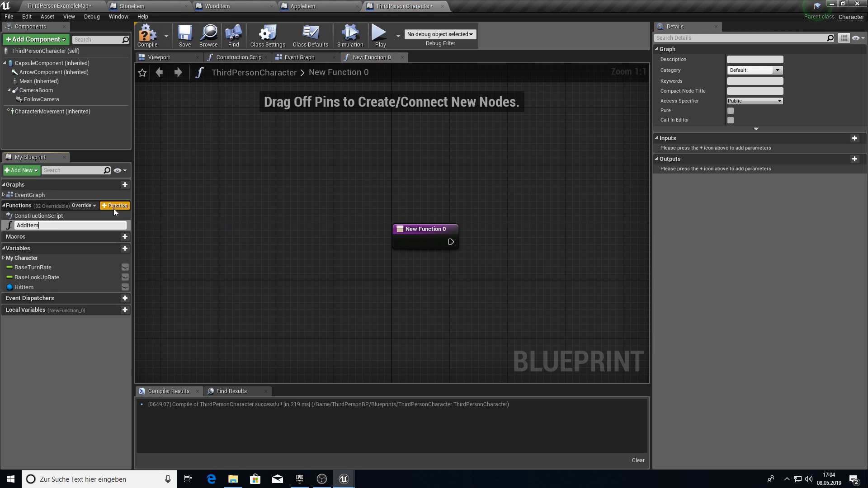
text(ToInventory)
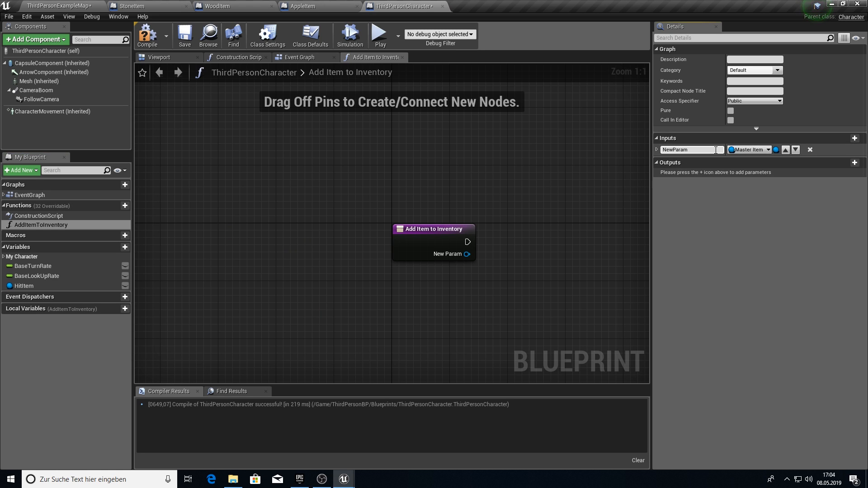
text(ItemIn)
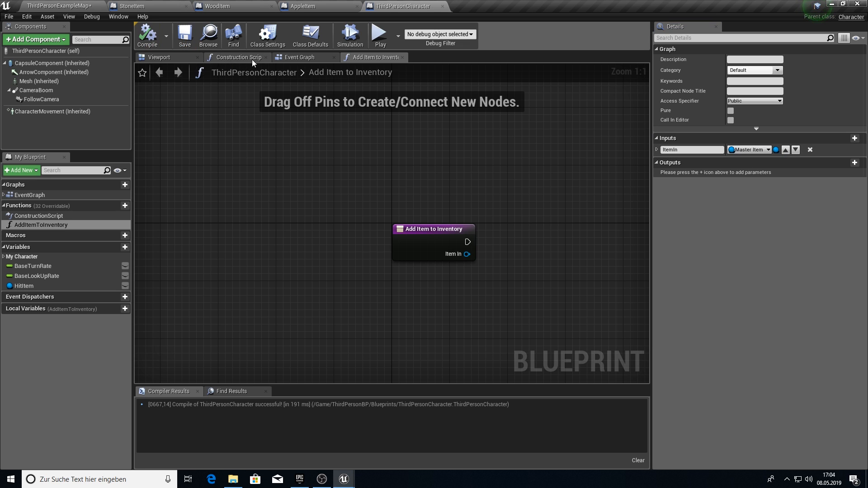
click(299, 57)
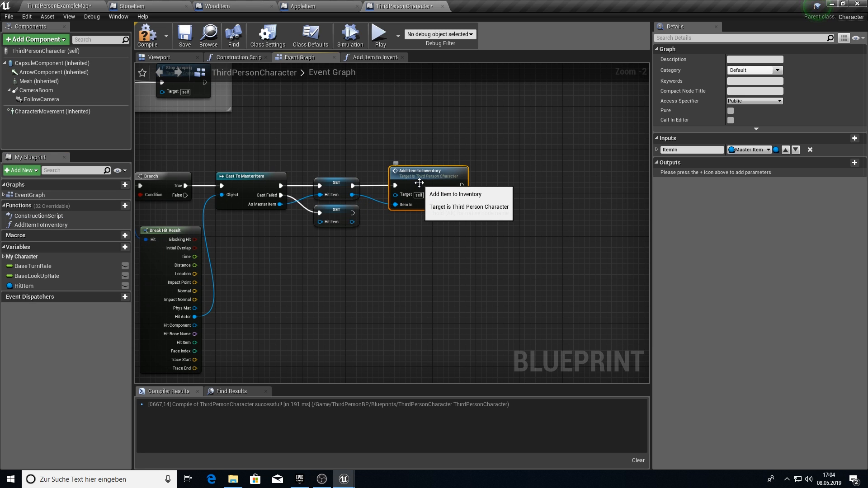
Set a new local variable localItem from Item In, and create another function.
click(372, 57)
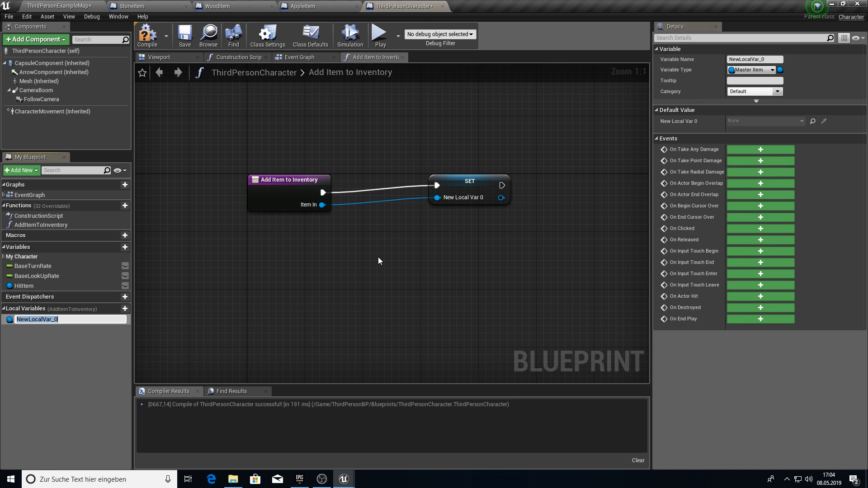
text(localItem)
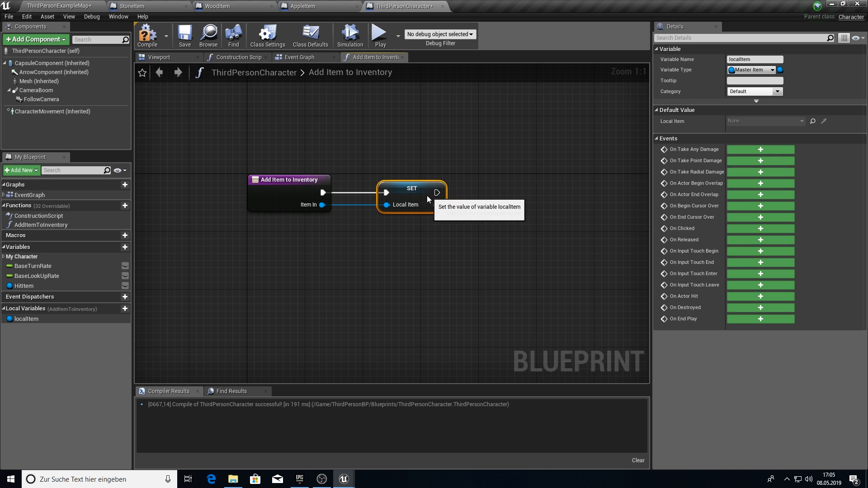
click(116, 205)
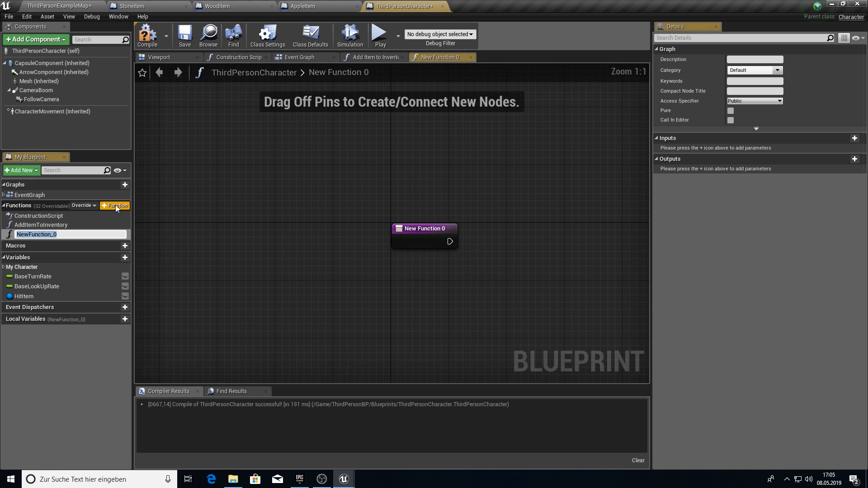
Name the function CanAddItem and multiply Hit Item's Get Item Amount by Get Item Weight.
text(CanAddItem)
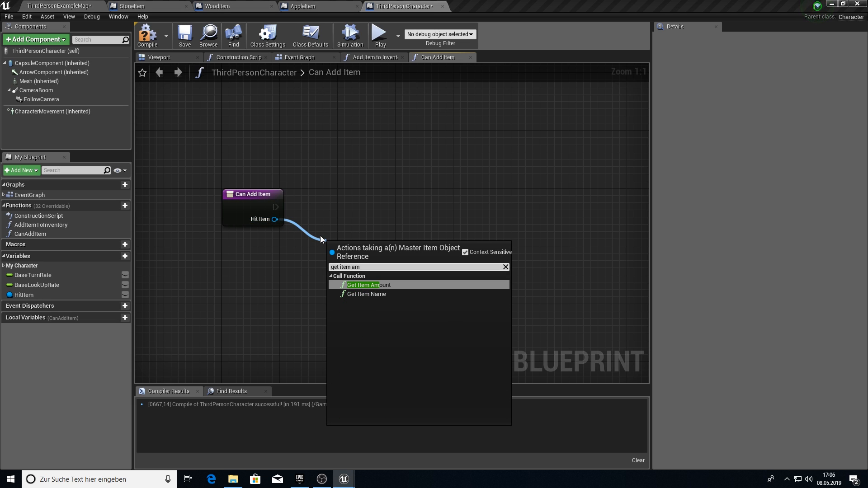
text(ge)
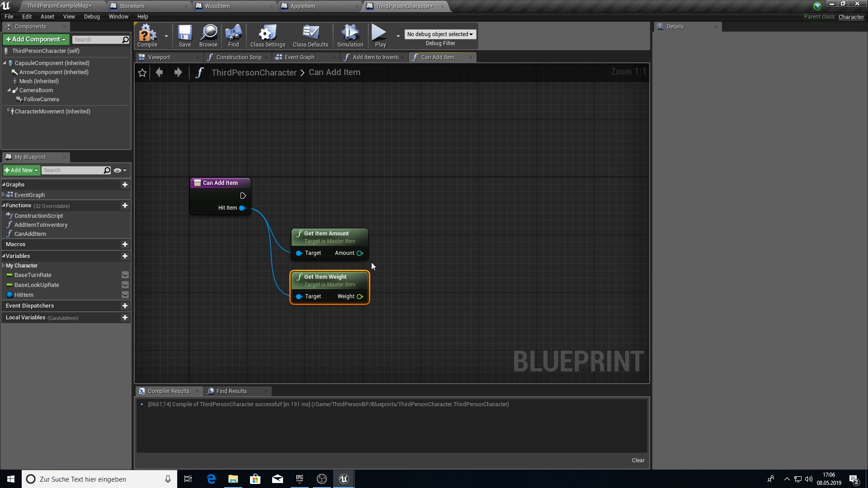
drag(359, 253, 377, 266)
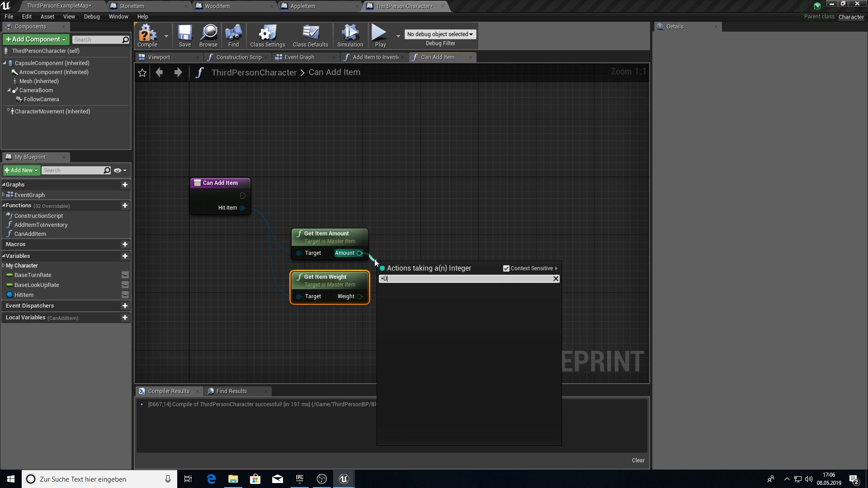
click(396, 279)
text(+)
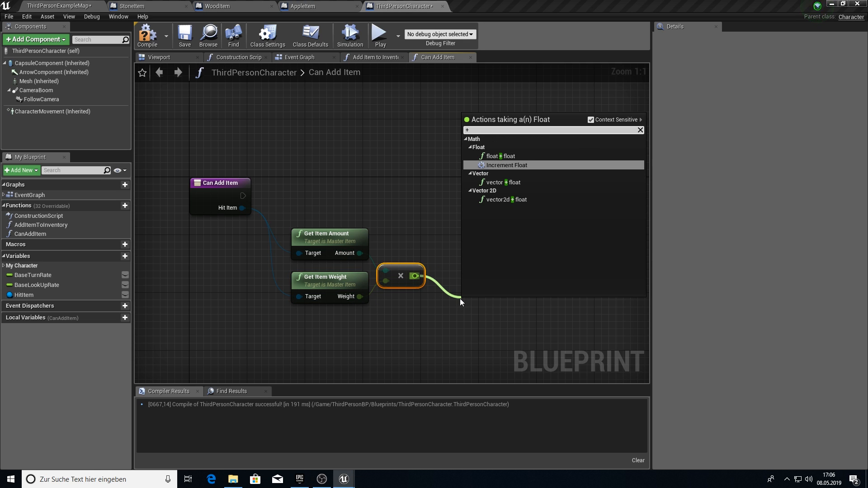
Add float CurrentWeight to the item total and compare it <= MaxWeight, defaulting to 50.
click(505, 165)
text(M)
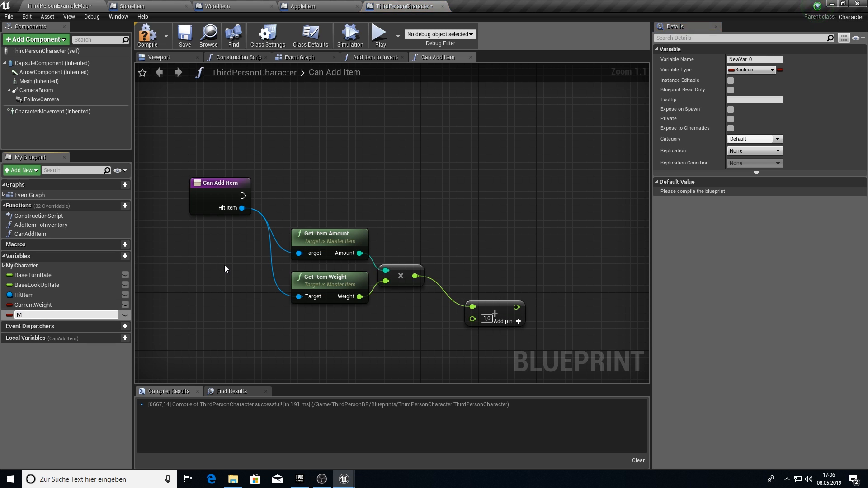
text(axWeight)
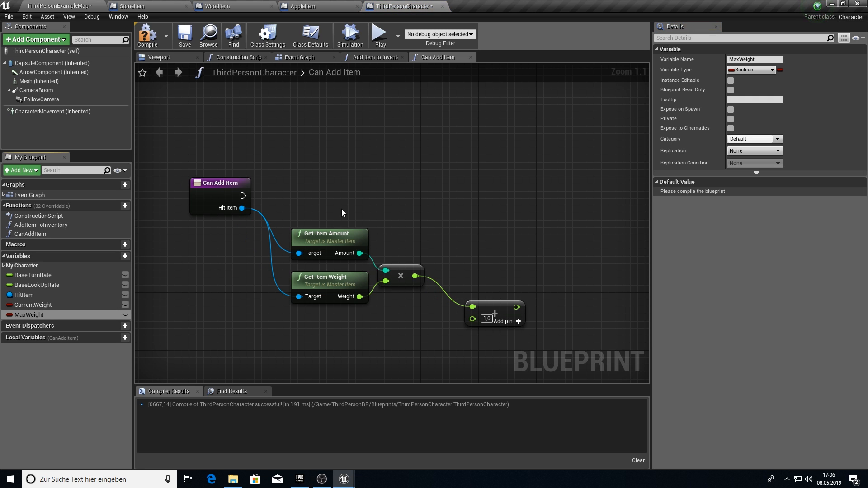
click(751, 69)
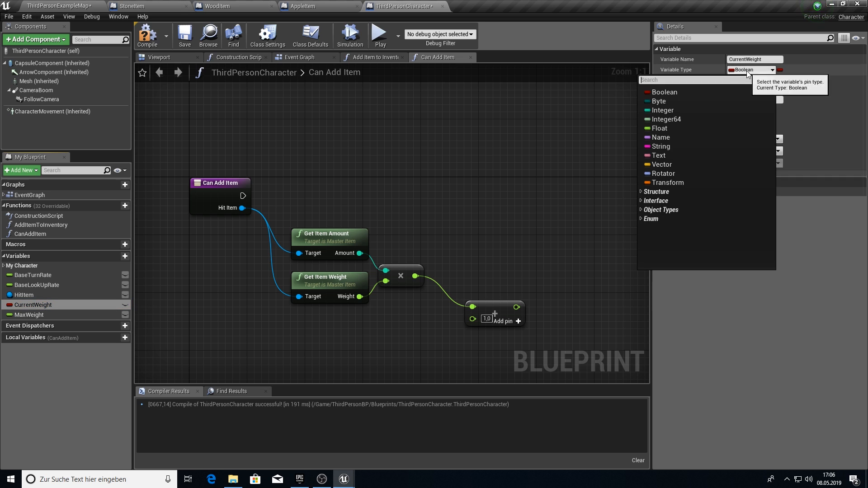
click(659, 128)
text(les)
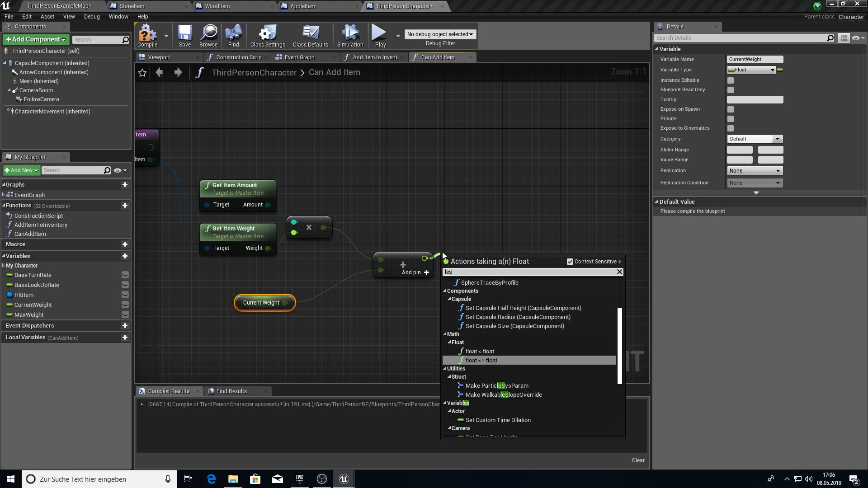
click(480, 360)
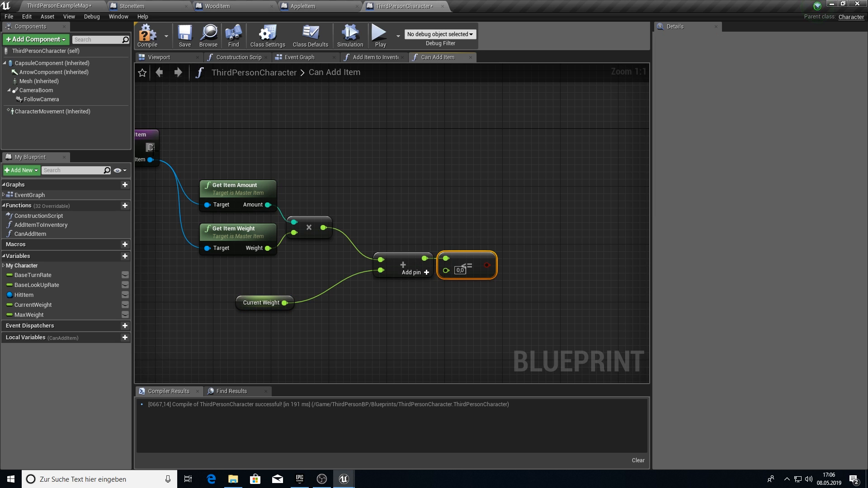
click(467, 169)
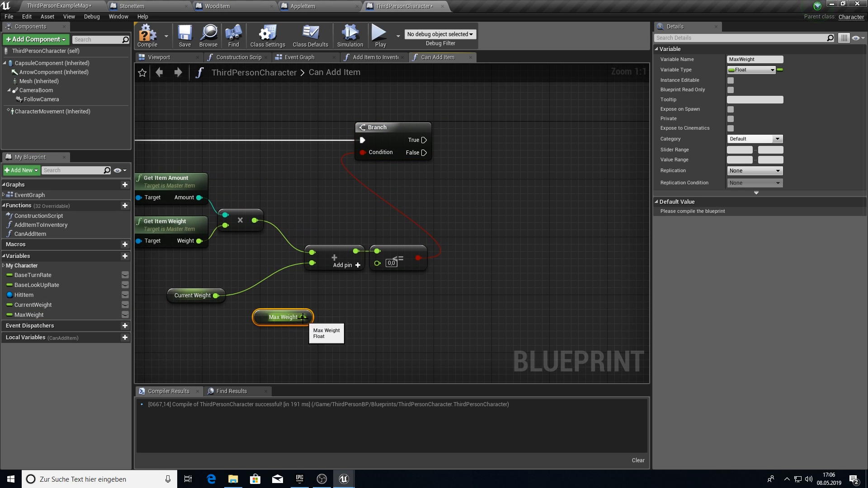
drag(303, 317, 376, 262)
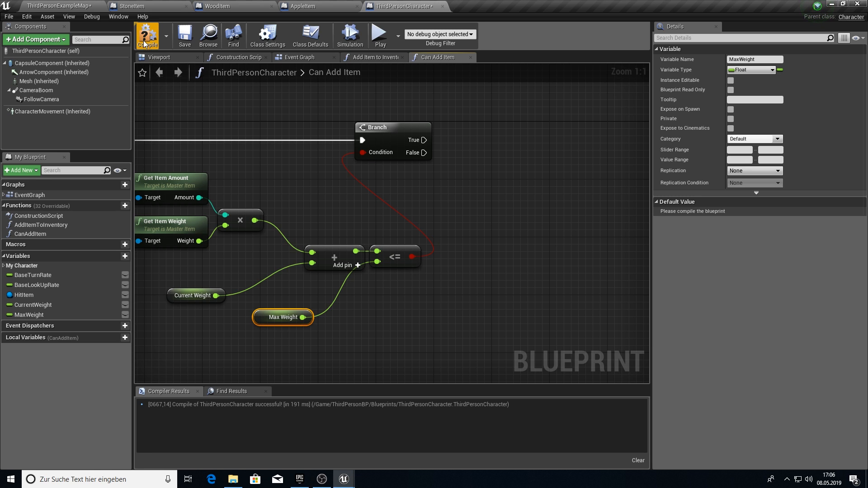
text(50,0)
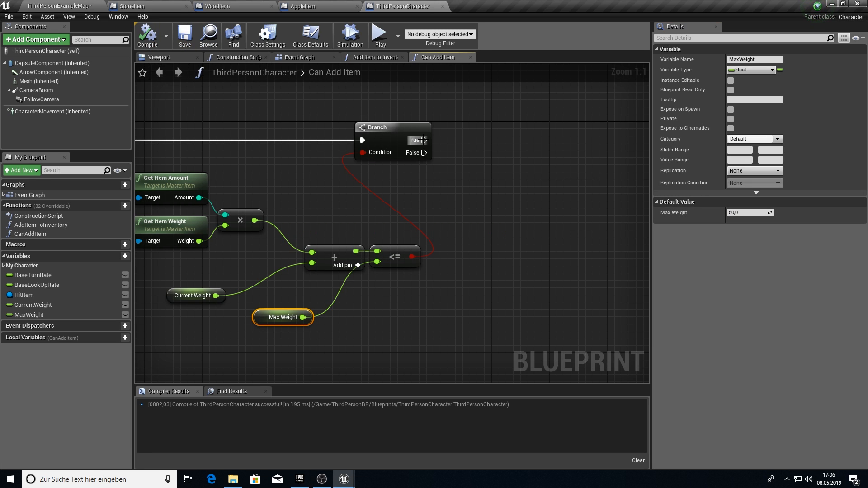
Add return nodes with a Has boolean output, true on the true branch, and compile.
click(485, 148)
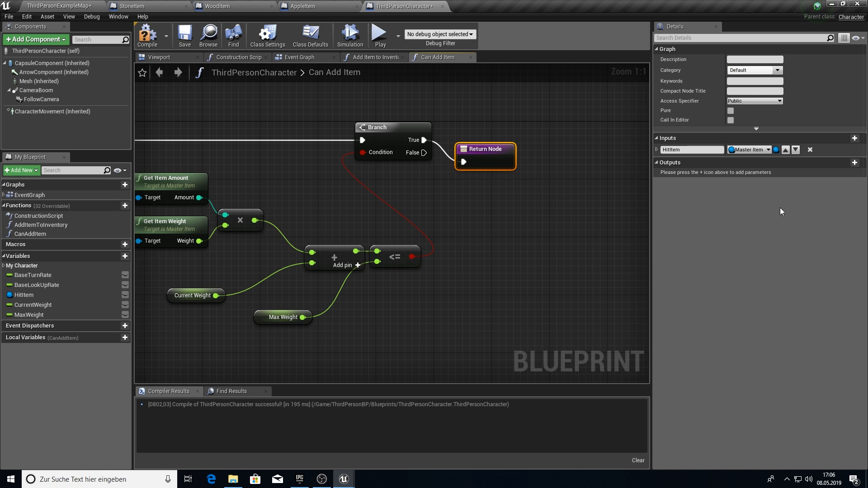
click(854, 163)
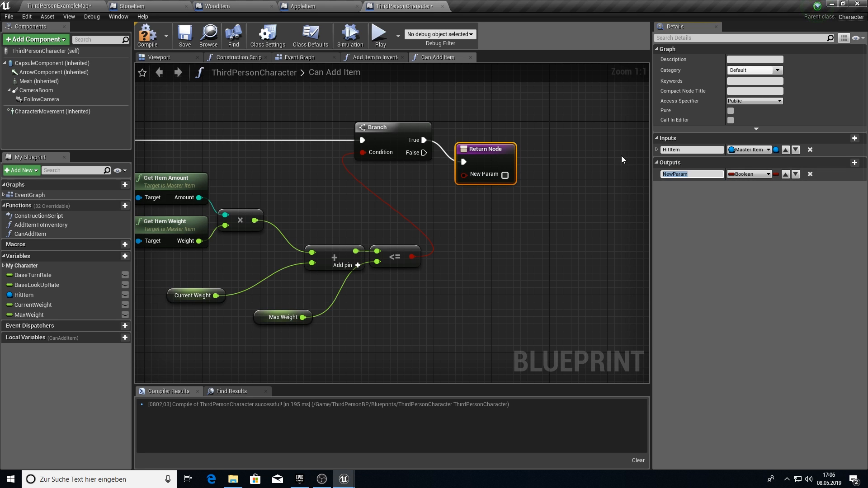
text(Has)
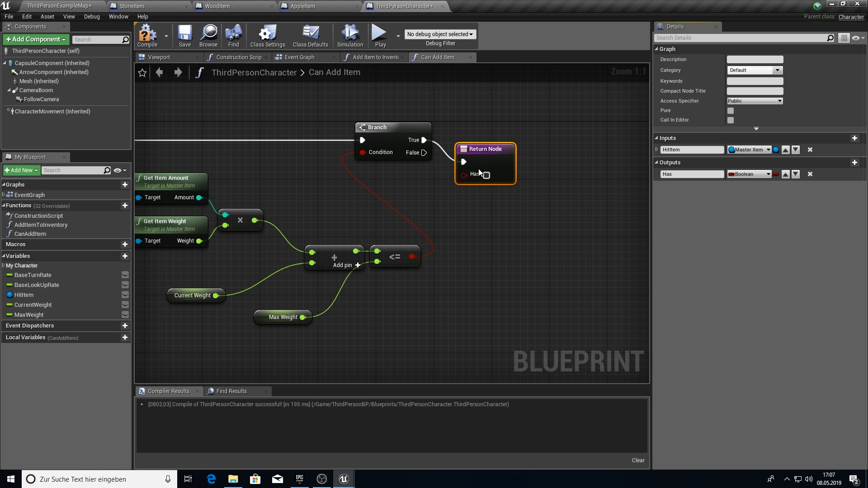
drag(484, 149, 513, 171)
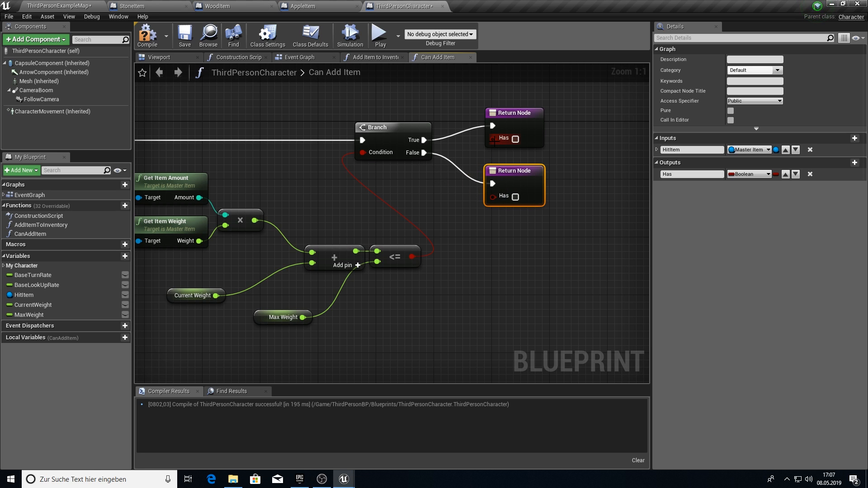
click(515, 138)
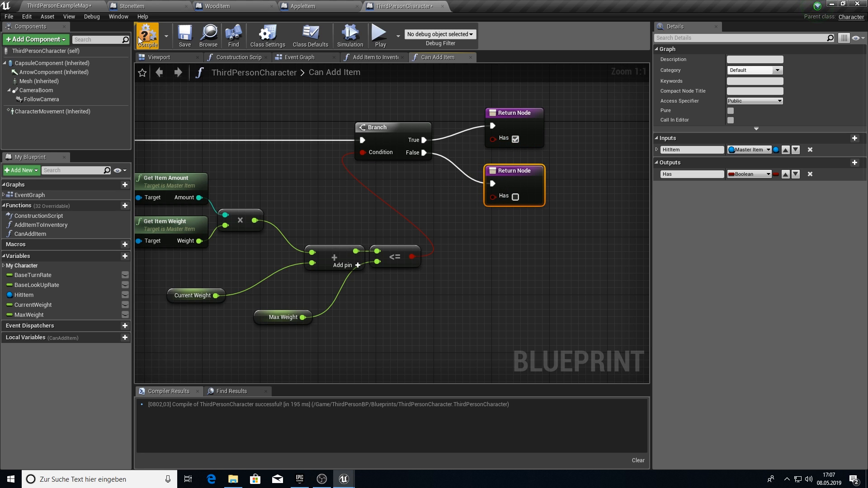
click(373, 57)
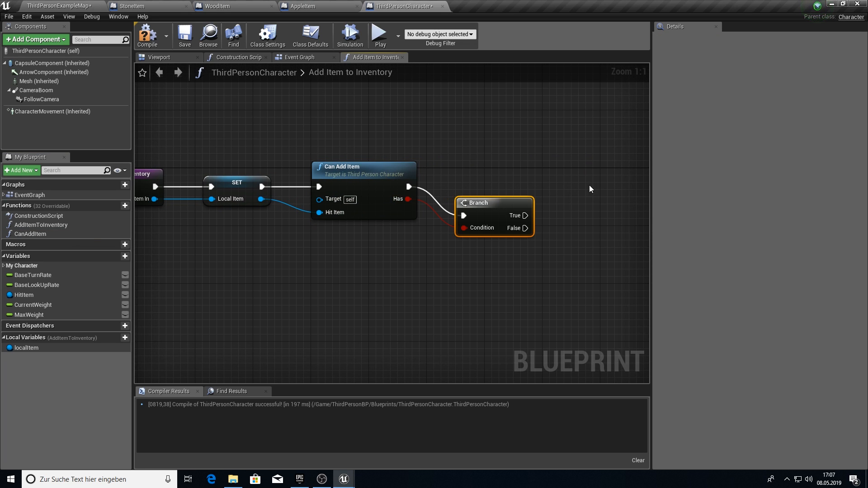
Branch on Can Add Item's Has, then on localItem's Is Stackable, and add another function.
drag(481, 216, 476, 175)
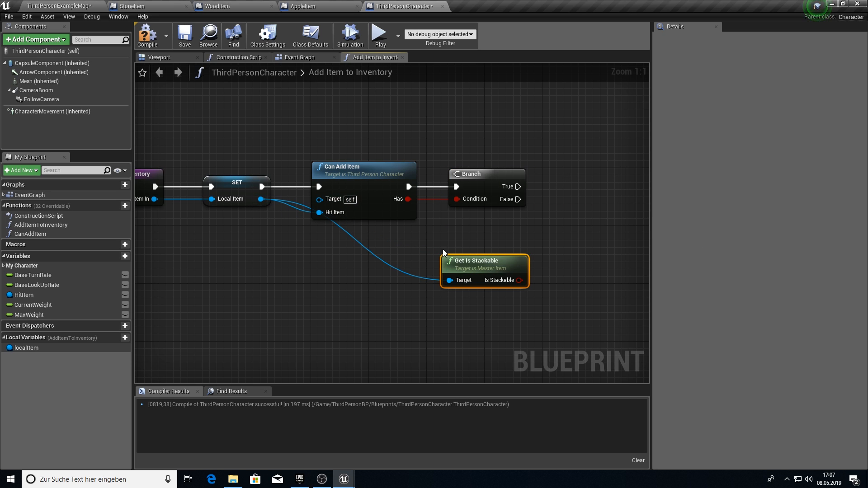
drag(520, 280, 565, 219)
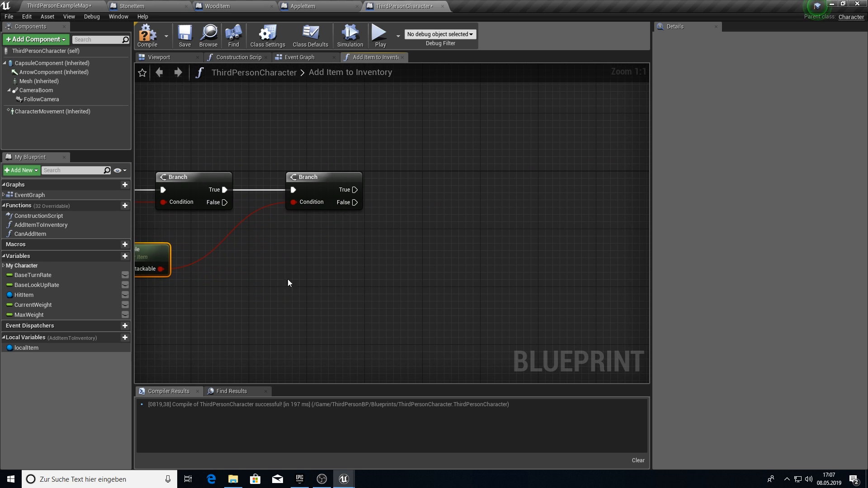
click(116, 205)
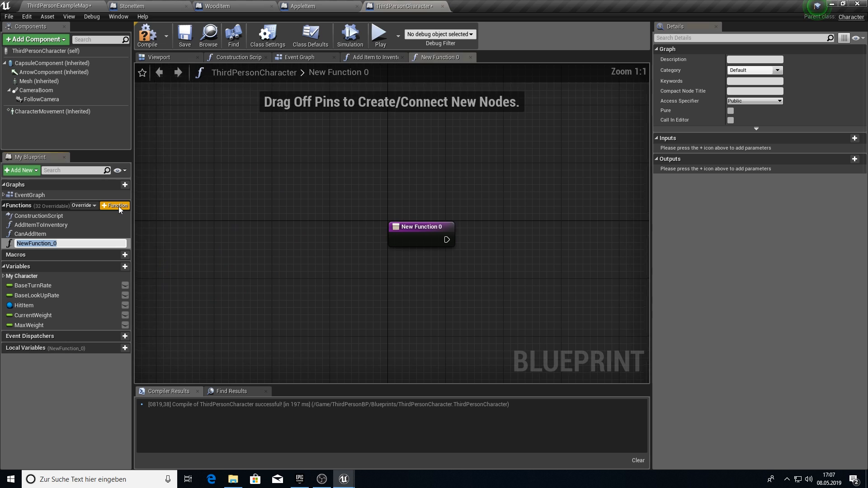
Give Add Item a Master Item input 'Item' feeding a Get Item Data node placed to the right.
text(Add Item)
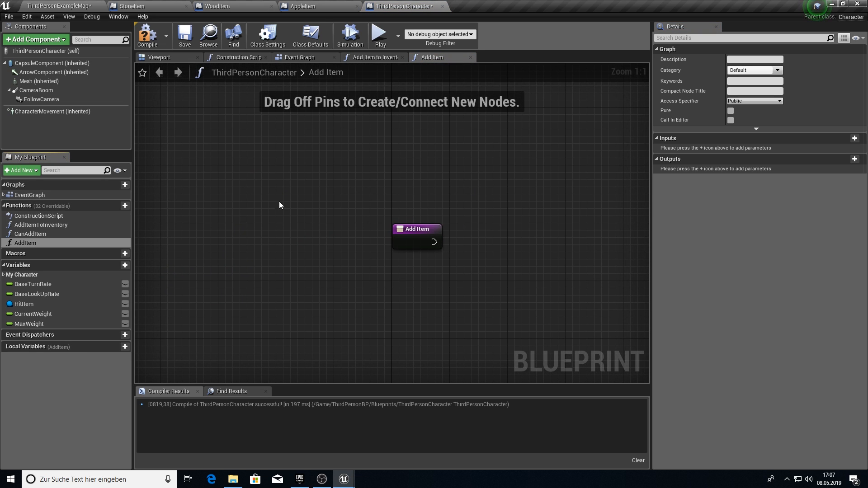
click(854, 138)
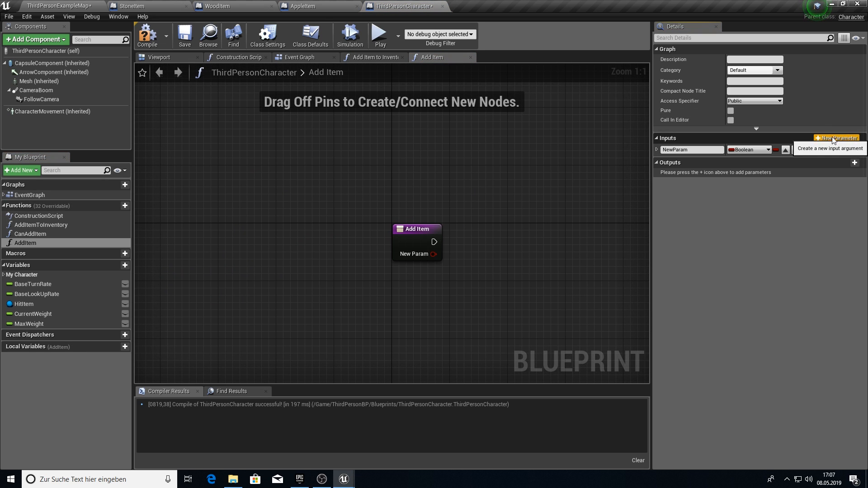
text(maste)
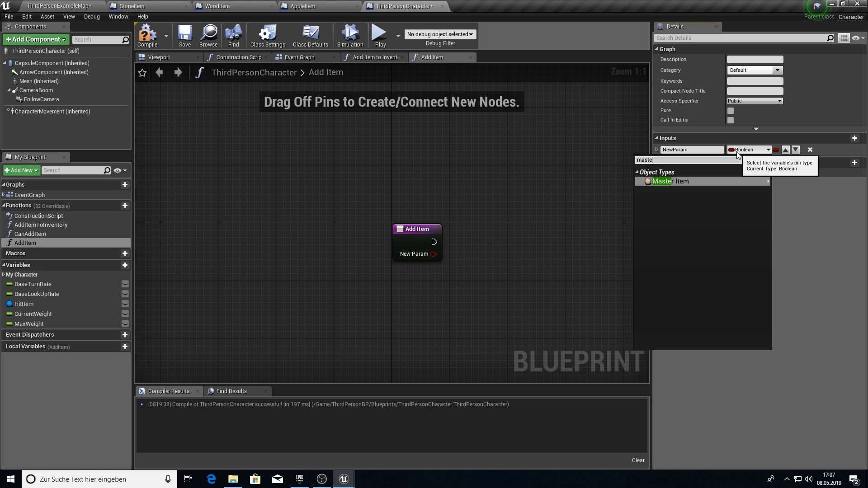
click(666, 181)
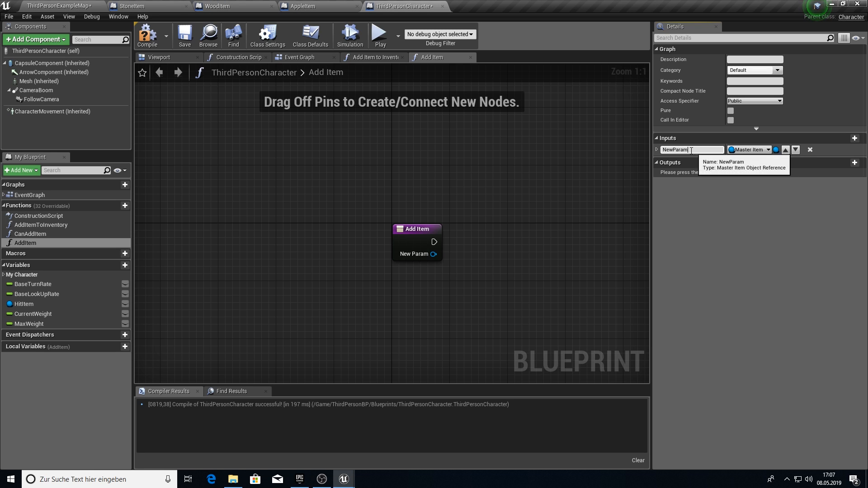
text(Item)
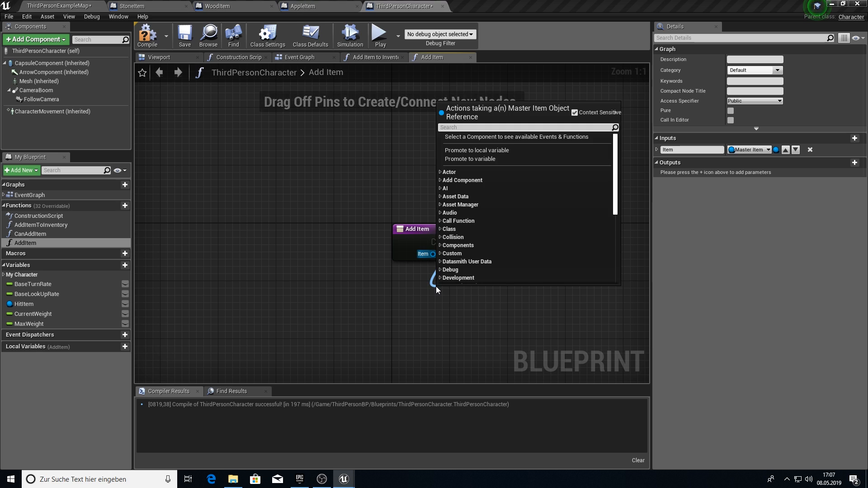
text(get item da)
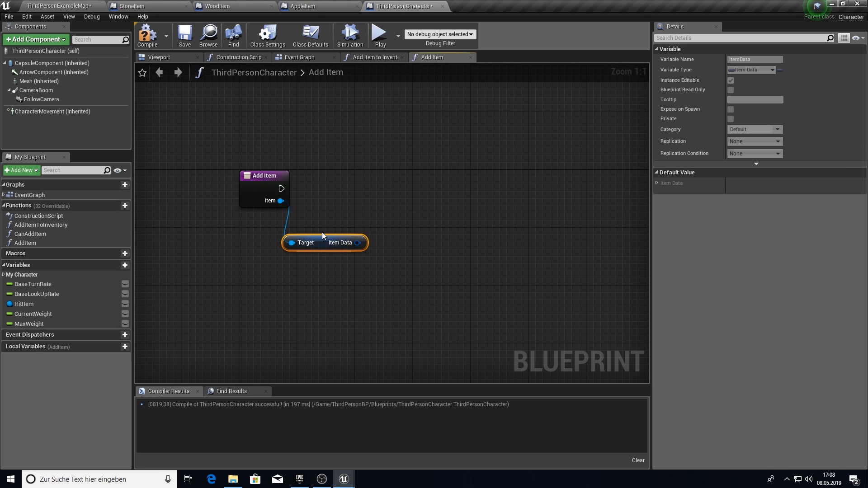
drag(324, 243, 353, 242)
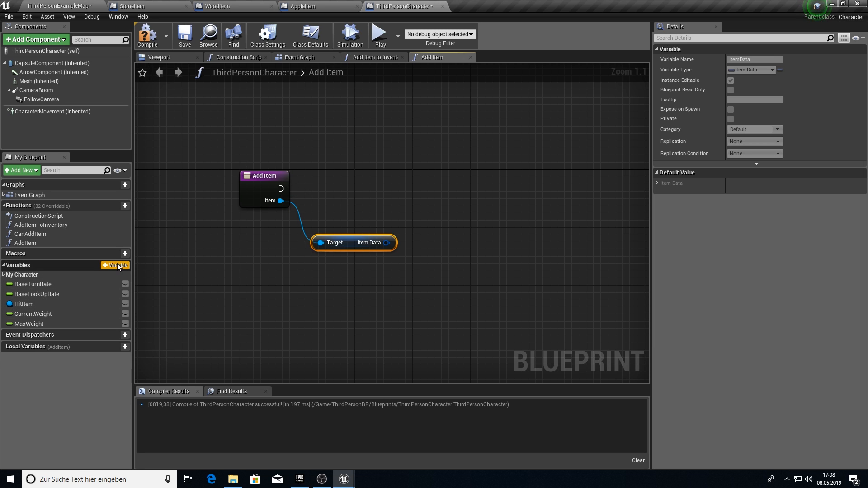
Create an Inventory variable as an Item Data array and add an array Add node for it.
click(115, 265)
text(Inventory)
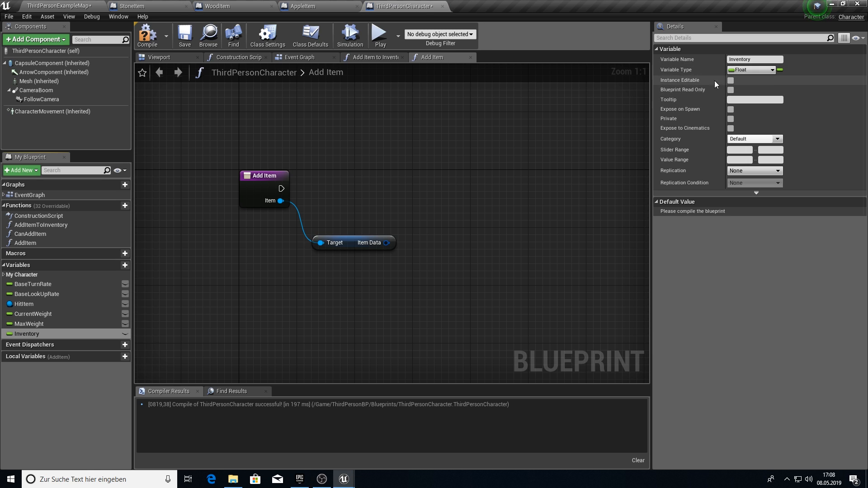
text(itemda)
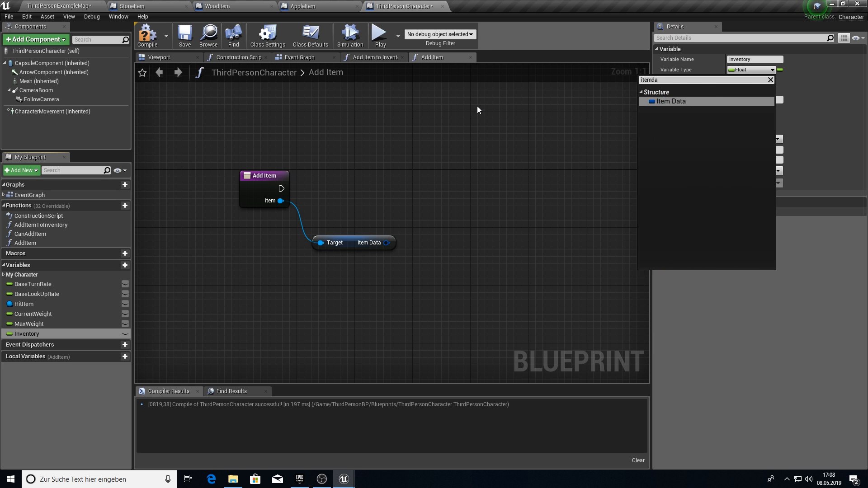
click(670, 101)
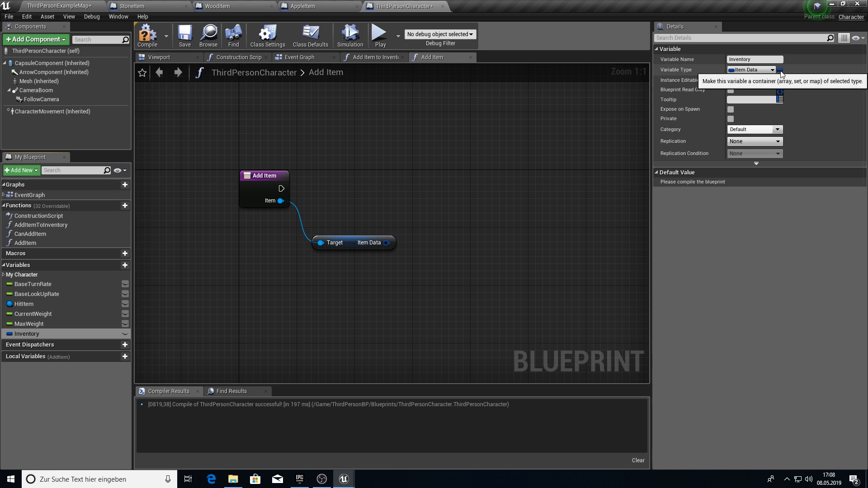
click(184, 34)
text(add)
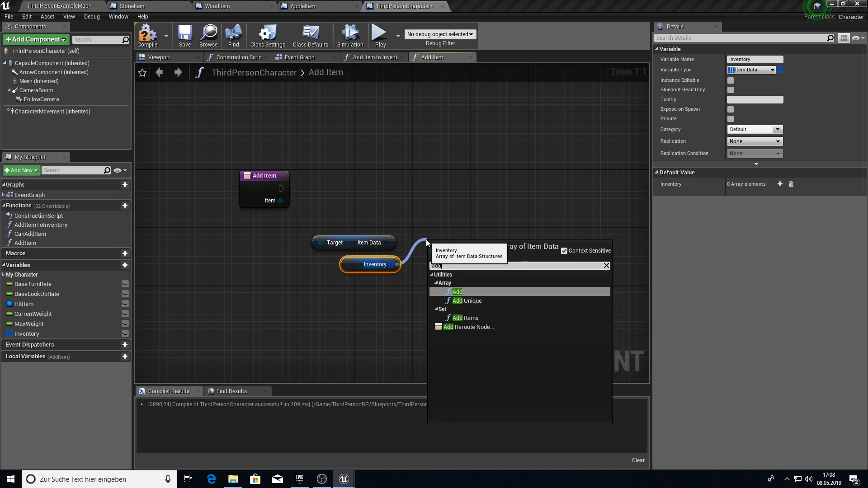
click(457, 291)
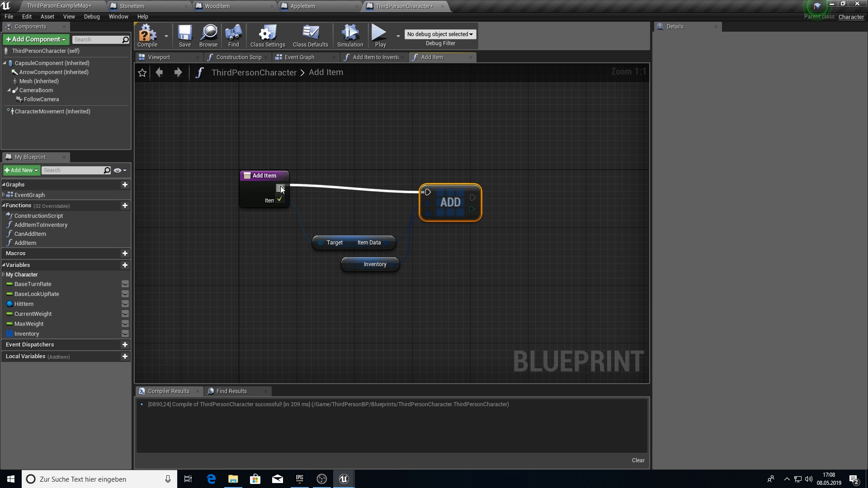
Wire Add Item into the Inventory Add node, pass localItem into the Add Item call, then add a function.
click(372, 57)
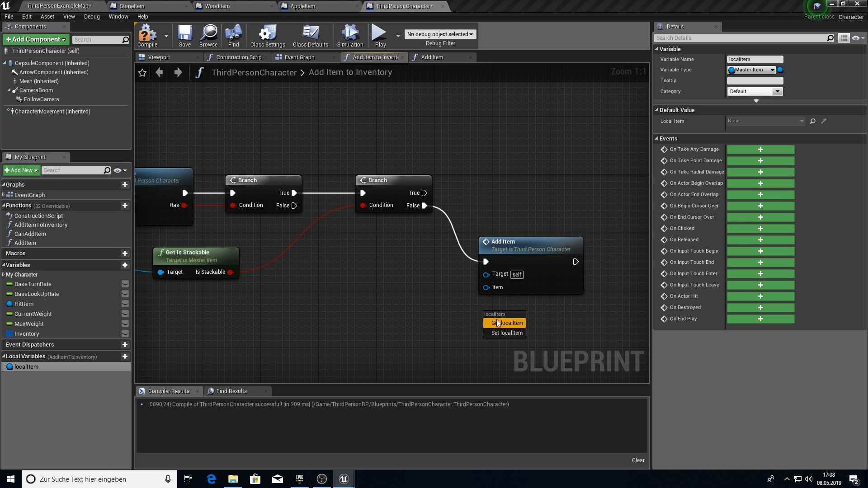
click(504, 323)
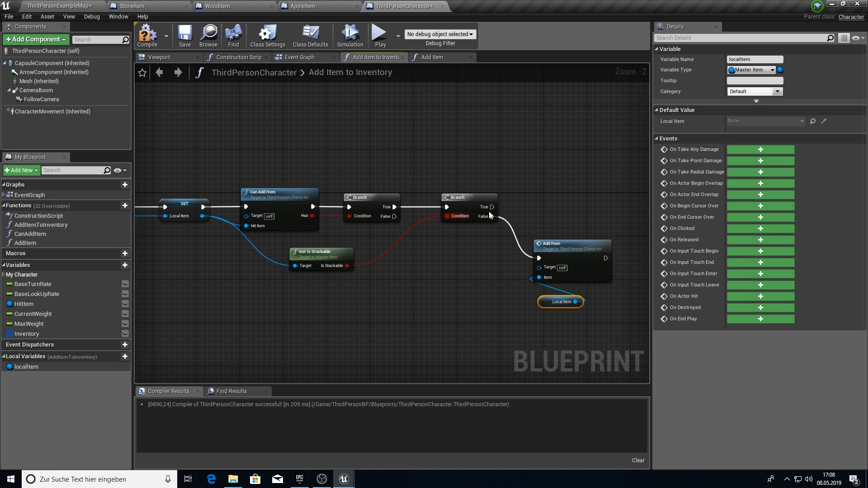
click(116, 205)
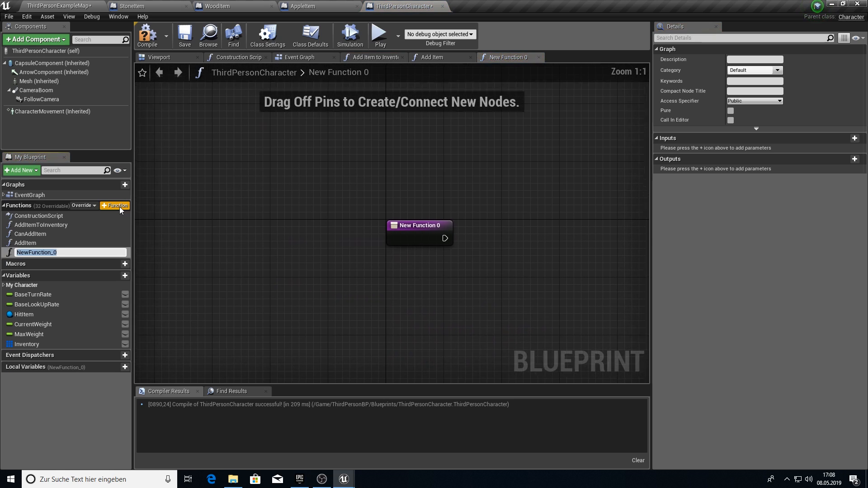
Name the function HasItemInInventory? and give it a String input called Name.
text(HasItemInInventory?)
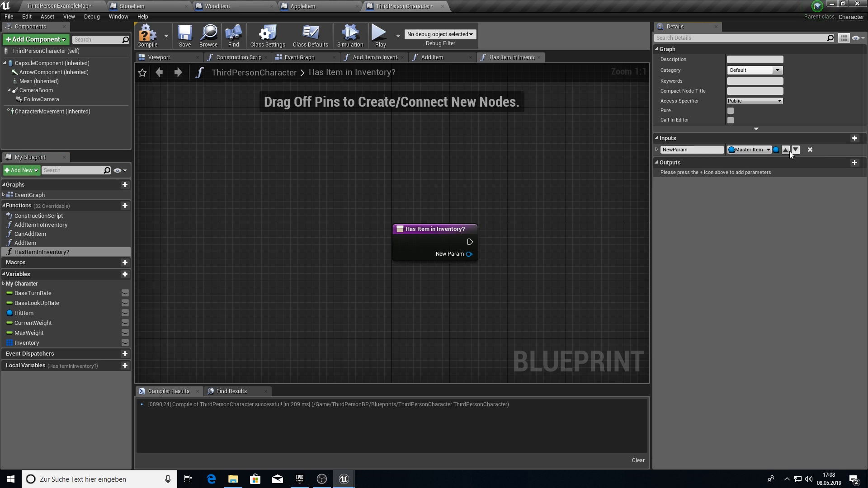
click(748, 150)
text(Name)
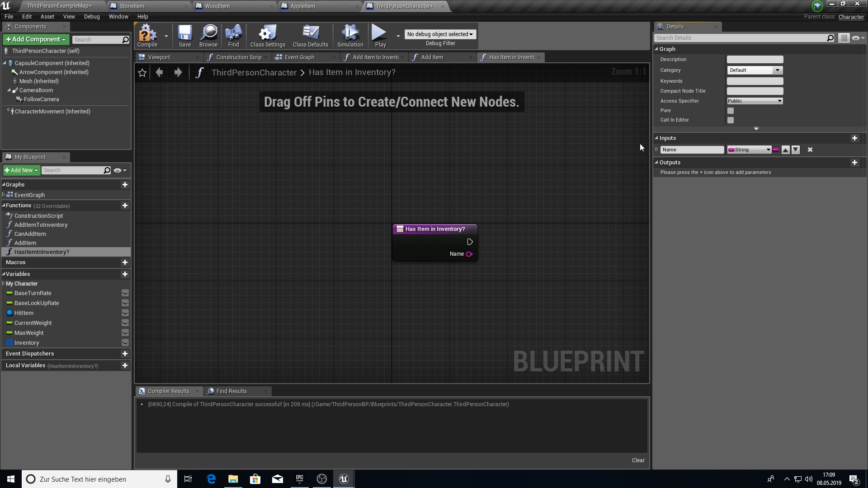
drag(435, 229, 297, 195)
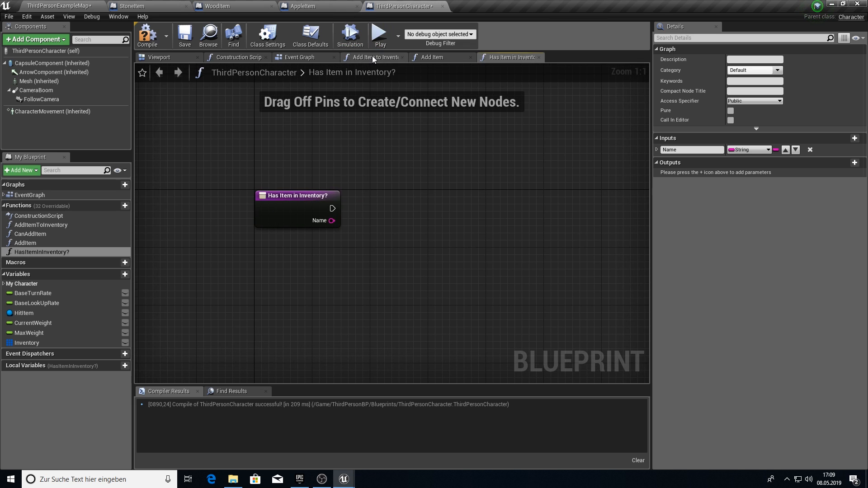
Call HasItemInInventory? on Add Item to Inventory's True branch using Get Item Name, and compile.
click(374, 57)
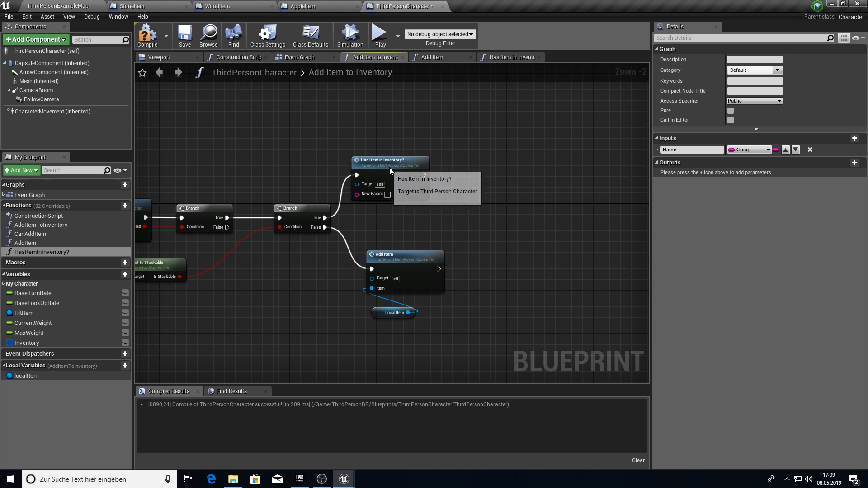
click(393, 236)
text(get item)
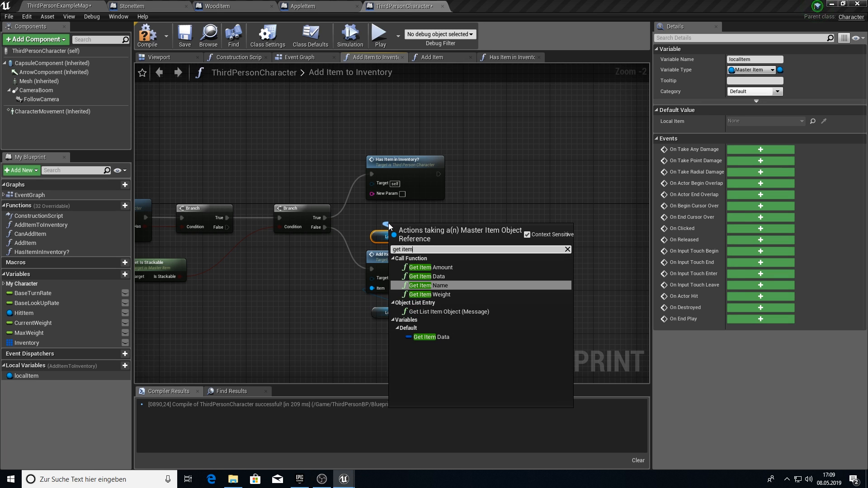
click(429, 285)
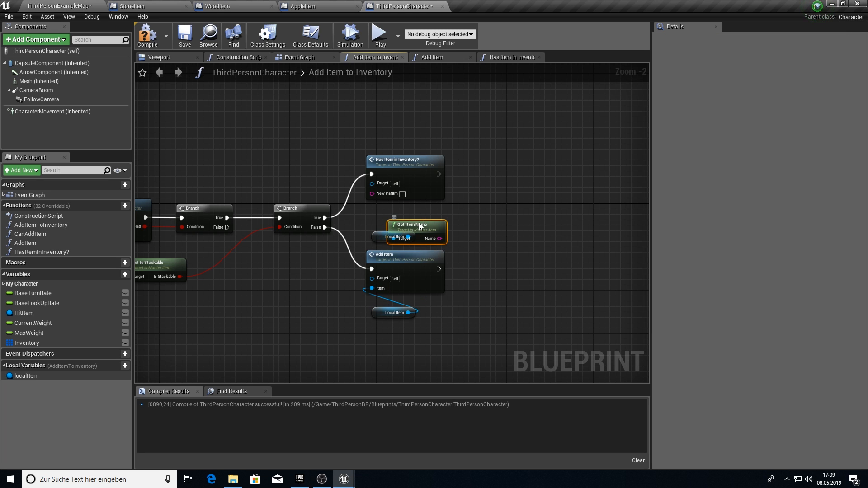
click(146, 35)
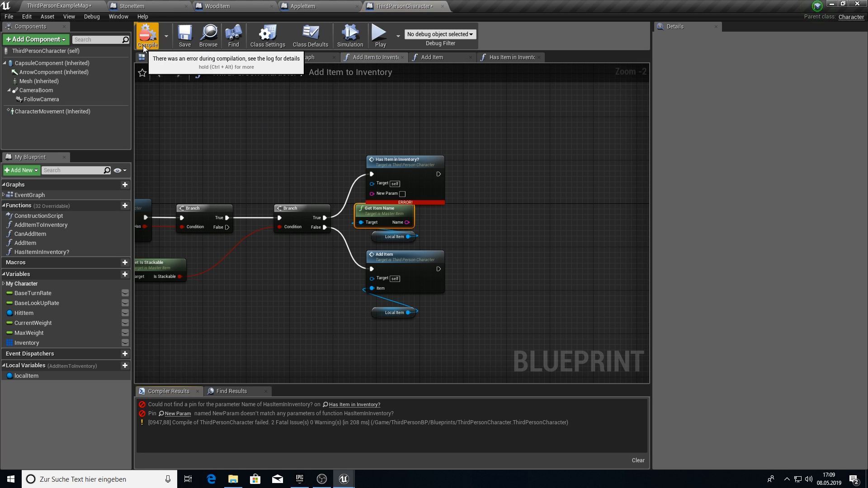
click(404, 161)
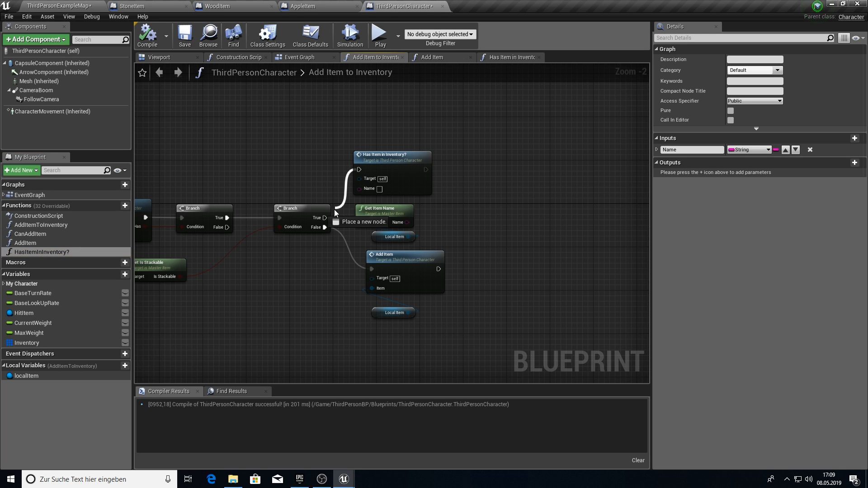
mouse_move(409, 172)
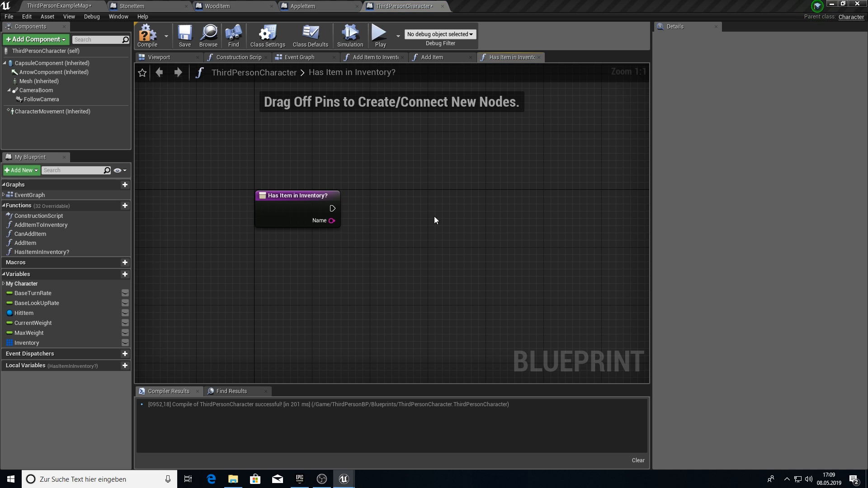
Loop Inventory with For Each Loop with Break, compare each ItemData Name to the input, then Branch.
drag(332, 208, 362, 210)
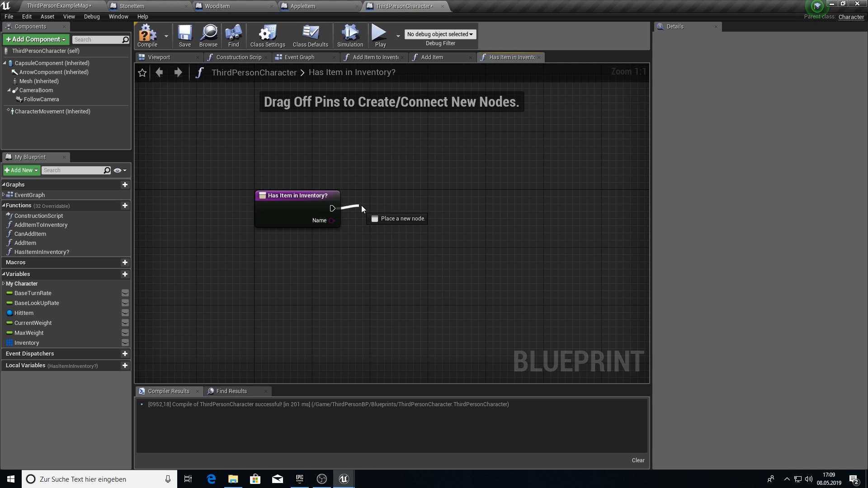
text(for each loo)
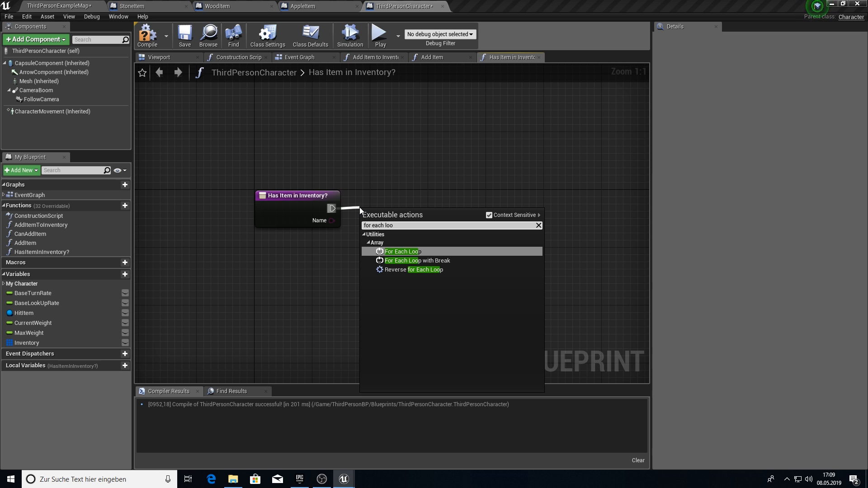
click(417, 261)
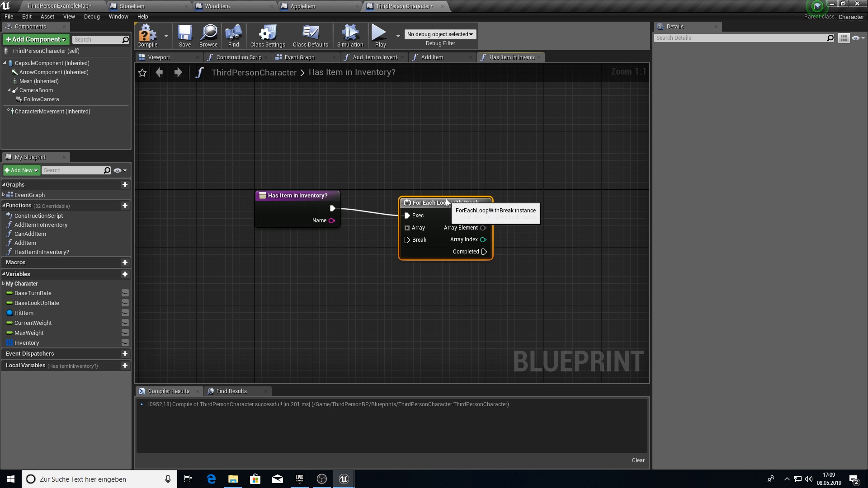
drag(26, 343, 234, 291)
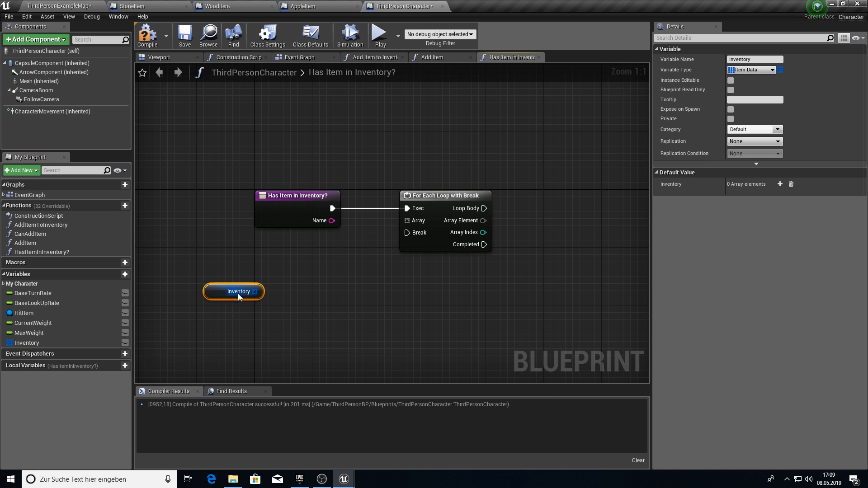
drag(256, 291, 406, 220)
text(bre)
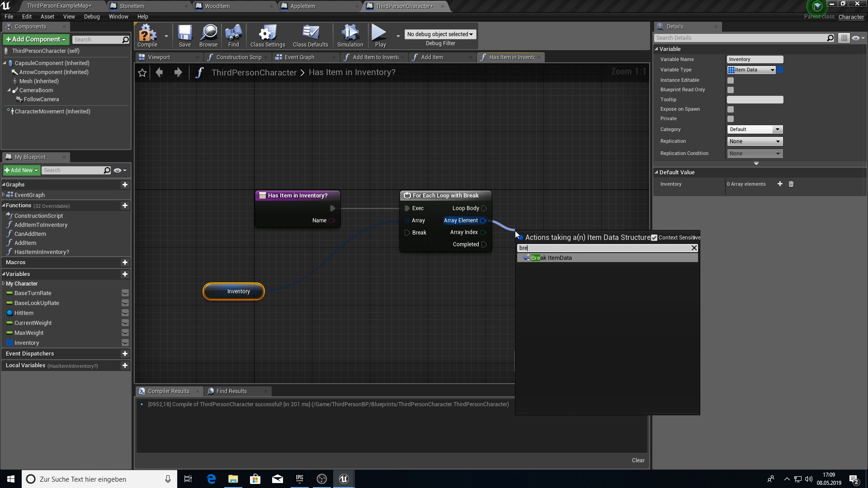
click(552, 257)
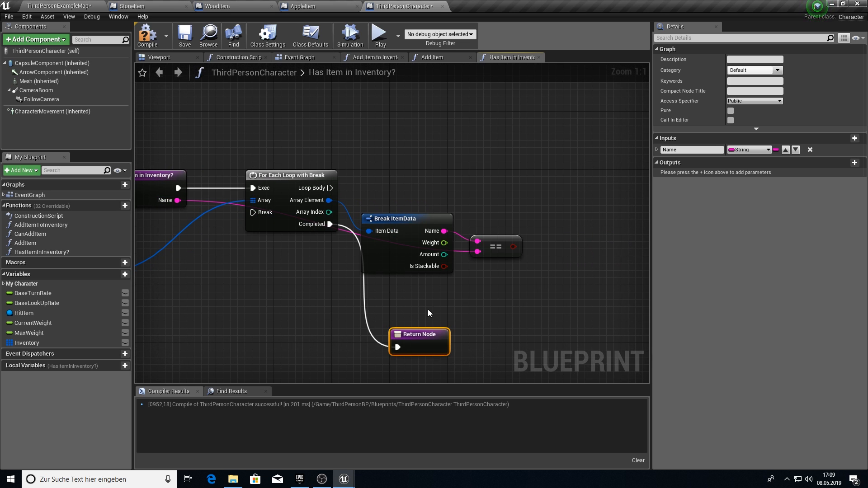
mouse_move(505, 247)
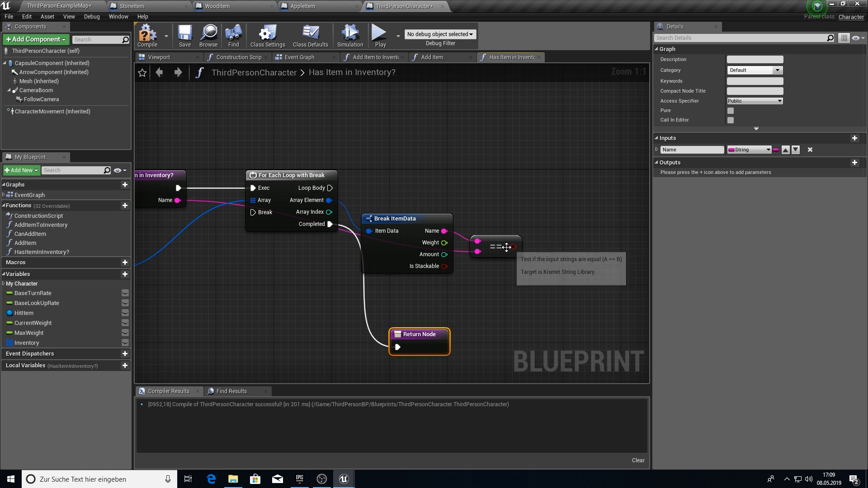
drag(513, 247, 542, 213)
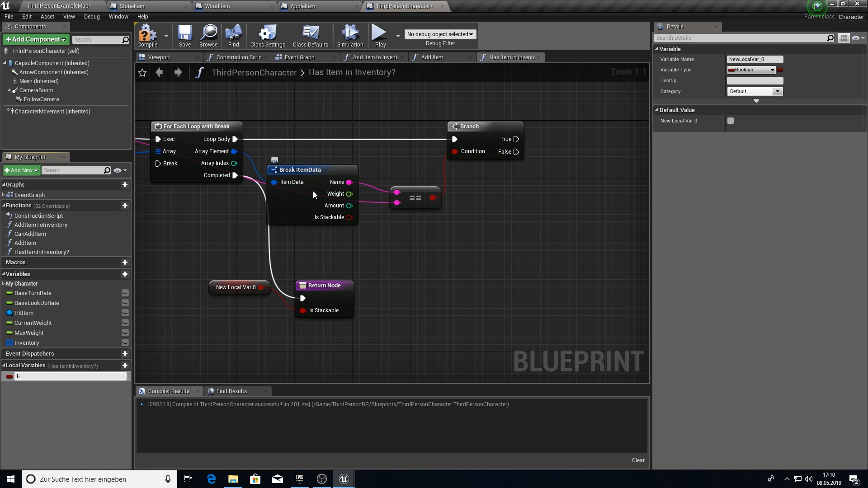
Set a local HasItem boolean from the Branch results, adjust the reroute, and close the graph.
text(HasItem)
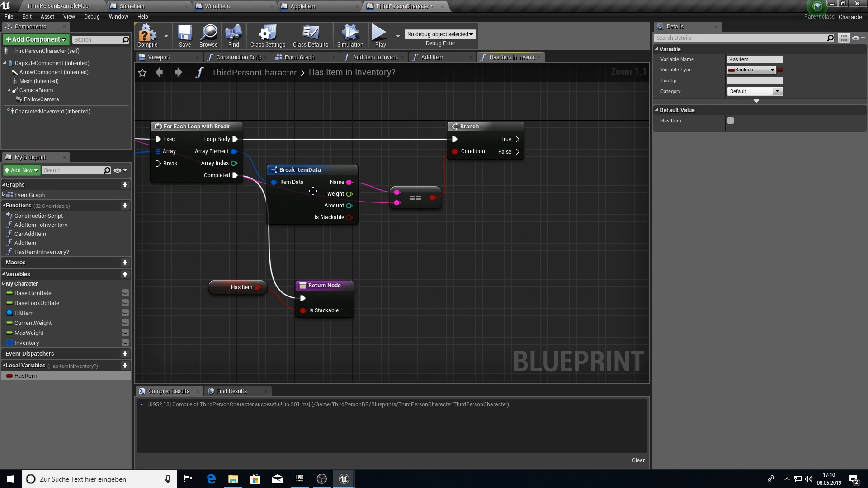
mouse_move(60, 378)
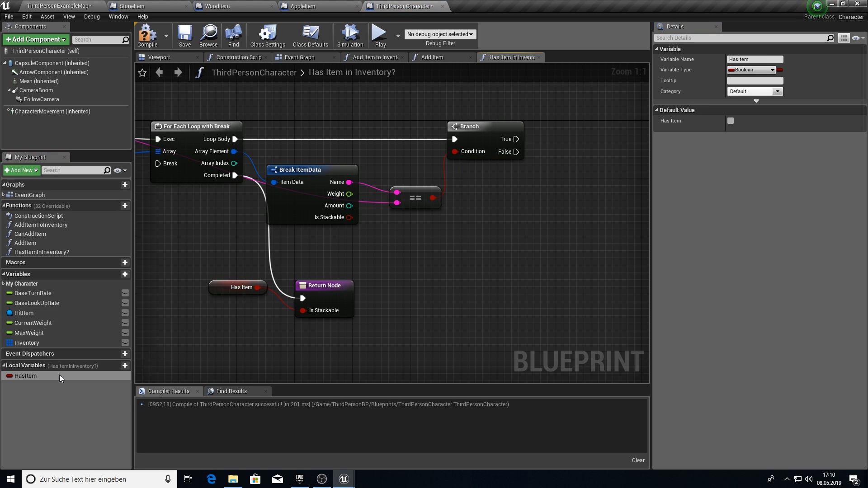
drag(27, 376, 599, 122)
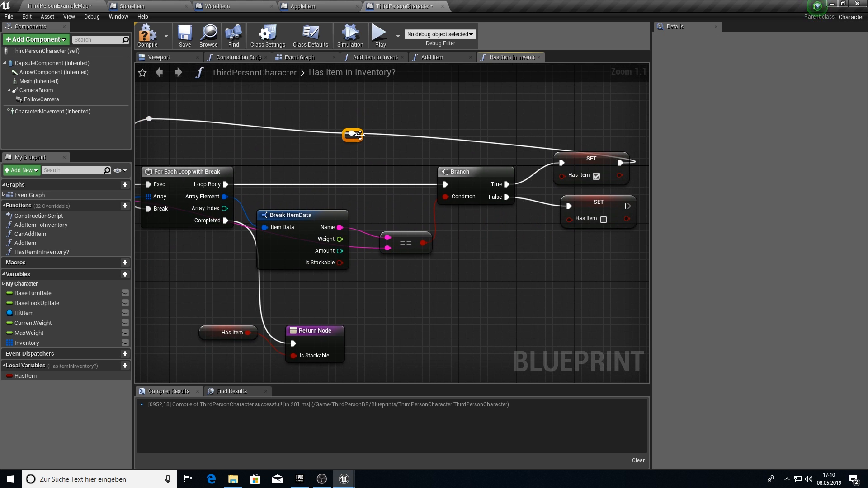
drag(353, 135, 620, 121)
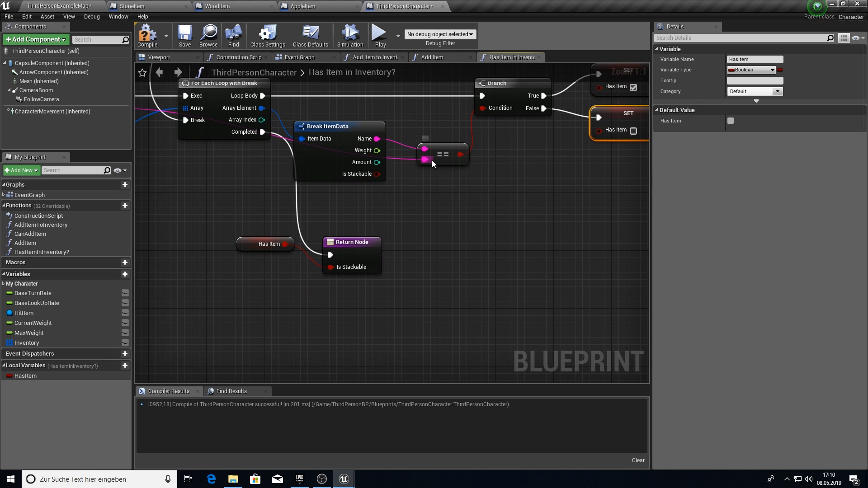
scroll(down, 3)
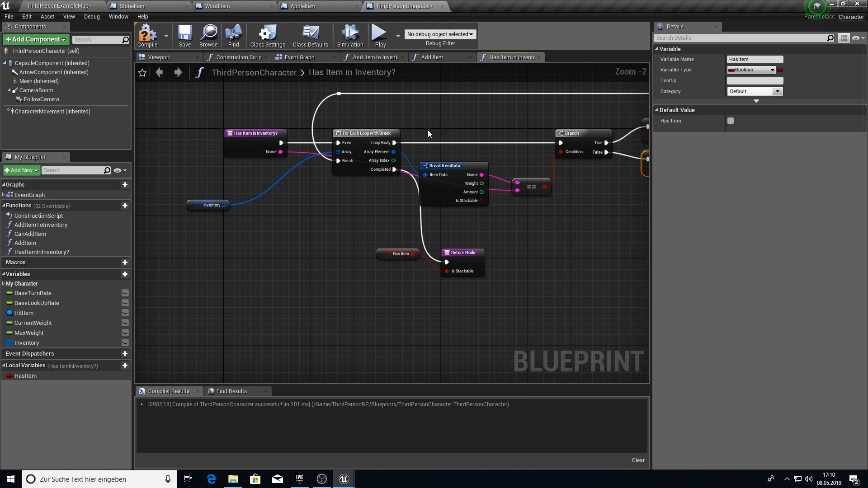
click(431, 56)
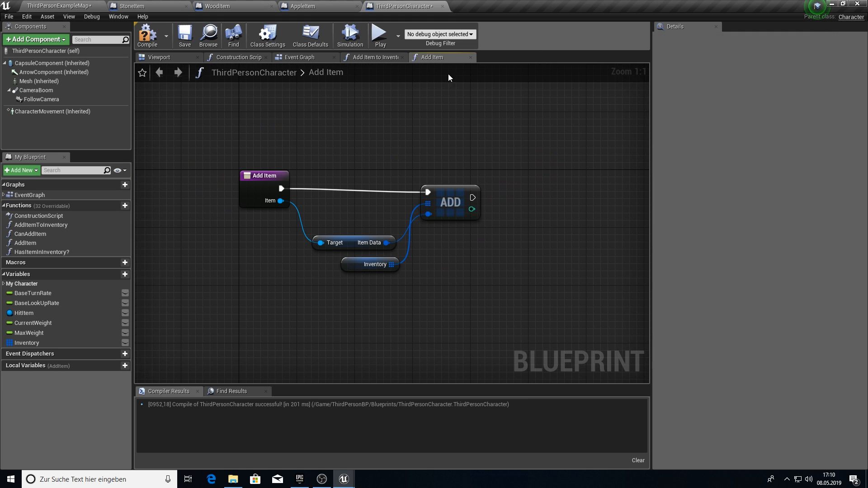
Close the Add Item graph and add a new function for GetItemIndex.
click(373, 57)
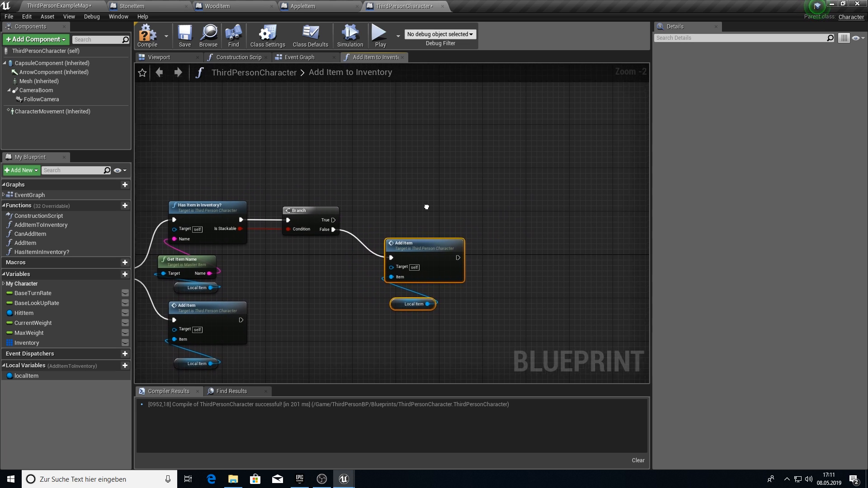
click(116, 205)
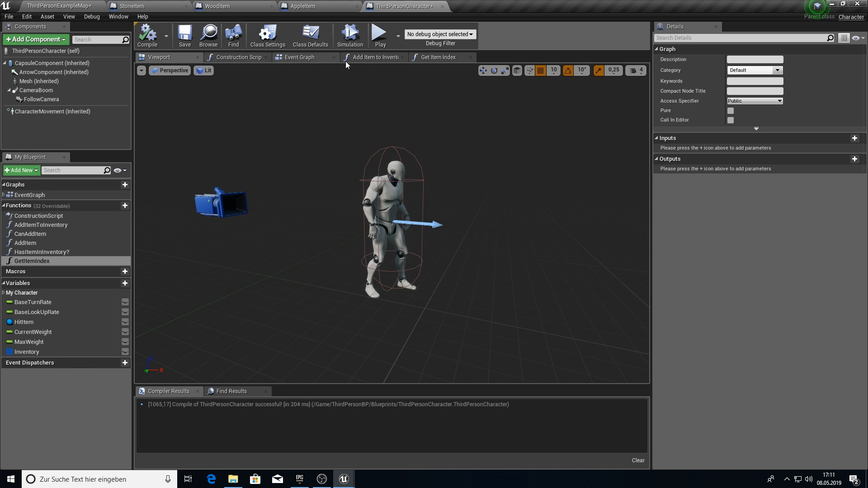
Add a String ItemName input and Integer ItemIndex output to GetItemIndex, arranging entry and Return nodes.
click(438, 57)
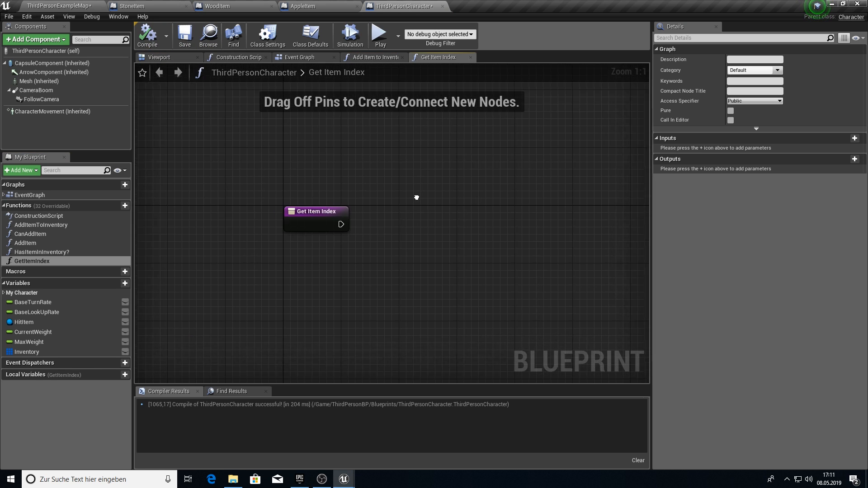
drag(316, 211, 267, 201)
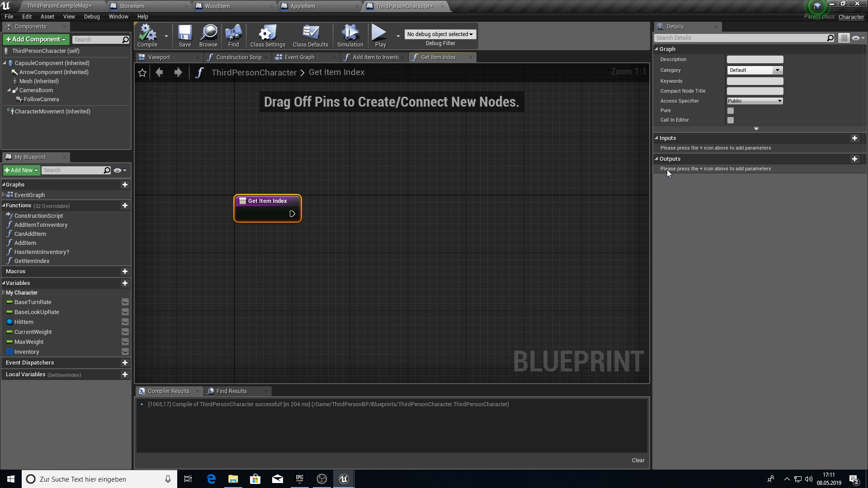
click(41, 252)
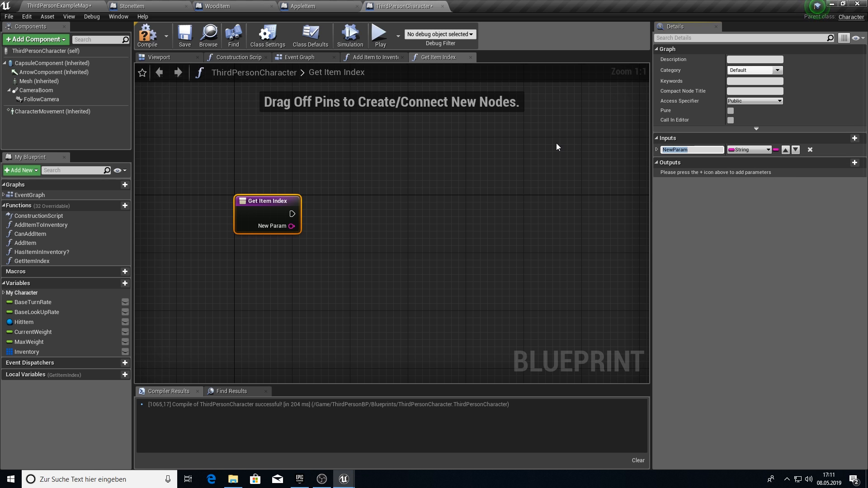
text(ItemName)
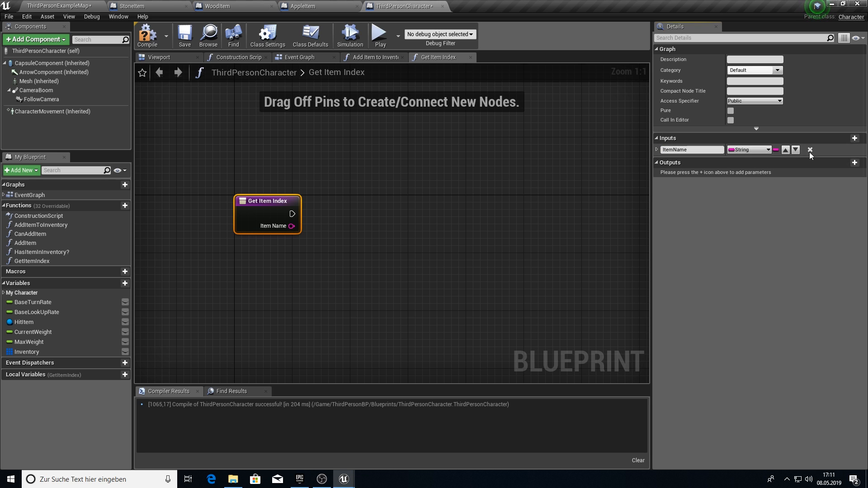
click(854, 163)
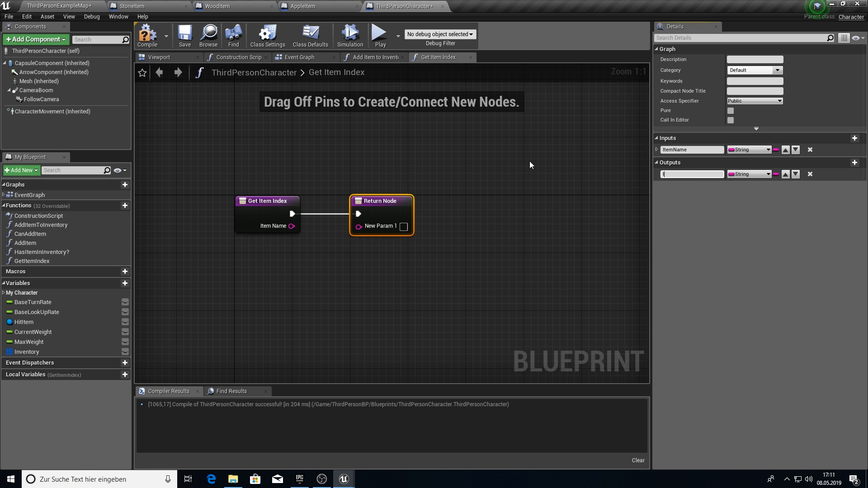
text(ItemIndex)
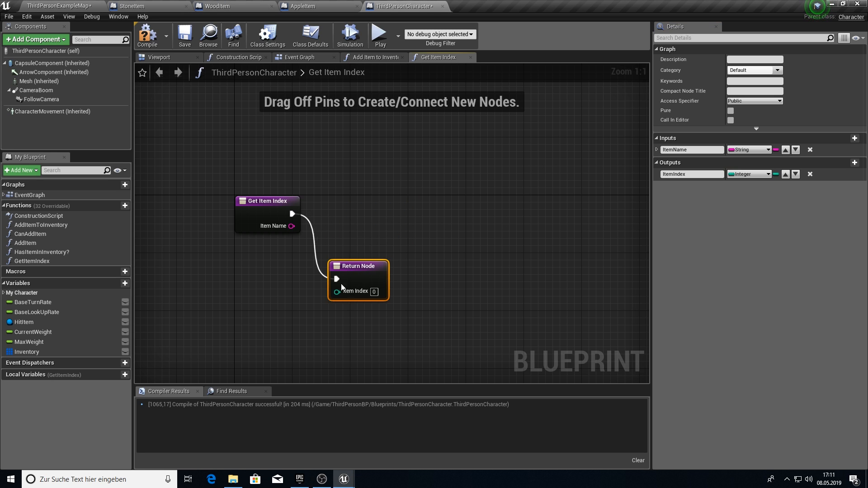
drag(357, 279, 264, 315)
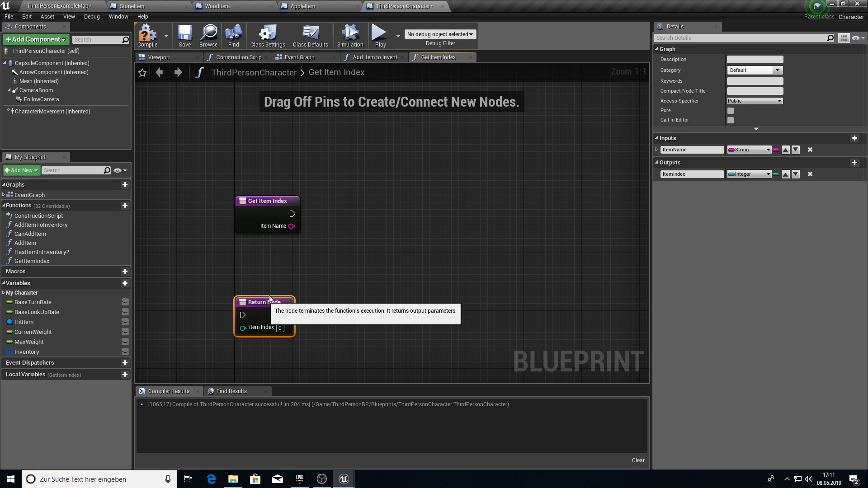
click(373, 57)
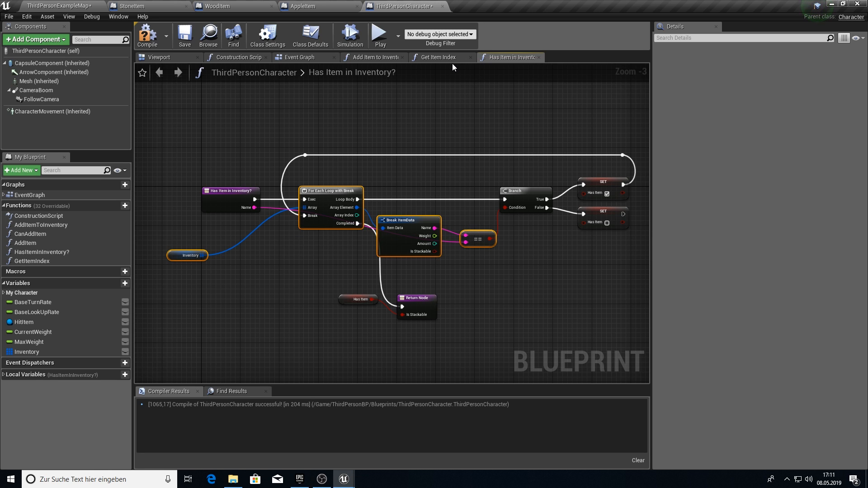
Build GetItemIndex from the copied search loop, returning a local integer 'index'.
click(437, 57)
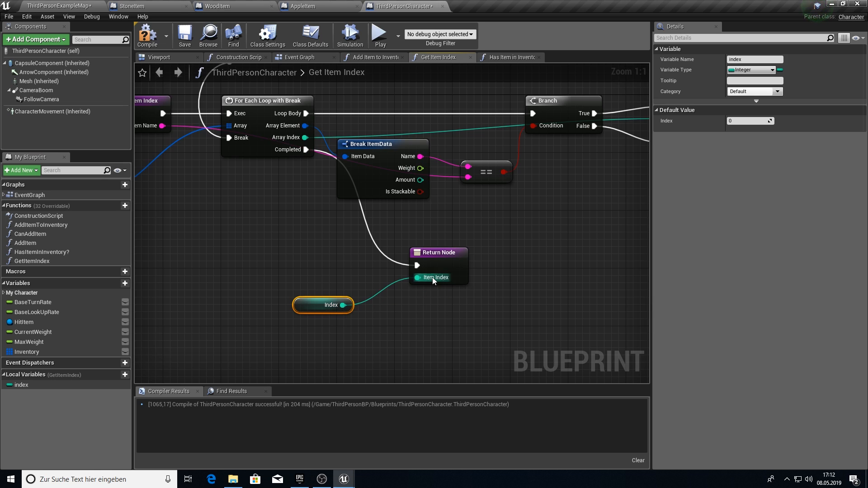
click(373, 57)
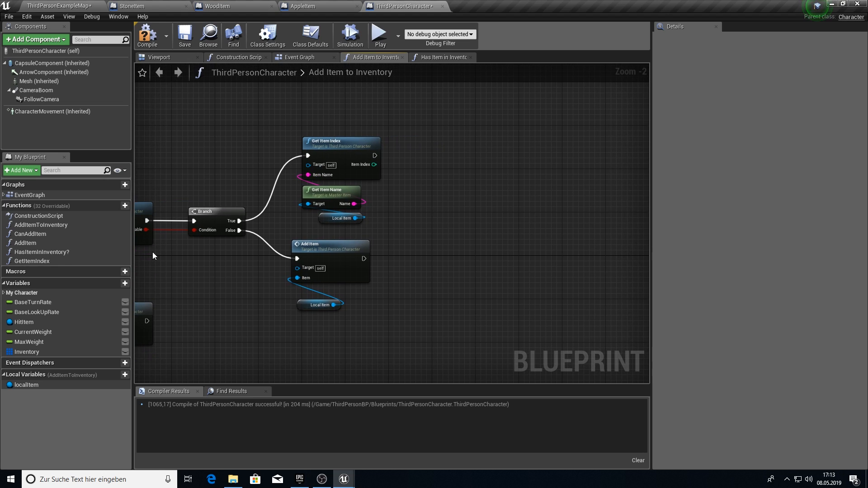
Create another new function in the ThirdPersonCharacter blueprint.
click(116, 205)
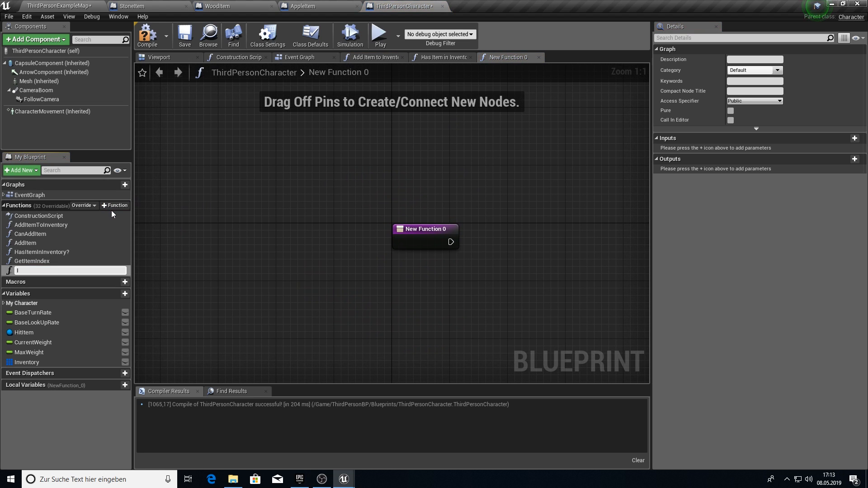
Create the IncreaseItemAmount function with Index (Integer) and HitItem (Master Item reference) inputs.
text(IncreaseItemAmount)
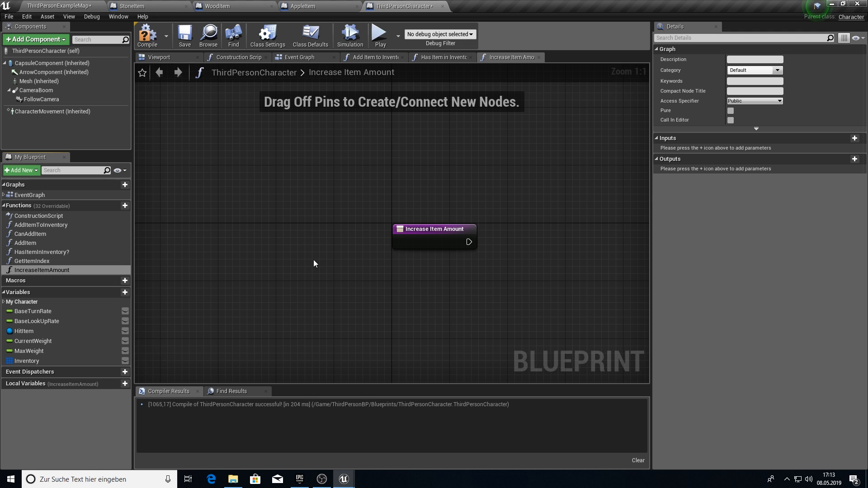
drag(433, 229, 260, 224)
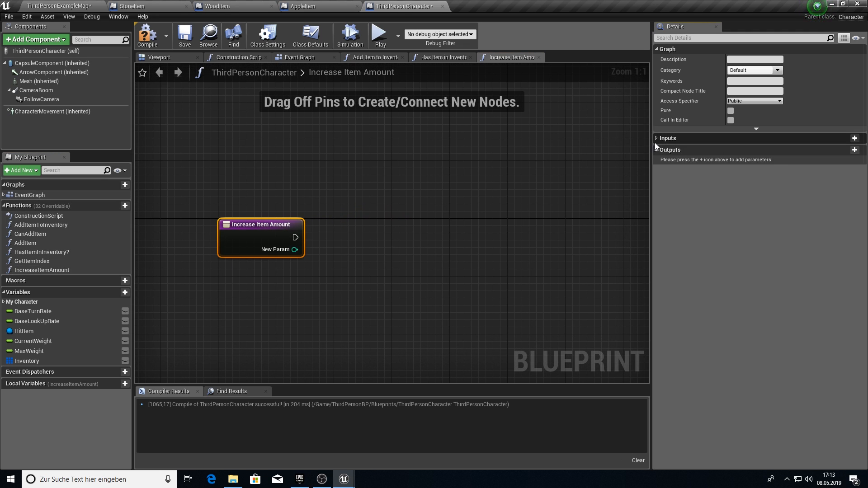
click(854, 138)
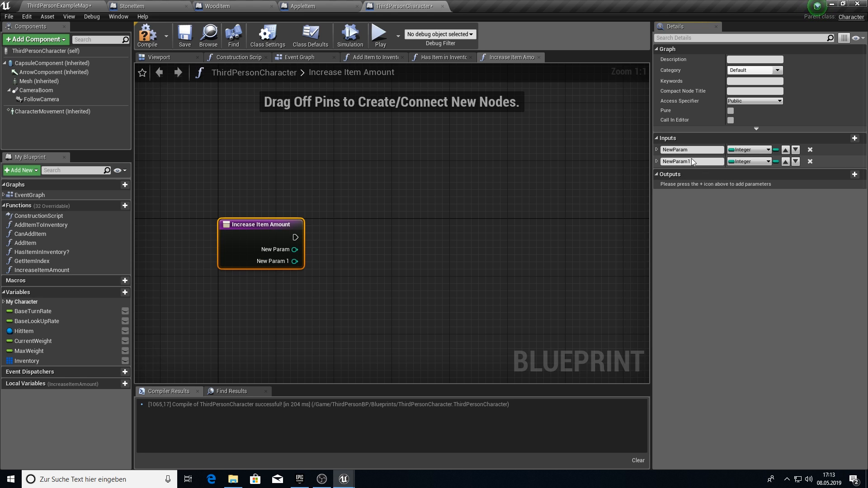
text(HitItem)
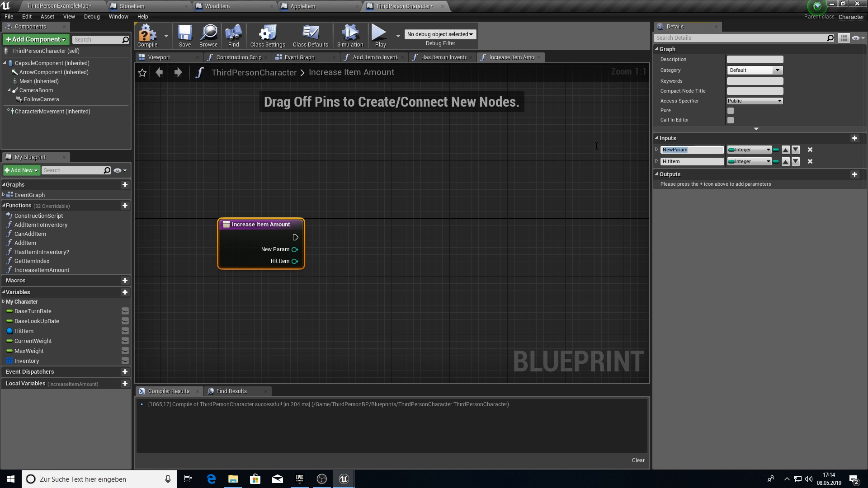
text(Index)
text(masterit)
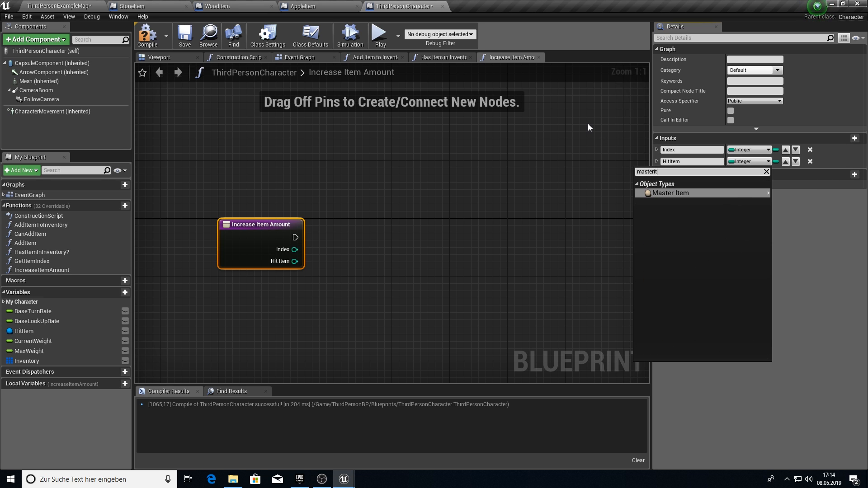
click(670, 193)
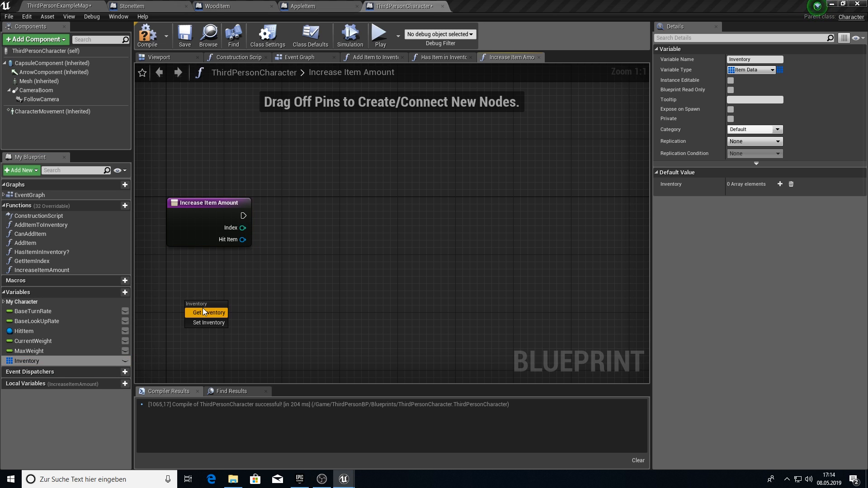
Add an Inventory getter and a Get Item Amount node for the hit item.
click(207, 312)
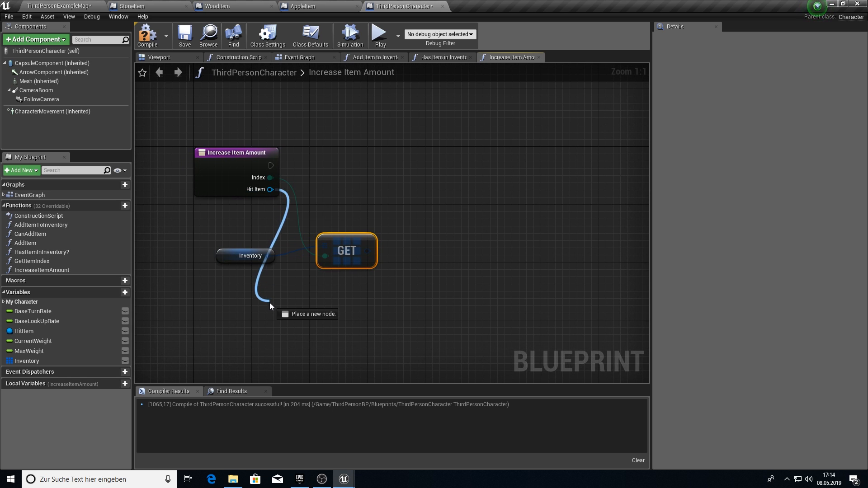
text(get item a)
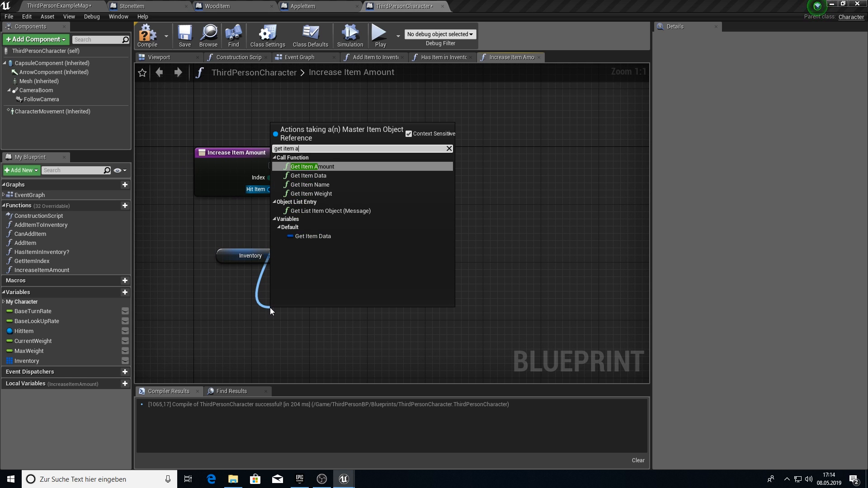
click(312, 167)
text(set meme)
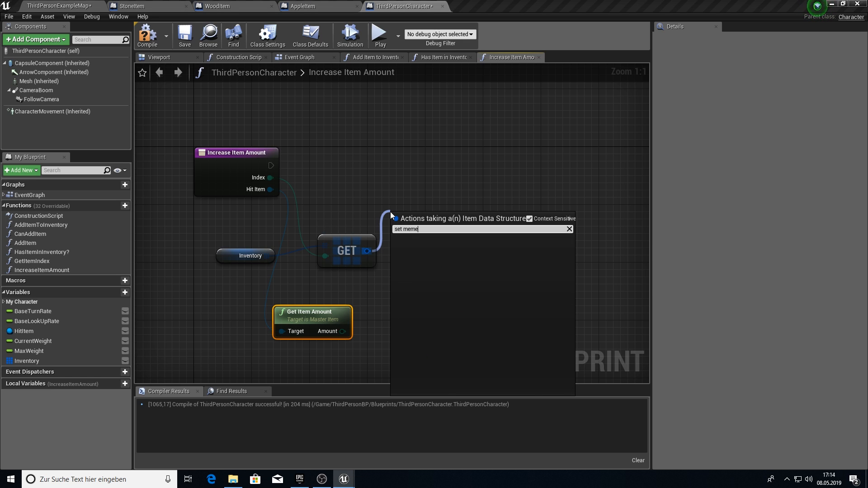
Add Set members in ItemData with the Amount pin exposed, followed by Set Array Elem.
click(443, 203)
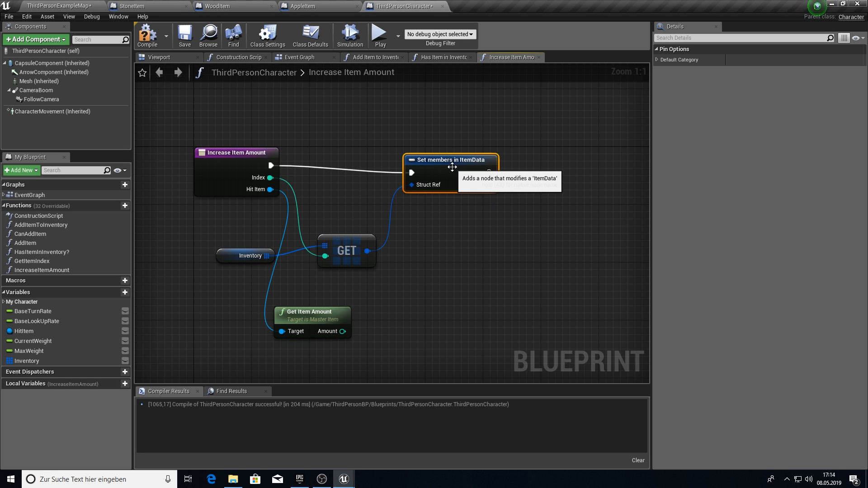
click(451, 160)
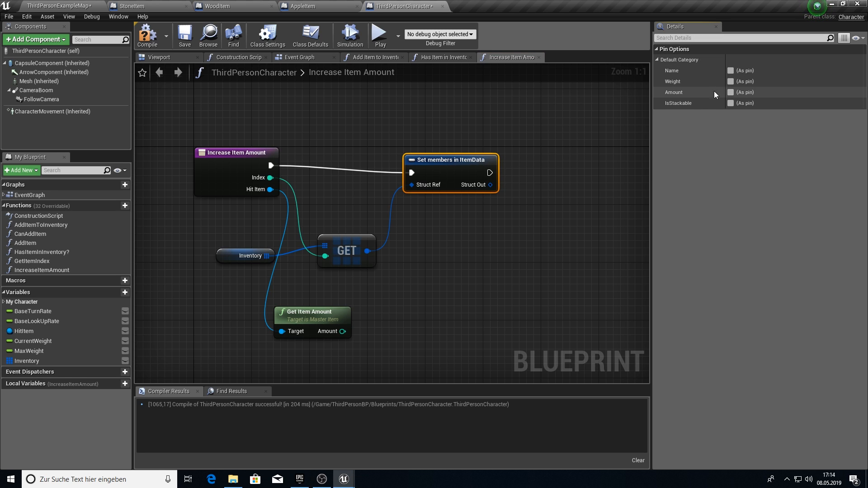
click(730, 92)
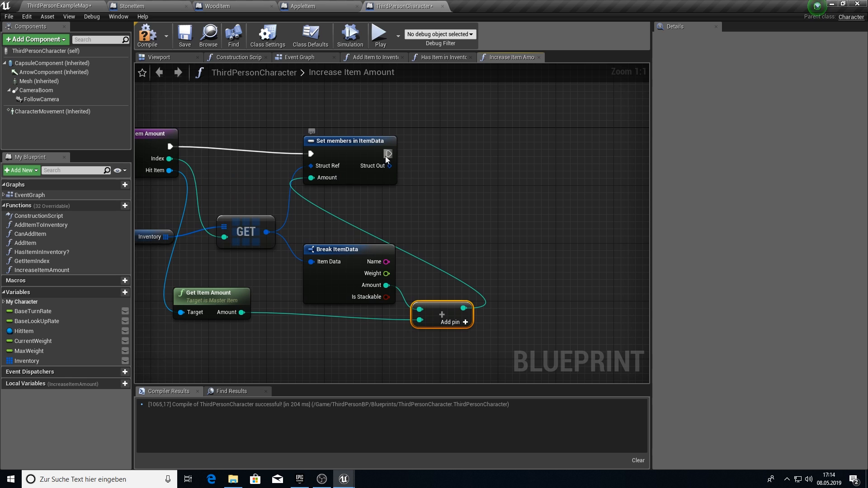
drag(388, 154, 432, 160)
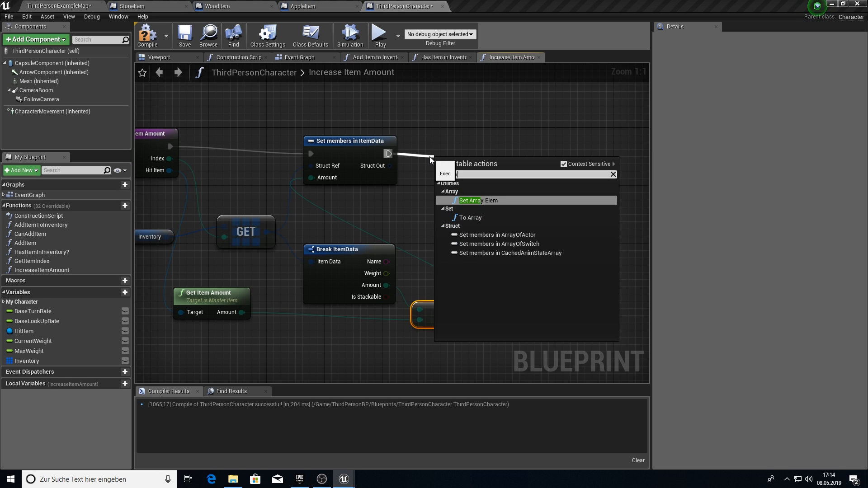
click(470, 200)
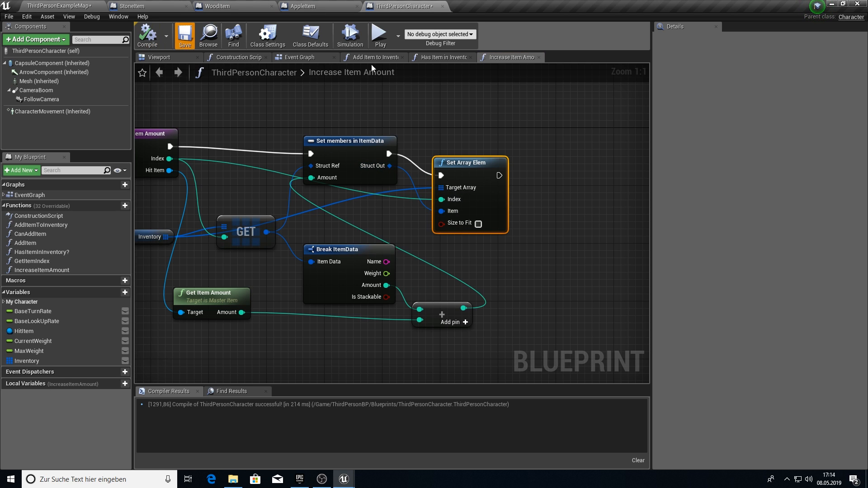
Save, then run IncreaseItemAmount after Get Item Index, passing the found index into Index.
click(373, 57)
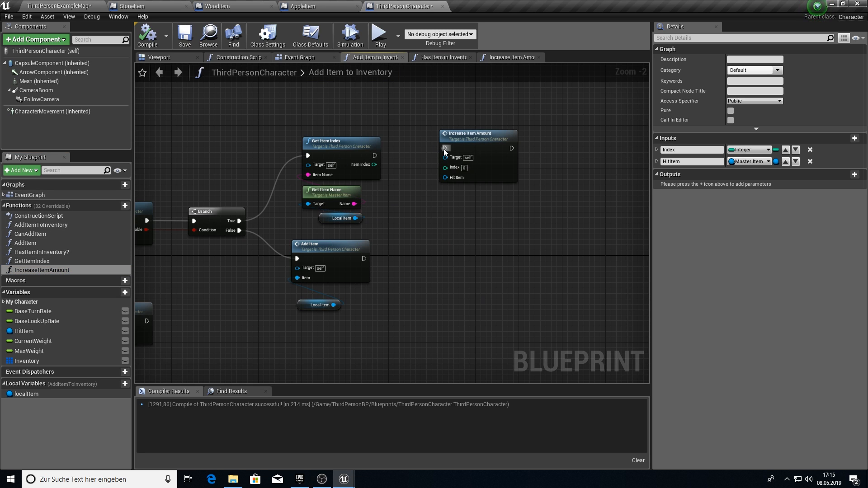
drag(375, 165, 446, 167)
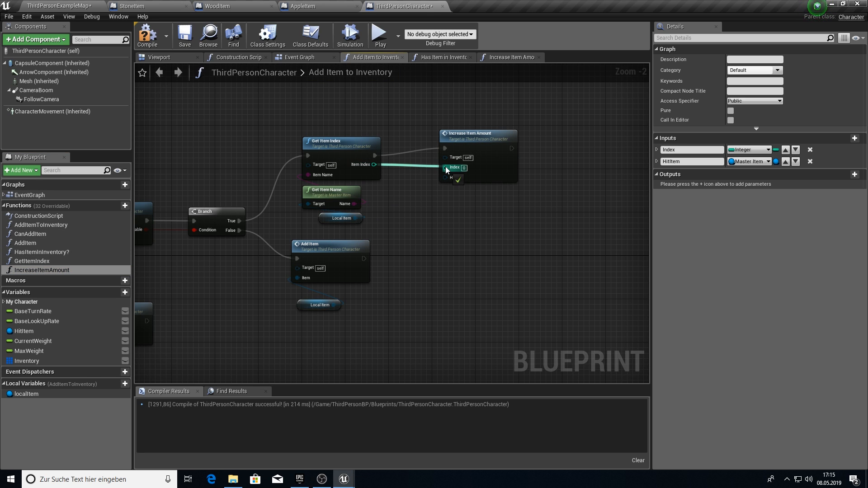
click(340, 217)
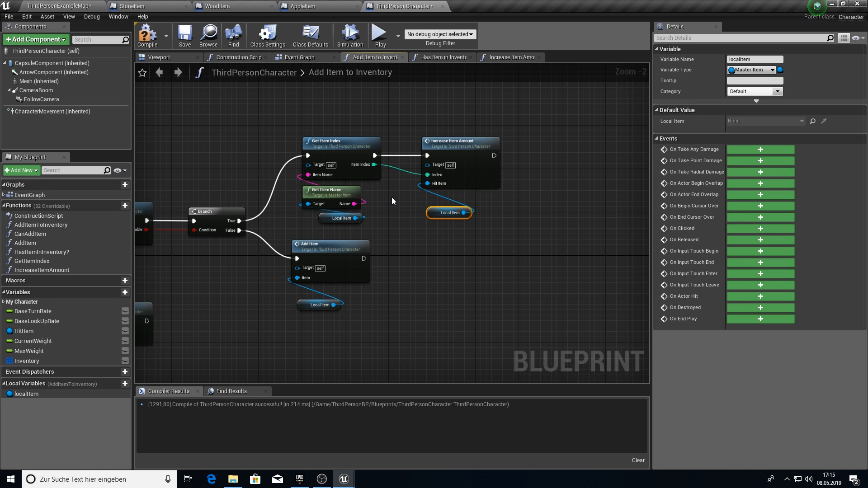
click(118, 205)
text(CalculateWeight)
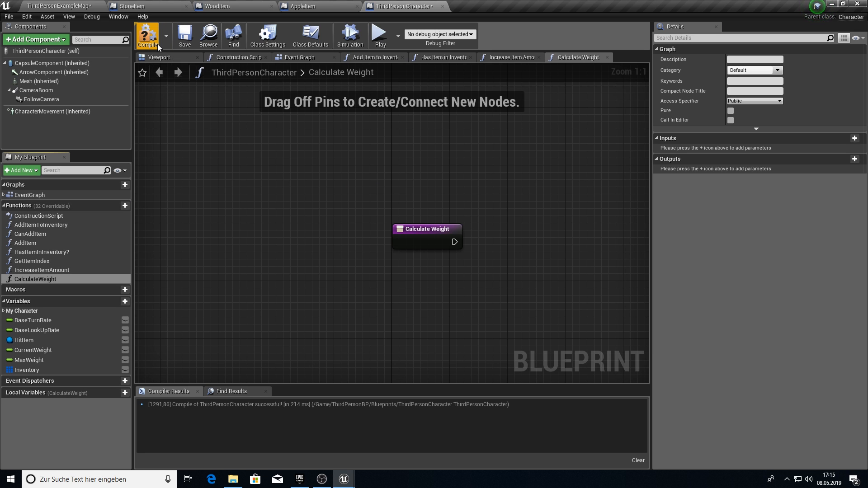
Call CalculateWeight after both the AddItem and IncreaseItemAmount paths in AddItemToInventory.
click(374, 57)
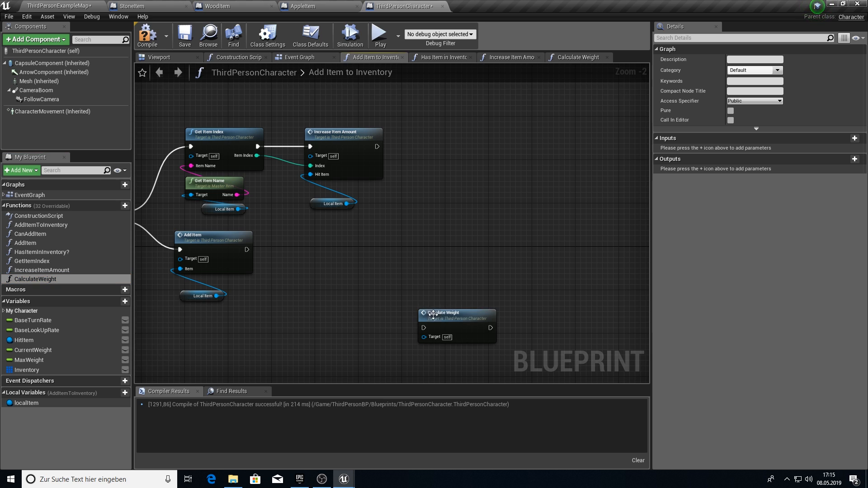
drag(247, 249, 424, 328)
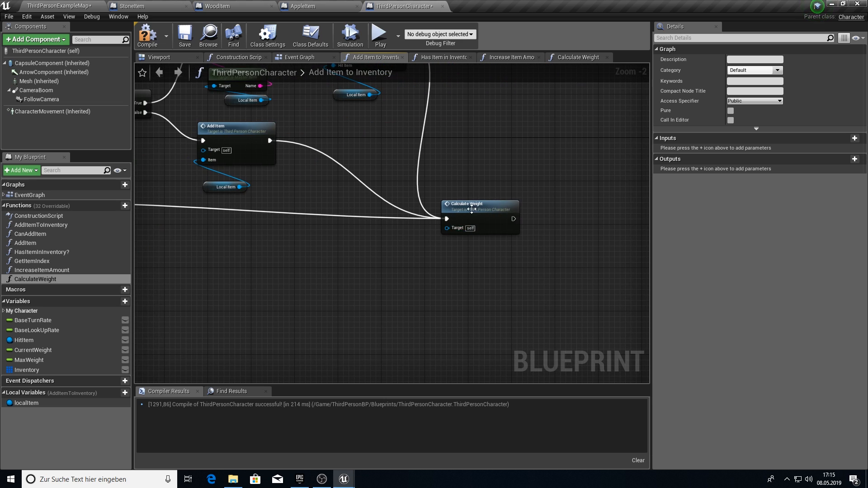
click(578, 56)
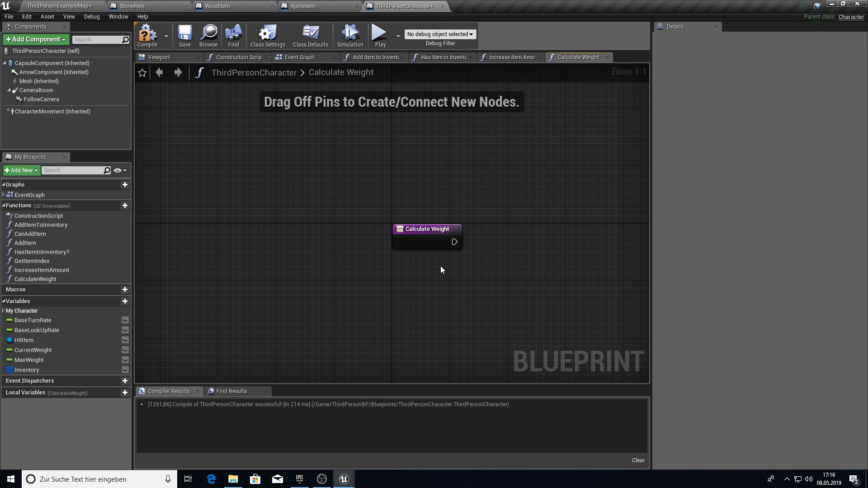
Loop over the Inventory array with a For Each Loop and break each ItemData.
drag(26, 370, 443, 282)
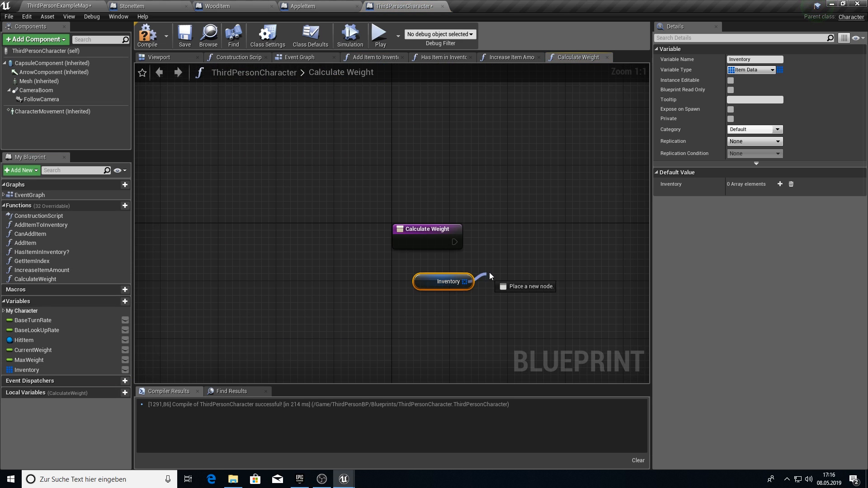
click(527, 271)
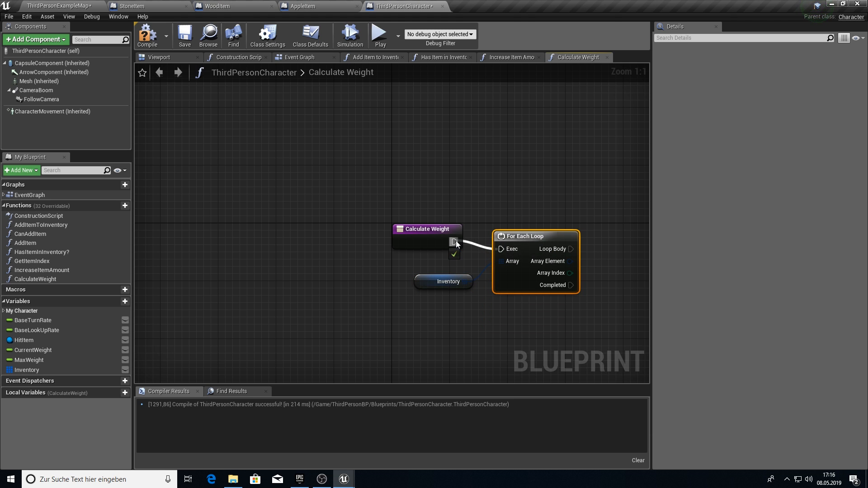
drag(566, 261, 492, 270)
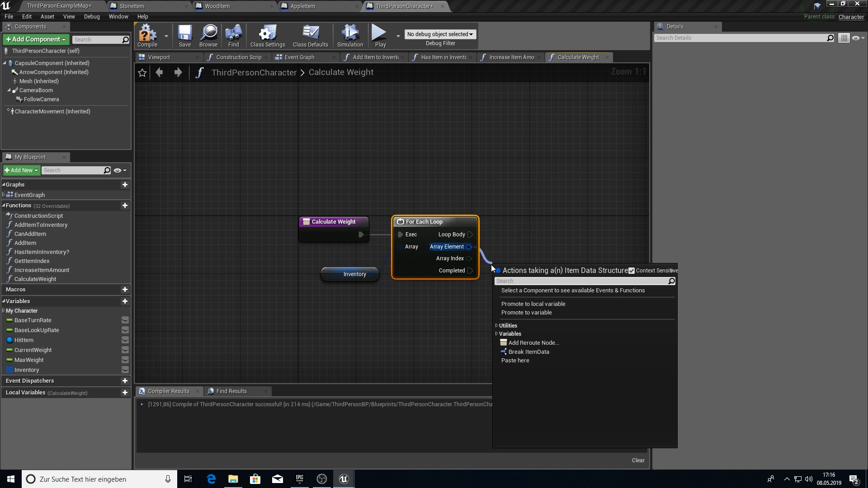
click(529, 351)
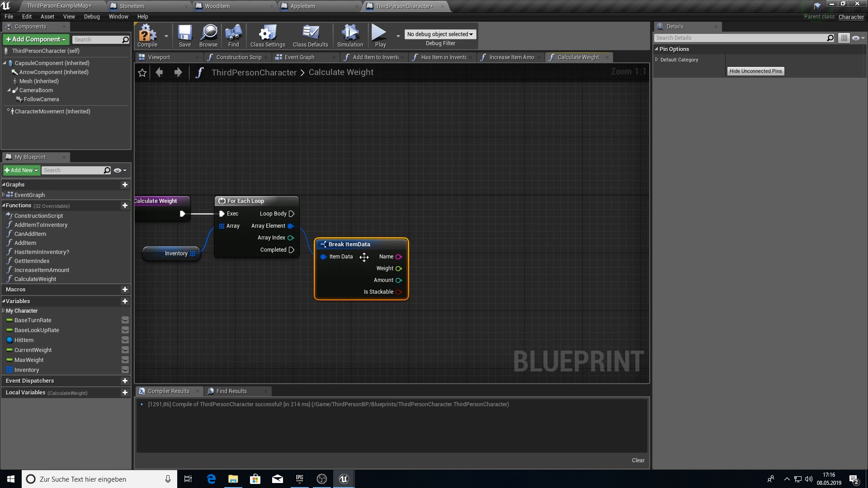
Multiply each item's Amount by its Weight and add the product to CurrentWeight.
drag(399, 269, 432, 282)
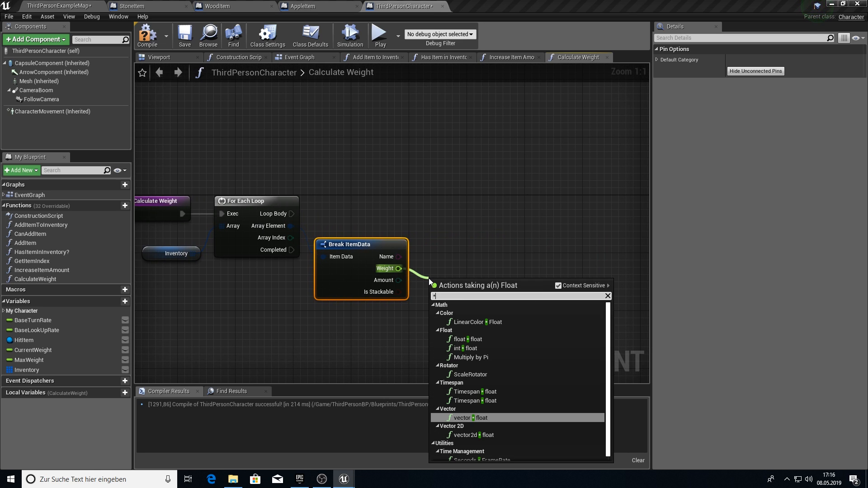
mouse_move(472, 347)
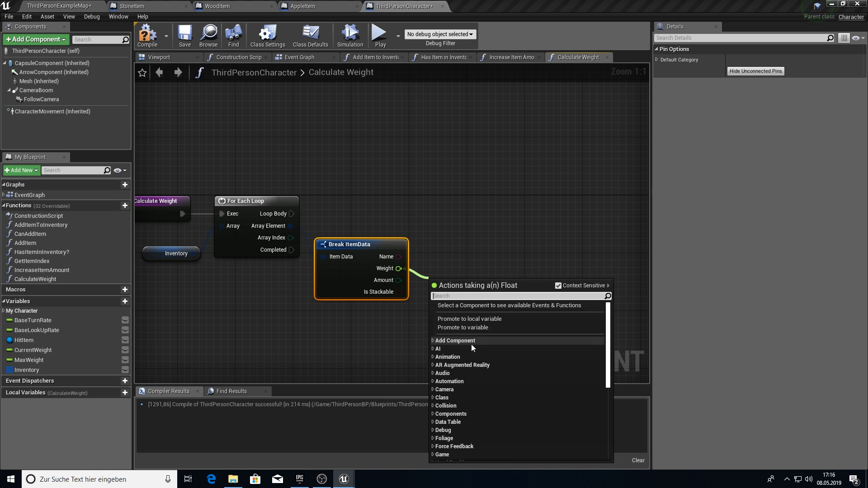
text(float*)
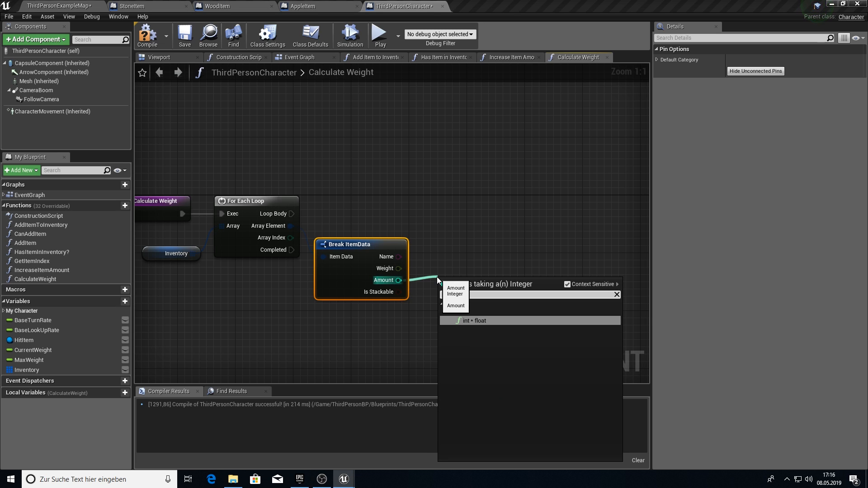
click(476, 320)
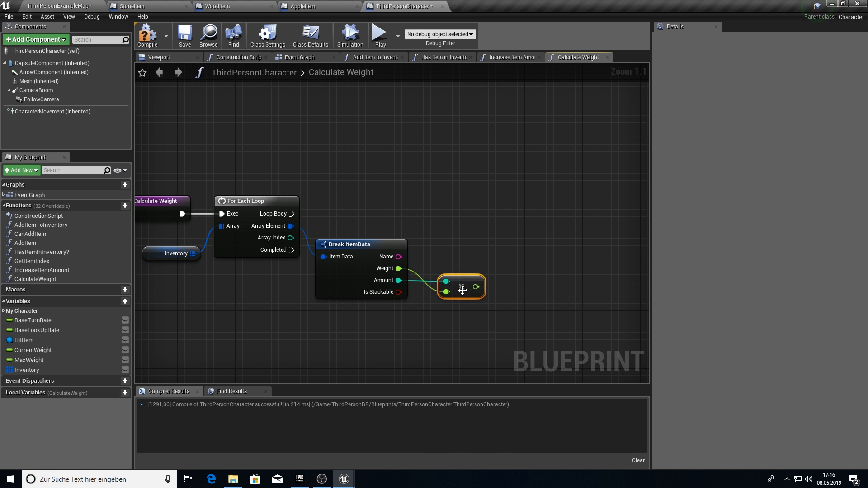
drag(462, 286, 506, 304)
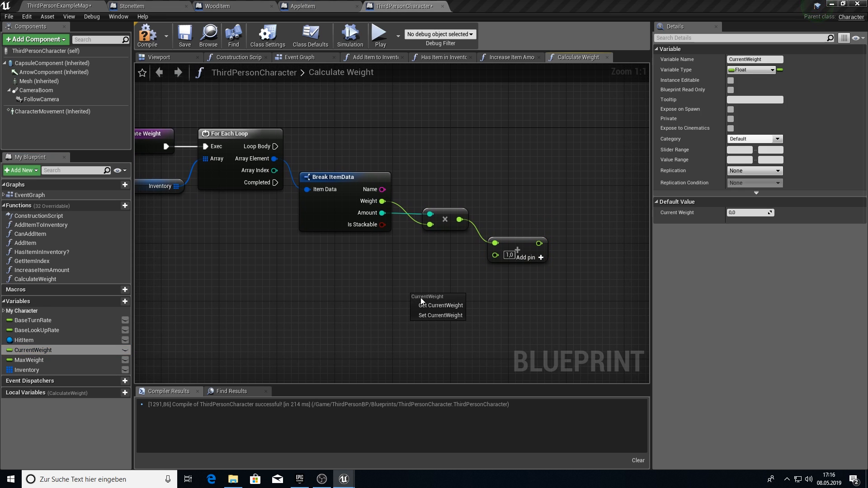
click(440, 305)
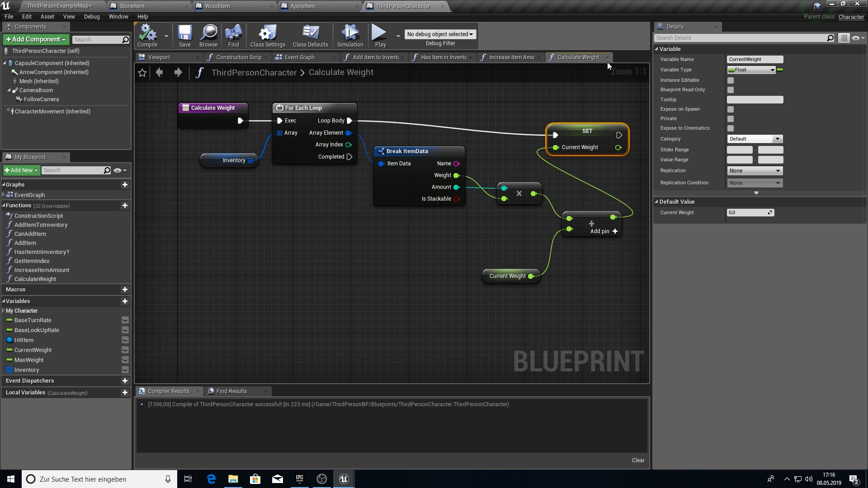
click(297, 57)
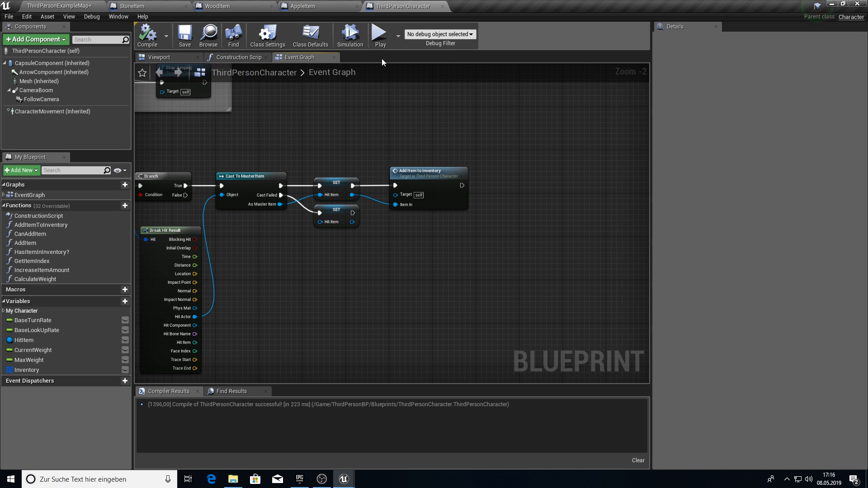
Add an I key event that runs a For Each Loop over Inventory.
scroll(down, 3)
text(i key)
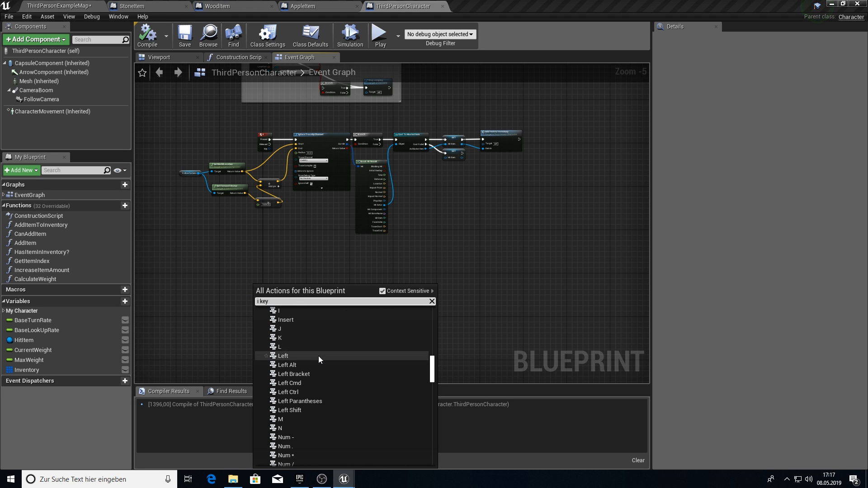
click(276, 310)
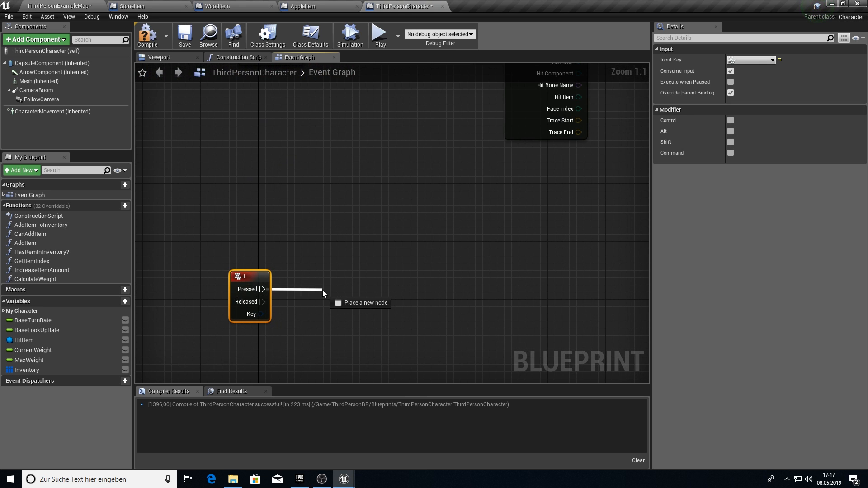
click(359, 302)
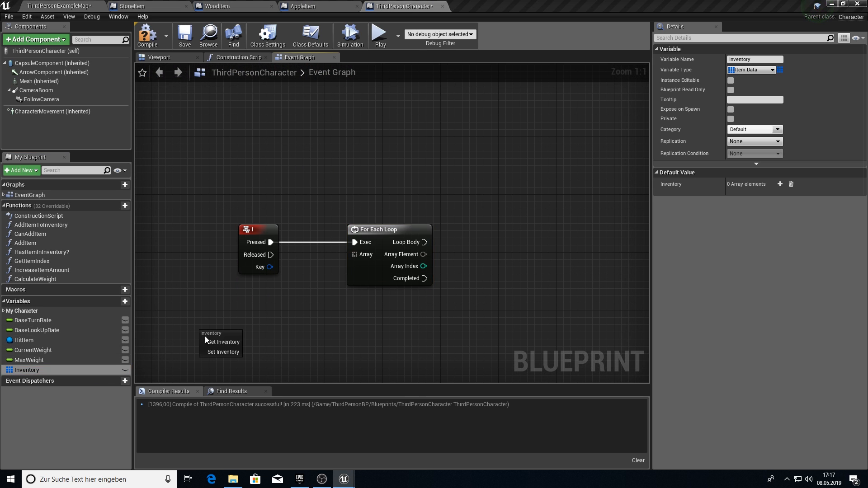
drag(220, 352, 148, 336)
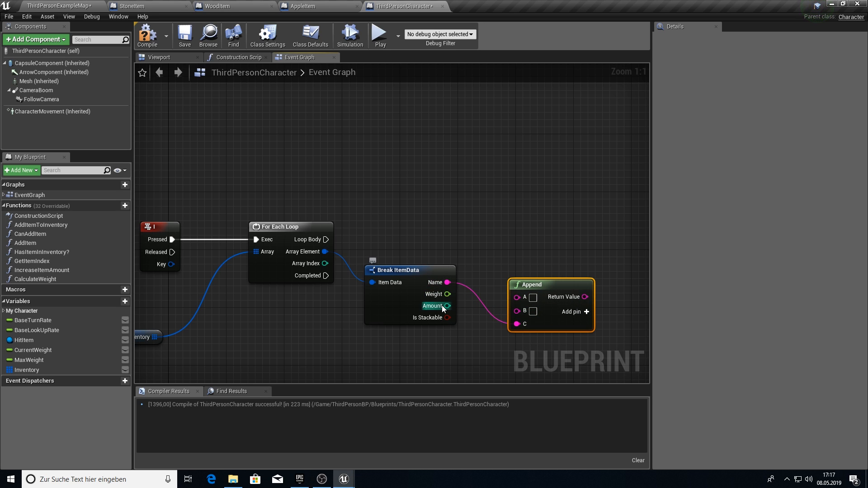
Feed each item's fields into the Append text and add a Print String per item.
drag(449, 306, 462, 309)
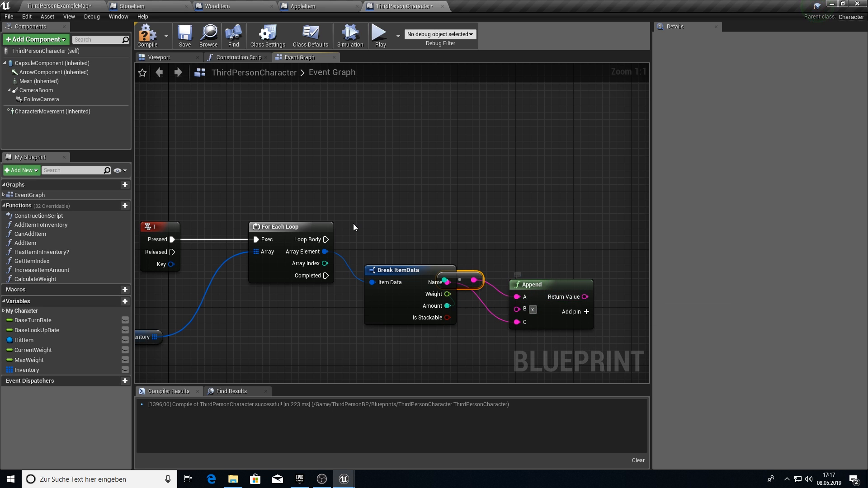
drag(347, 231, 542, 227)
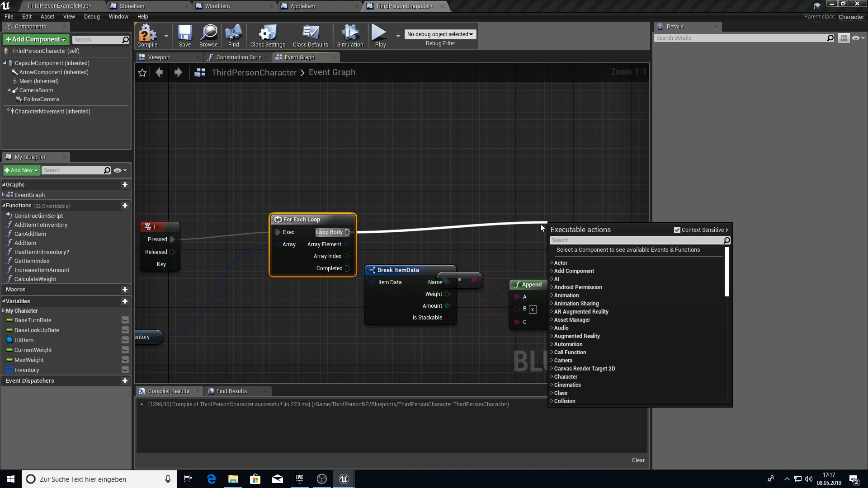
click(572, 227)
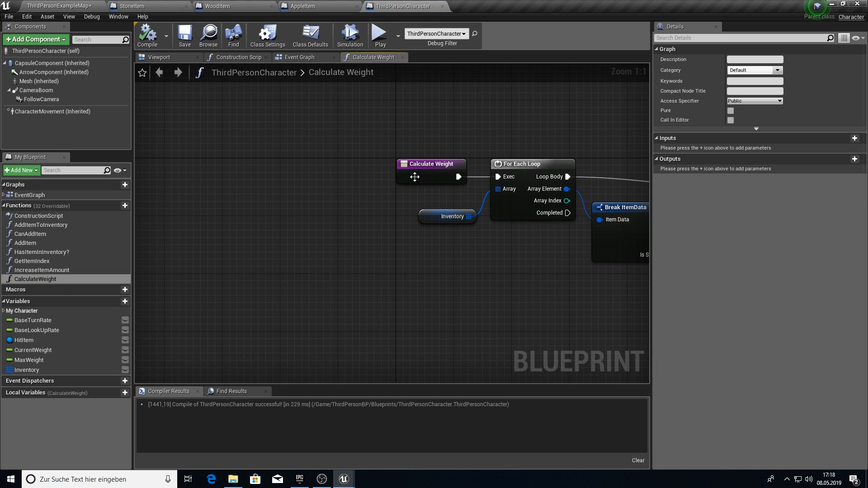
Insert a CurrentWeight reset to 0 before the Calculate Weight loop.
drag(431, 163, 286, 163)
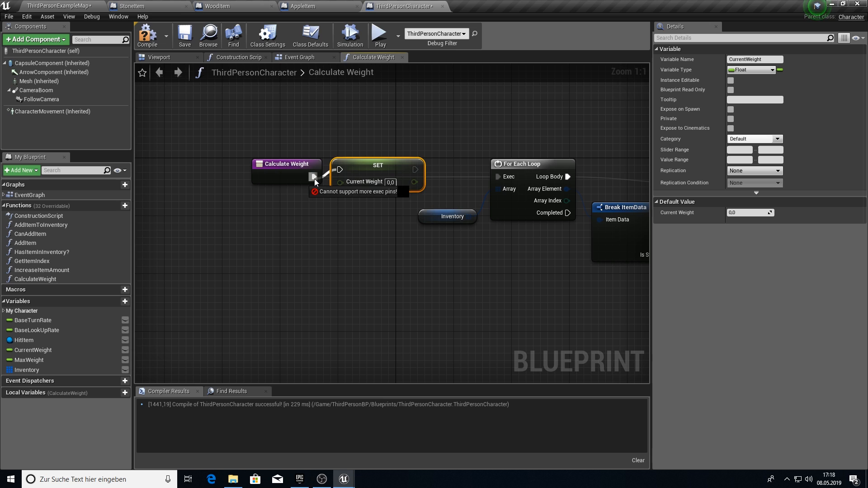
drag(422, 175, 496, 177)
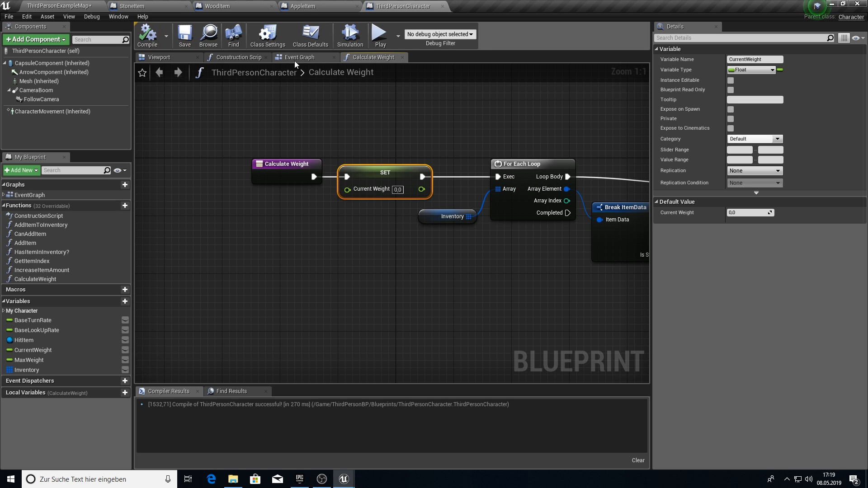
click(298, 57)
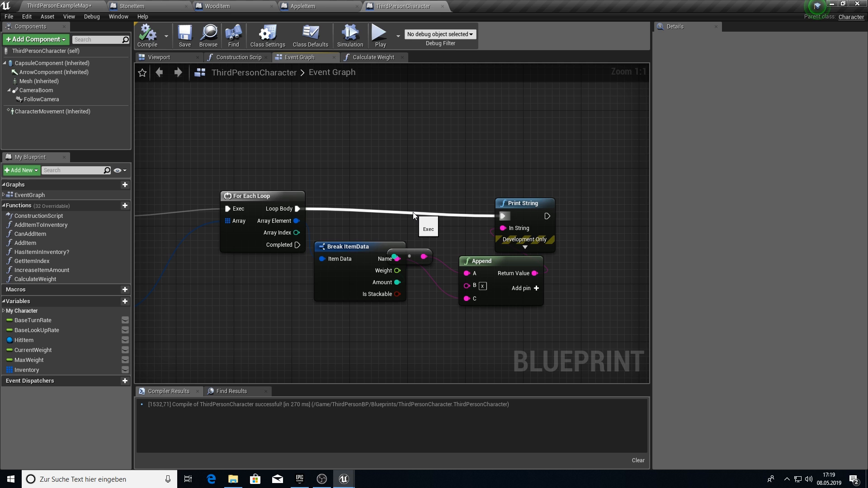